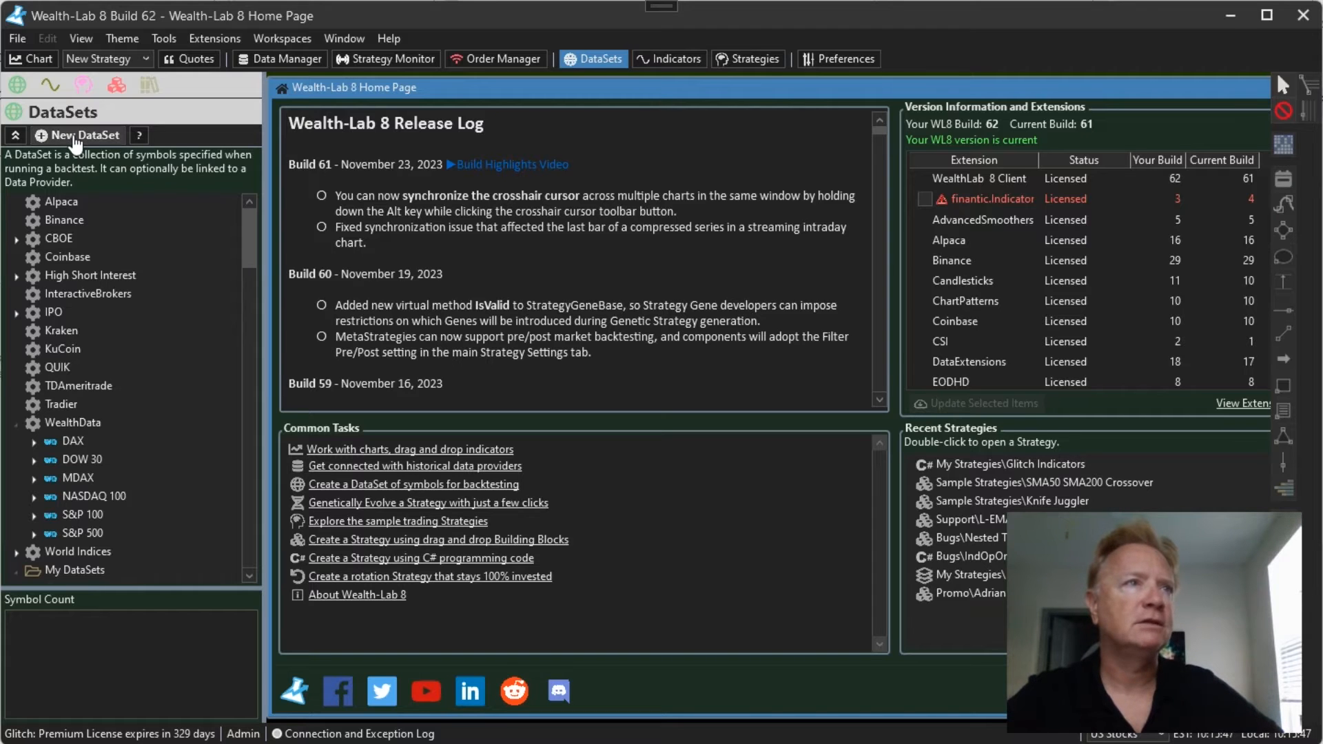
# Start a new DataSet linked to the ASCII data provider and reach its file format page.
pyautogui.click(84, 135)
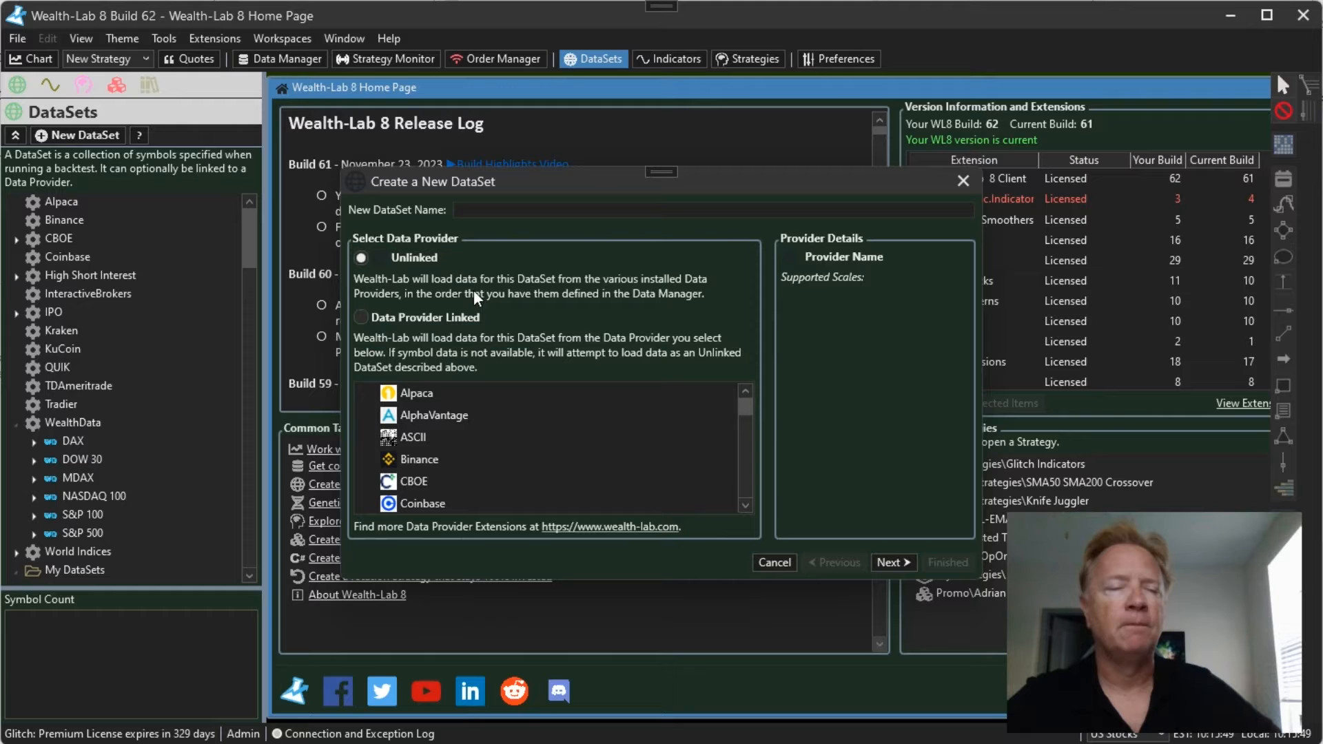
pyautogui.click(413, 437)
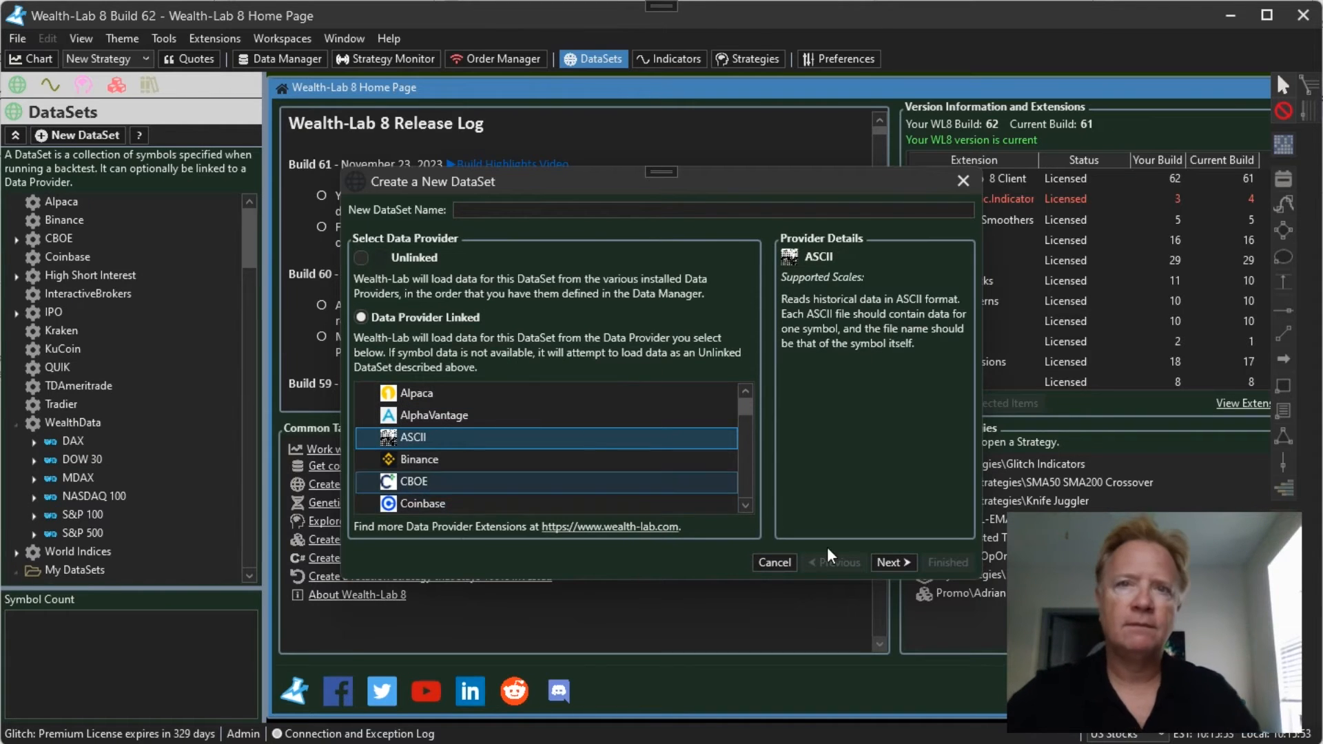
pyautogui.click(887, 564)
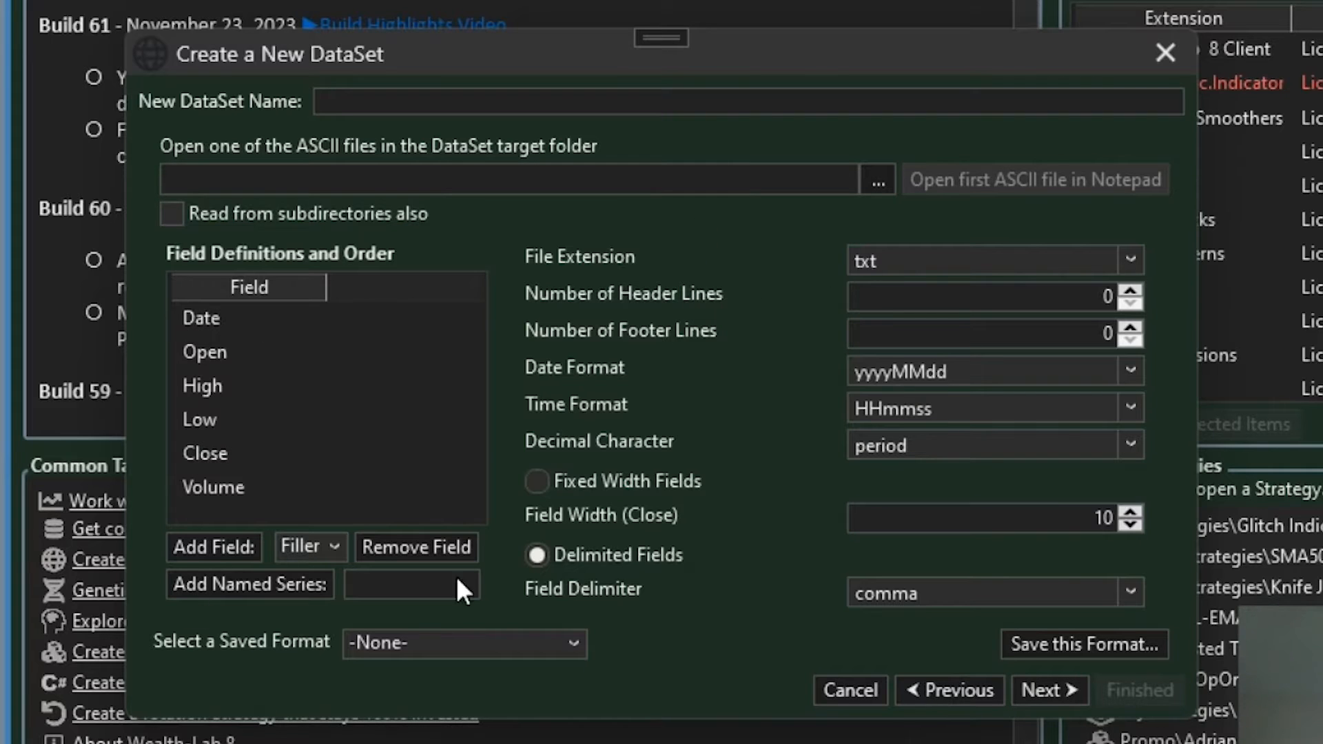
pyautogui.moveTo(707, 425)
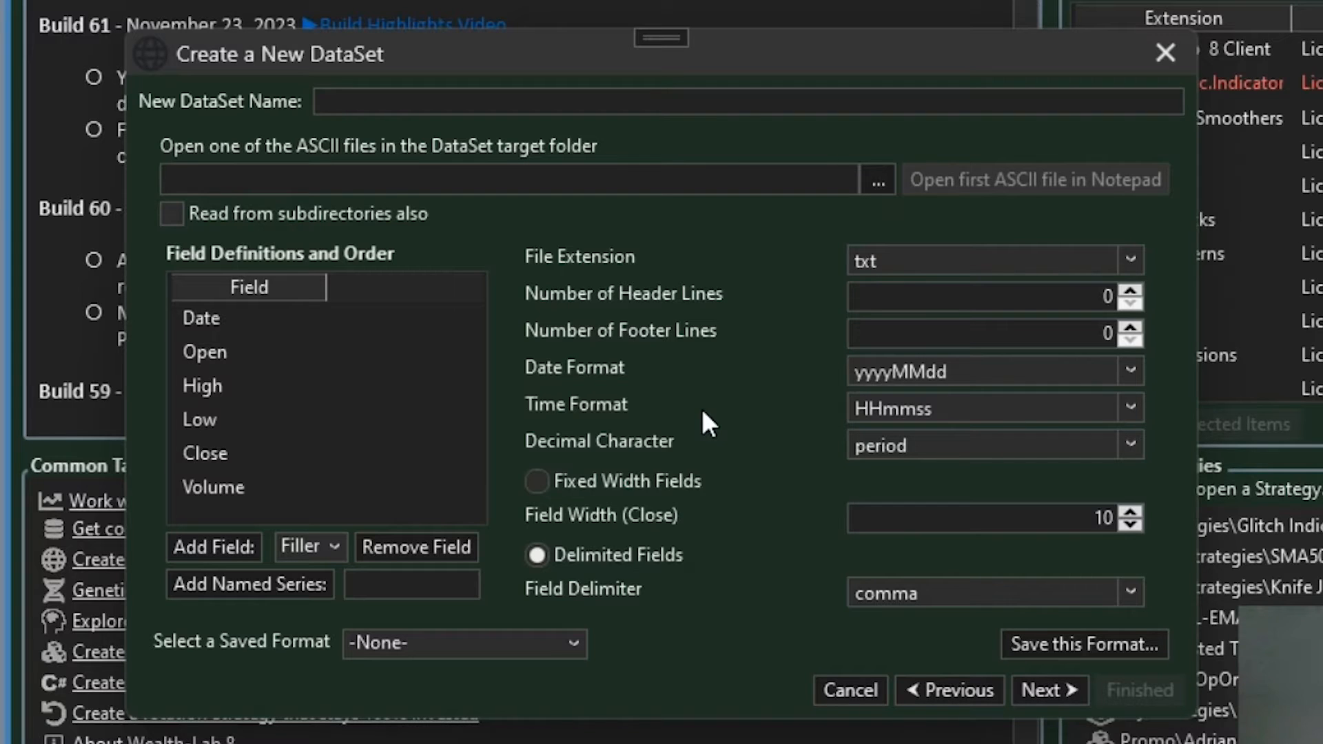
pyautogui.moveTo(721, 388)
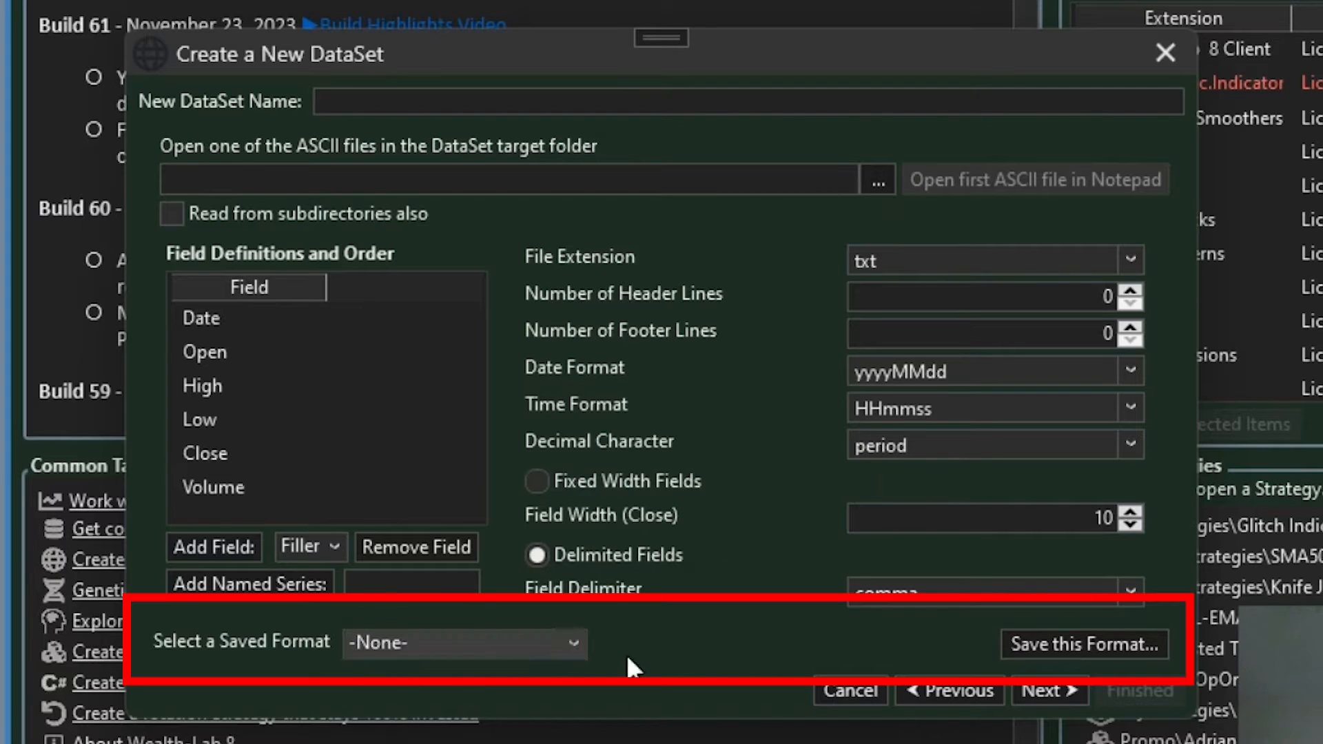
pyautogui.moveTo(549, 654)
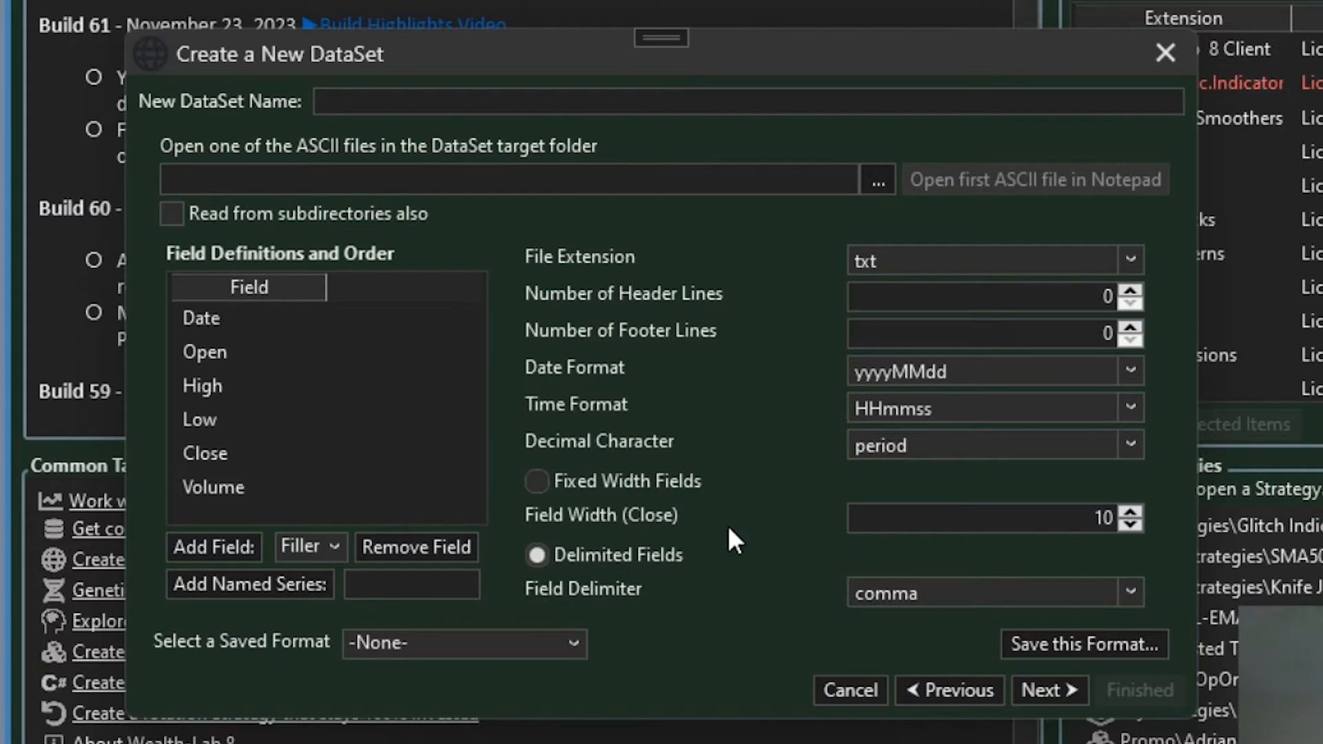
# Try saving the ASCII format, cancel the name prompt, and view the saved formats list.
pyautogui.click(1084, 645)
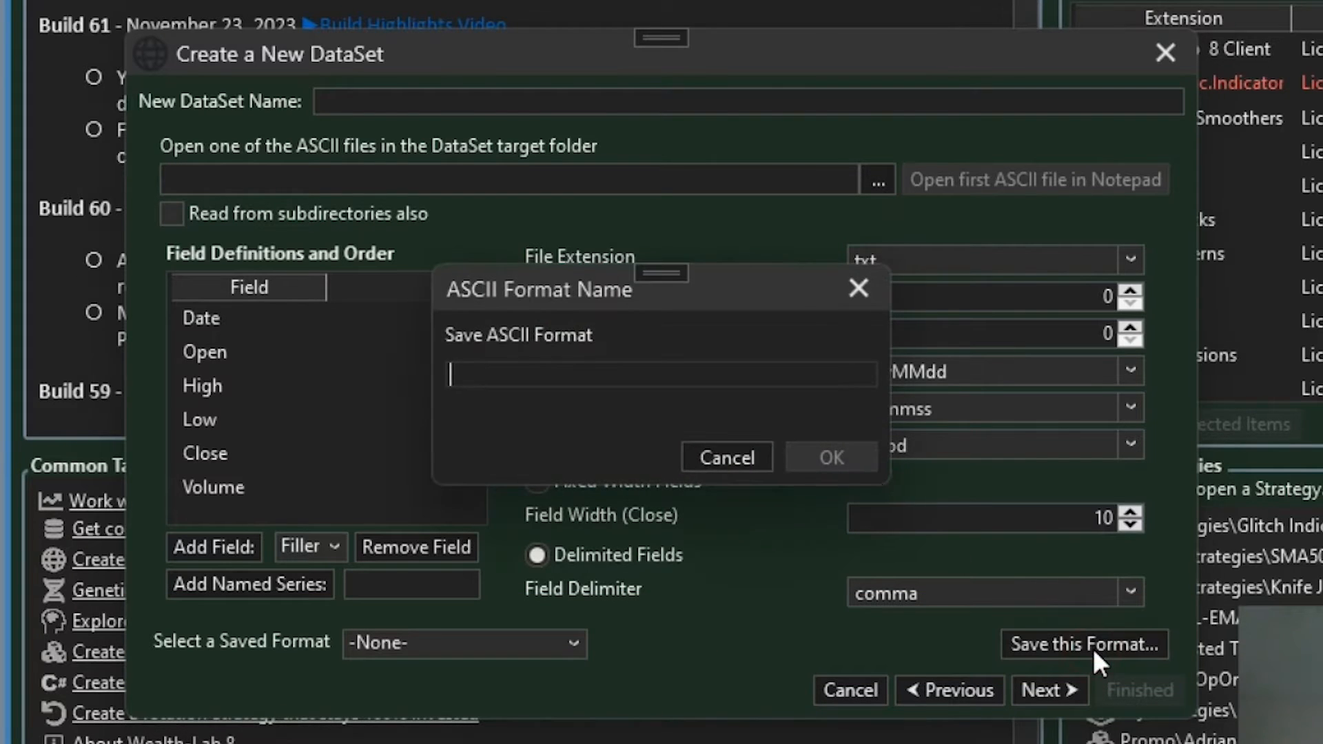
pyautogui.click(726, 457)
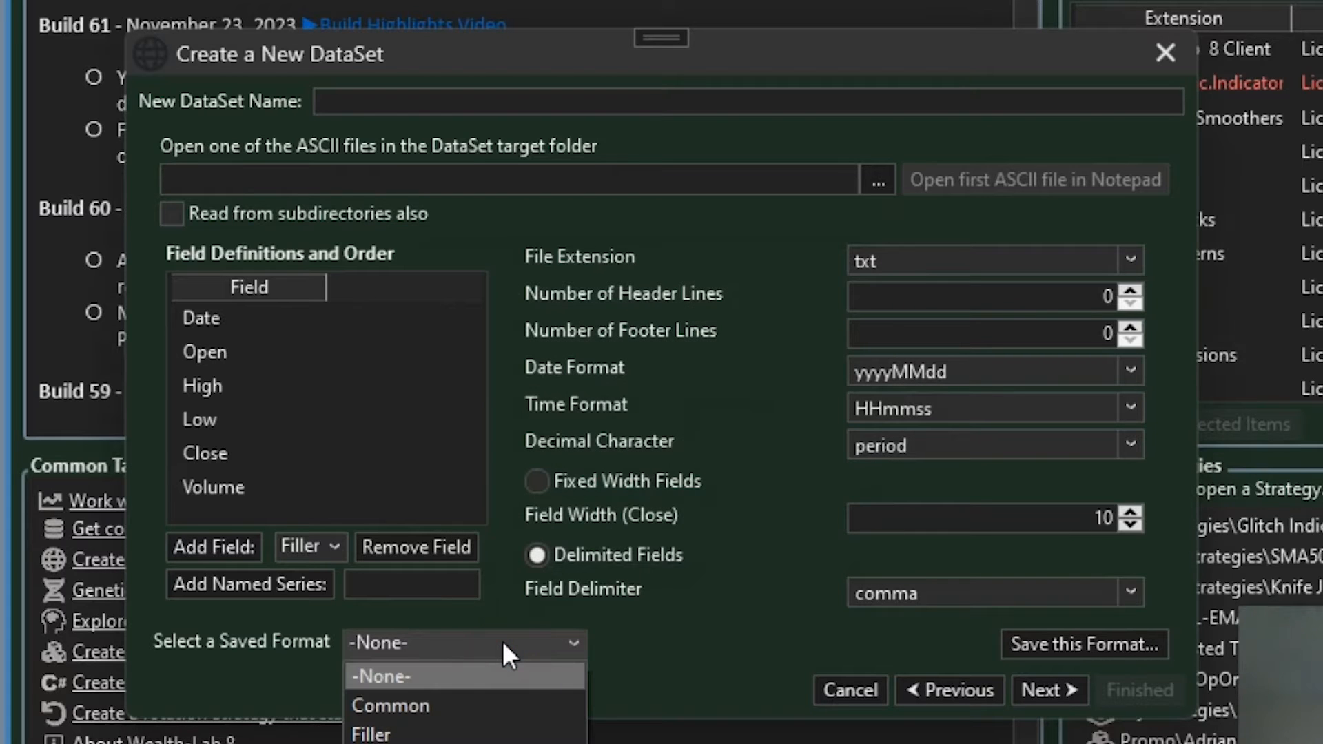
pyautogui.click(390, 705)
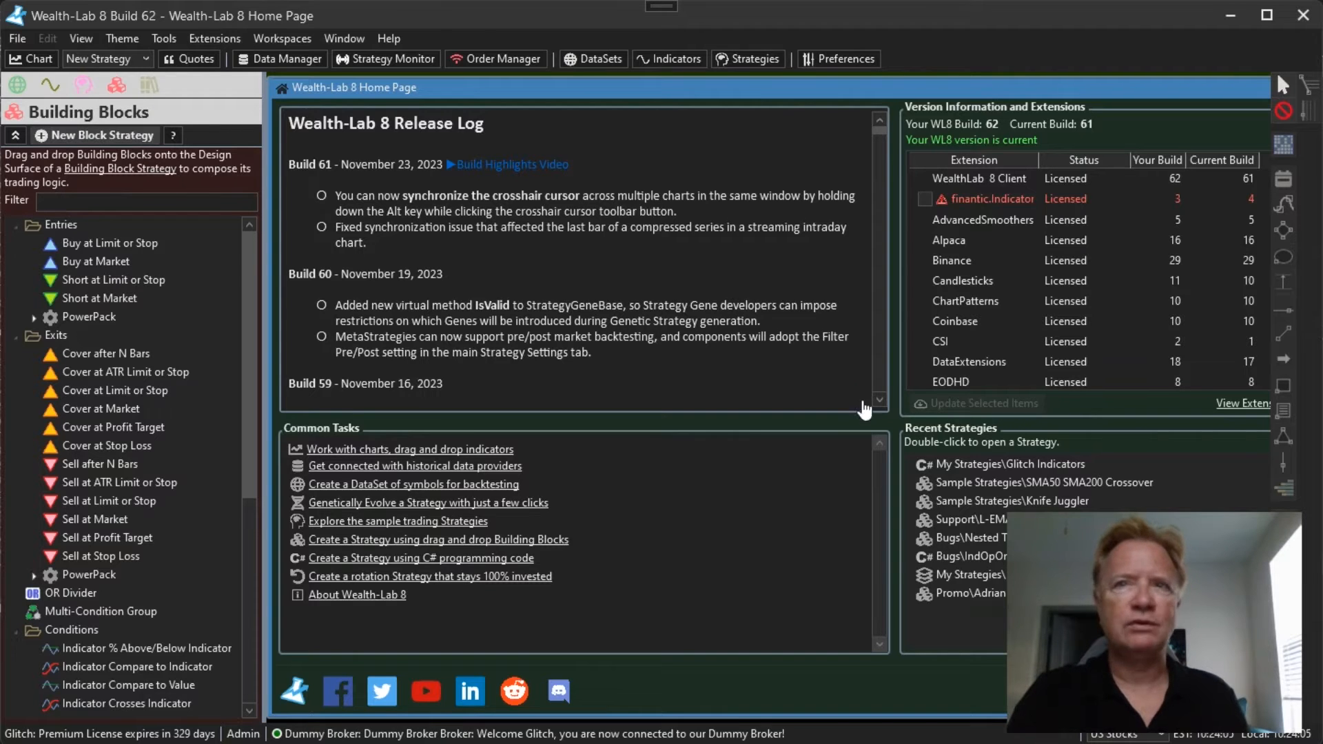
# Create a maximized Building Block strategy with an RSI(Close,4) condition on Buy at Market.
pyautogui.click(95, 135)
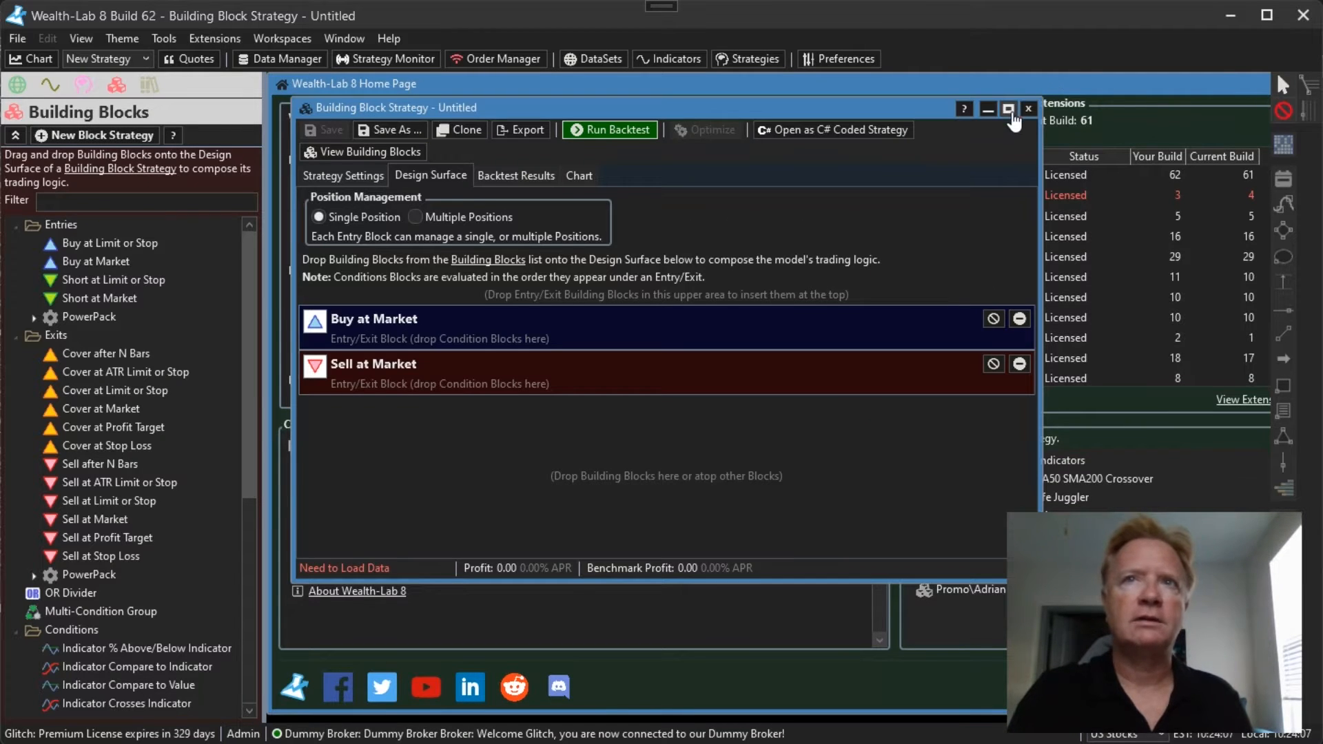
pyautogui.click(1008, 110)
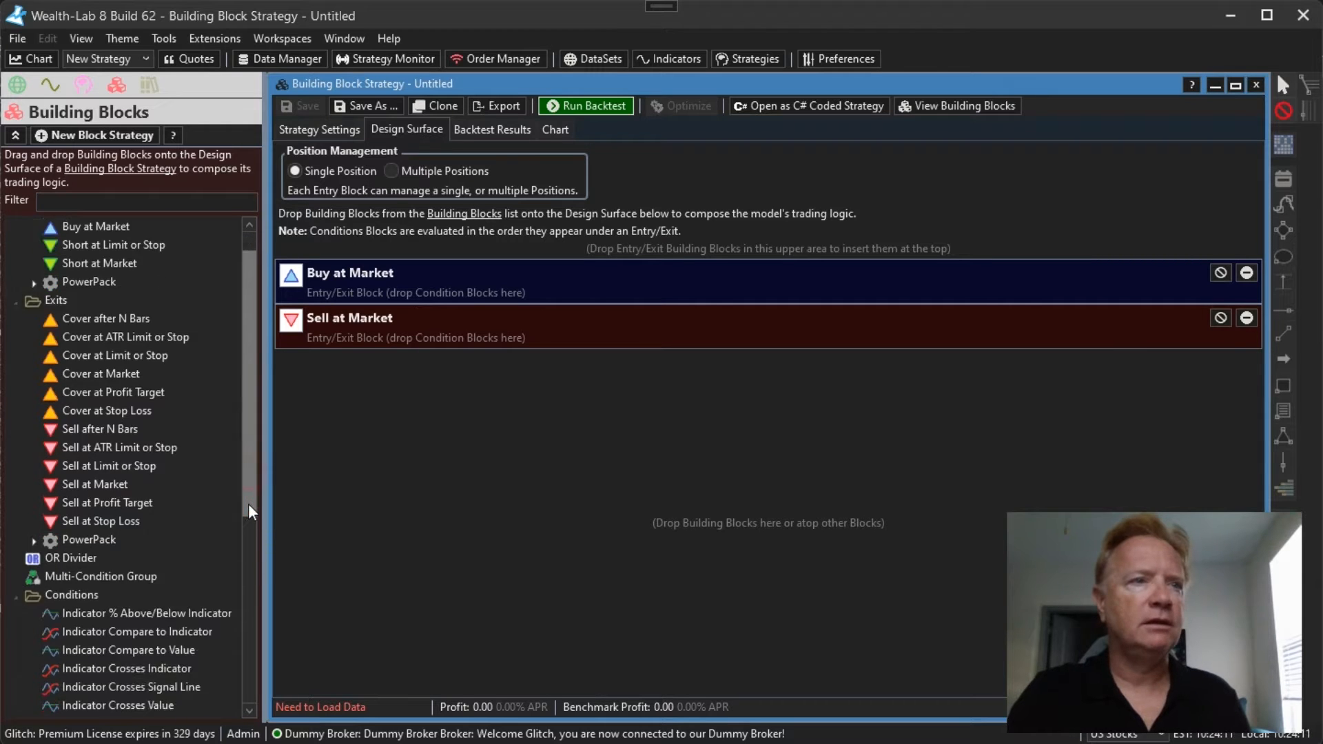
pyautogui.scroll(-3)
pyautogui.write('4')
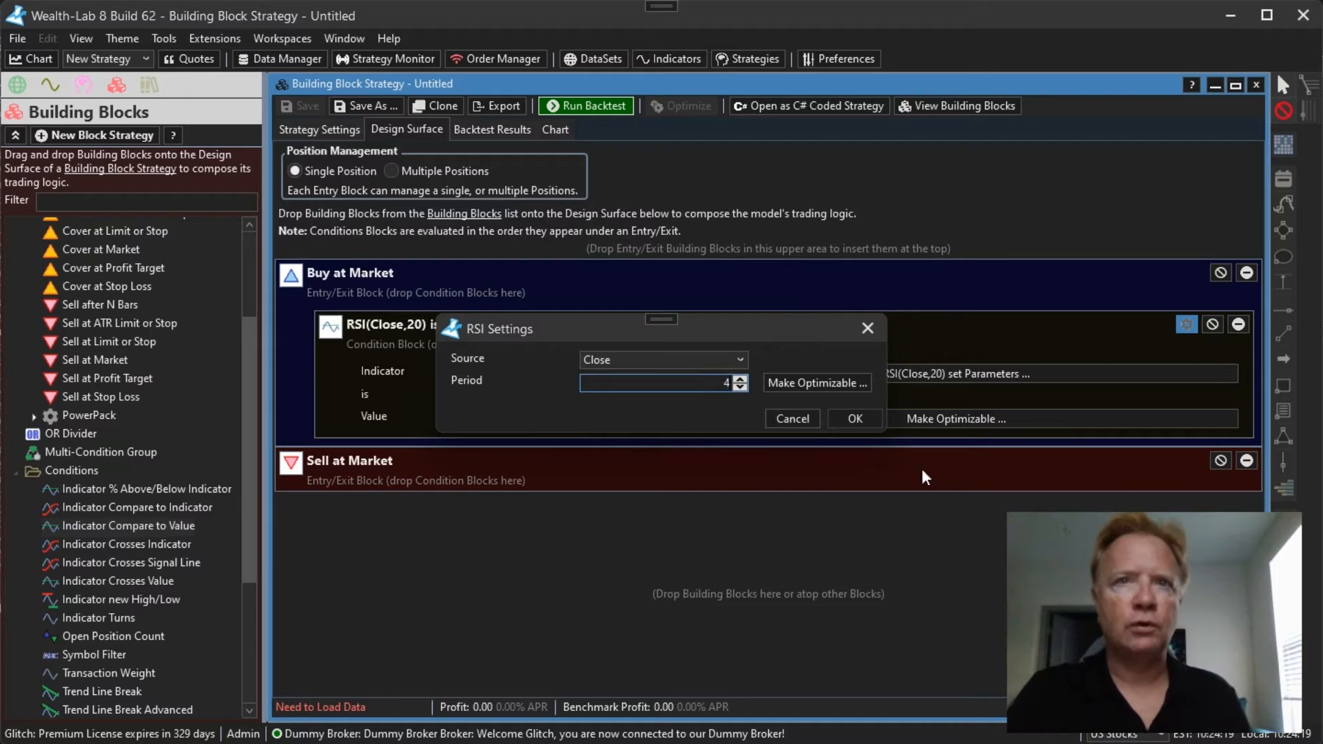
pyautogui.click(854, 419)
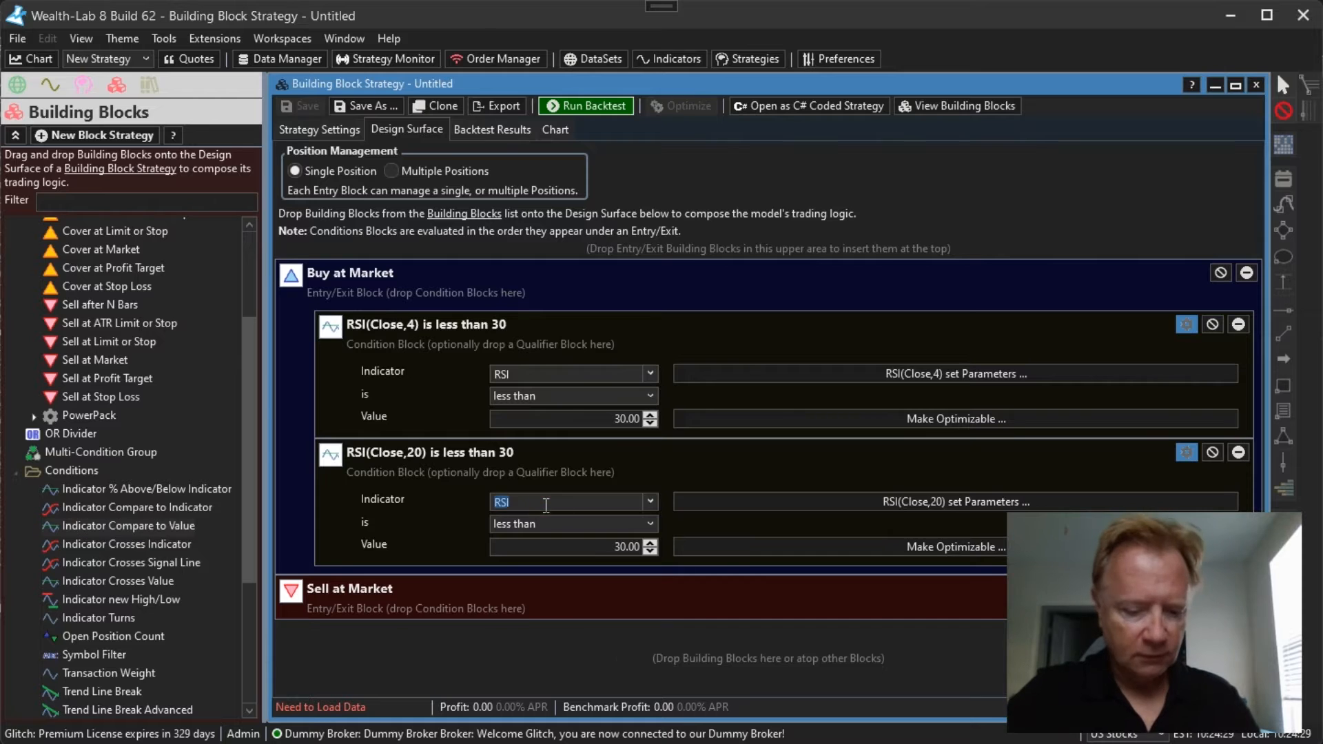
# Change the second condition to CMO(Close,4) below -70.
pyautogui.click(573, 502)
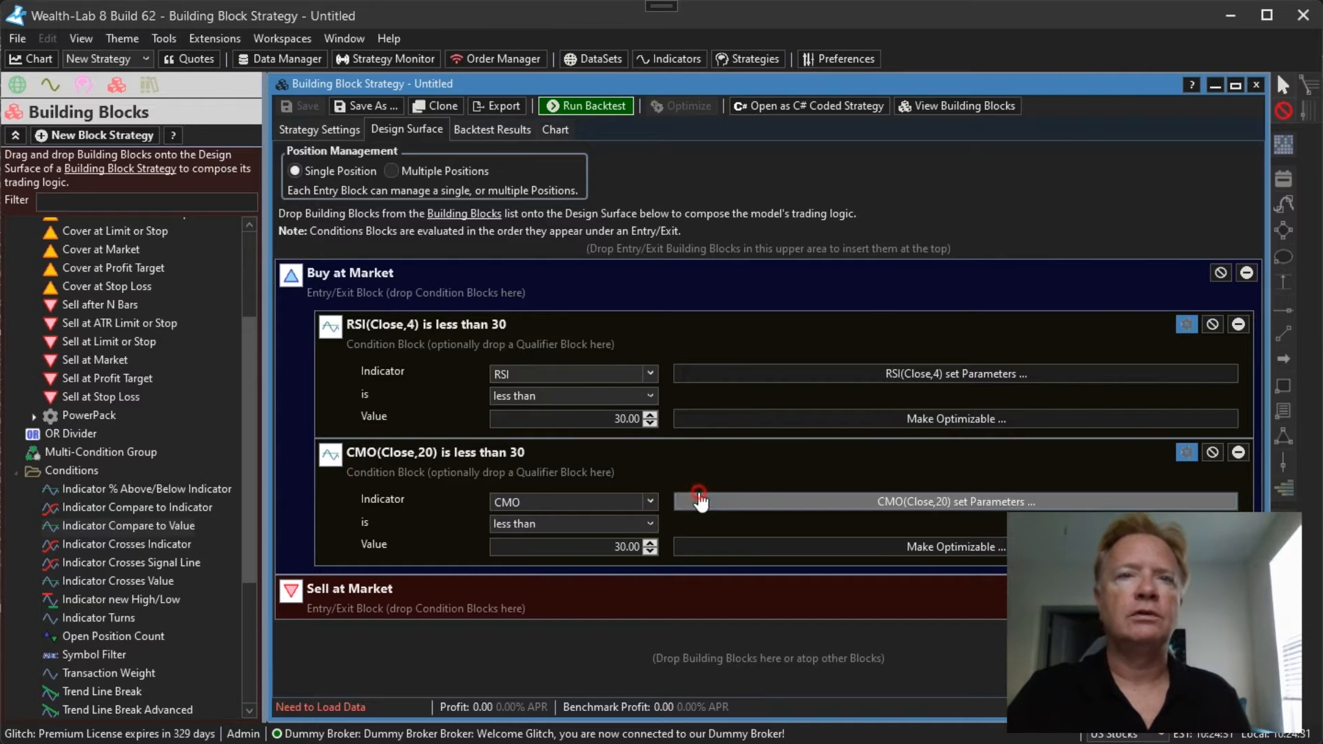
pyautogui.click(954, 502)
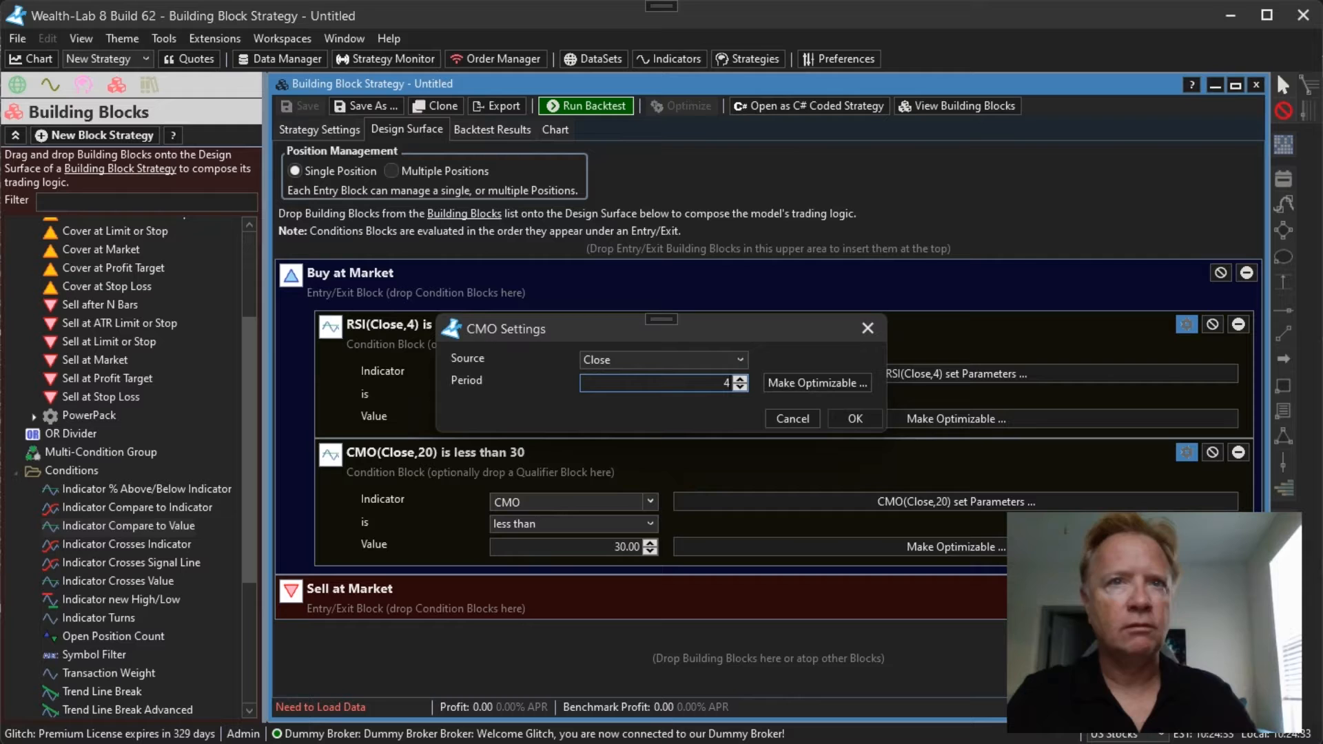
pyautogui.click(853, 418)
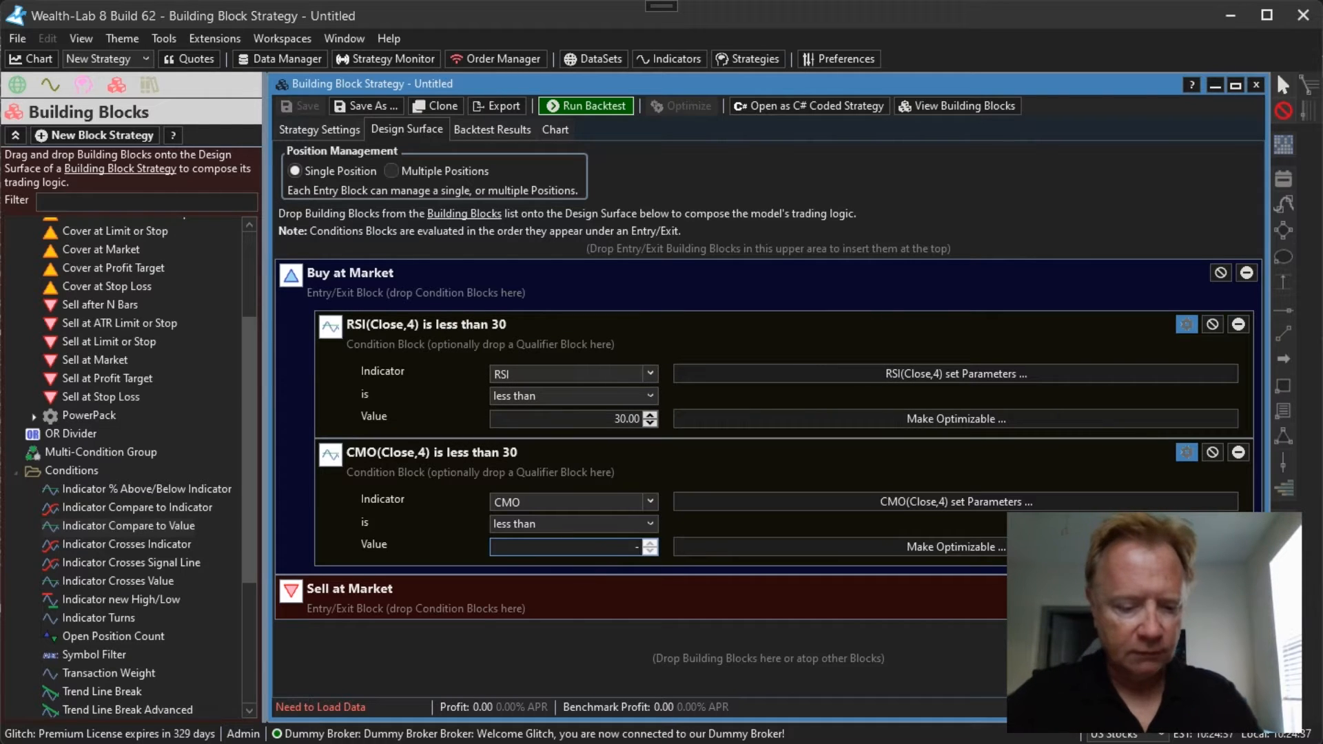
pyautogui.write('-70.00')
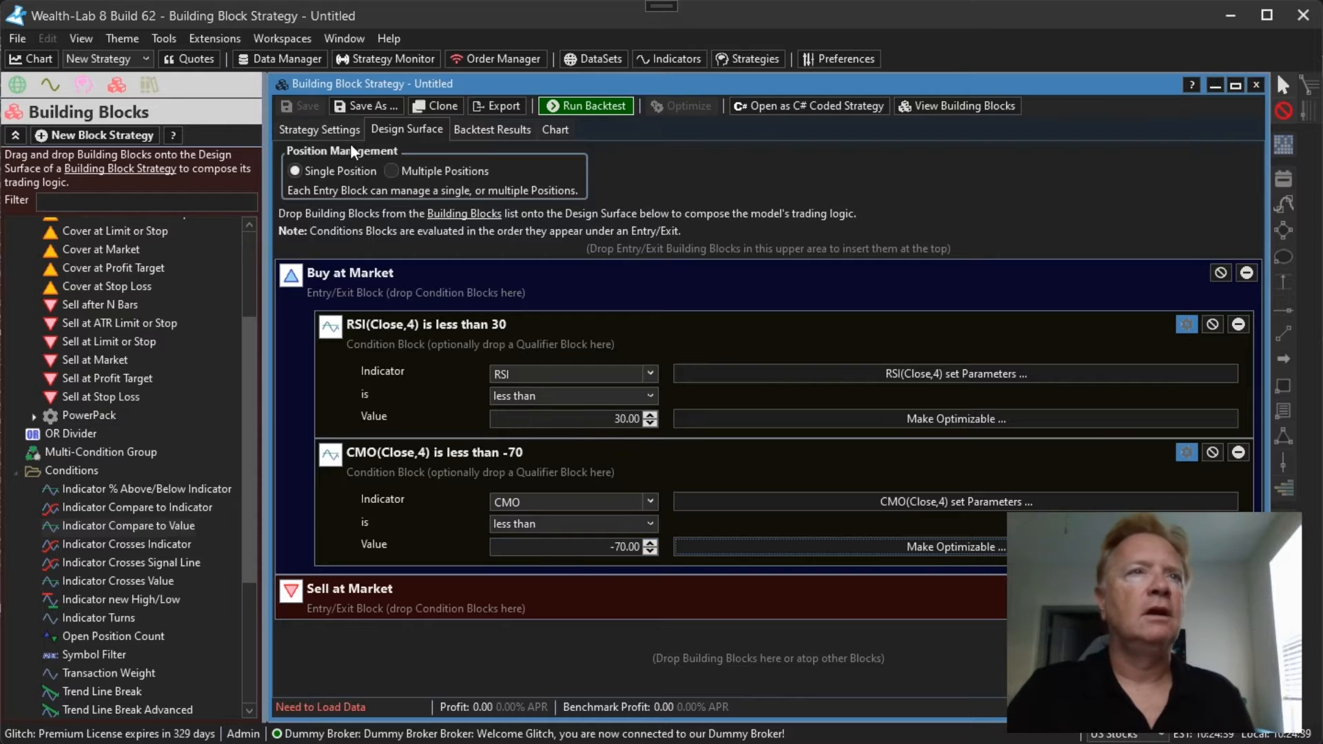
# Run the SPY backtest (-750.48) and review its positions and chart with RSI and CMO panes.
pyautogui.click(319, 129)
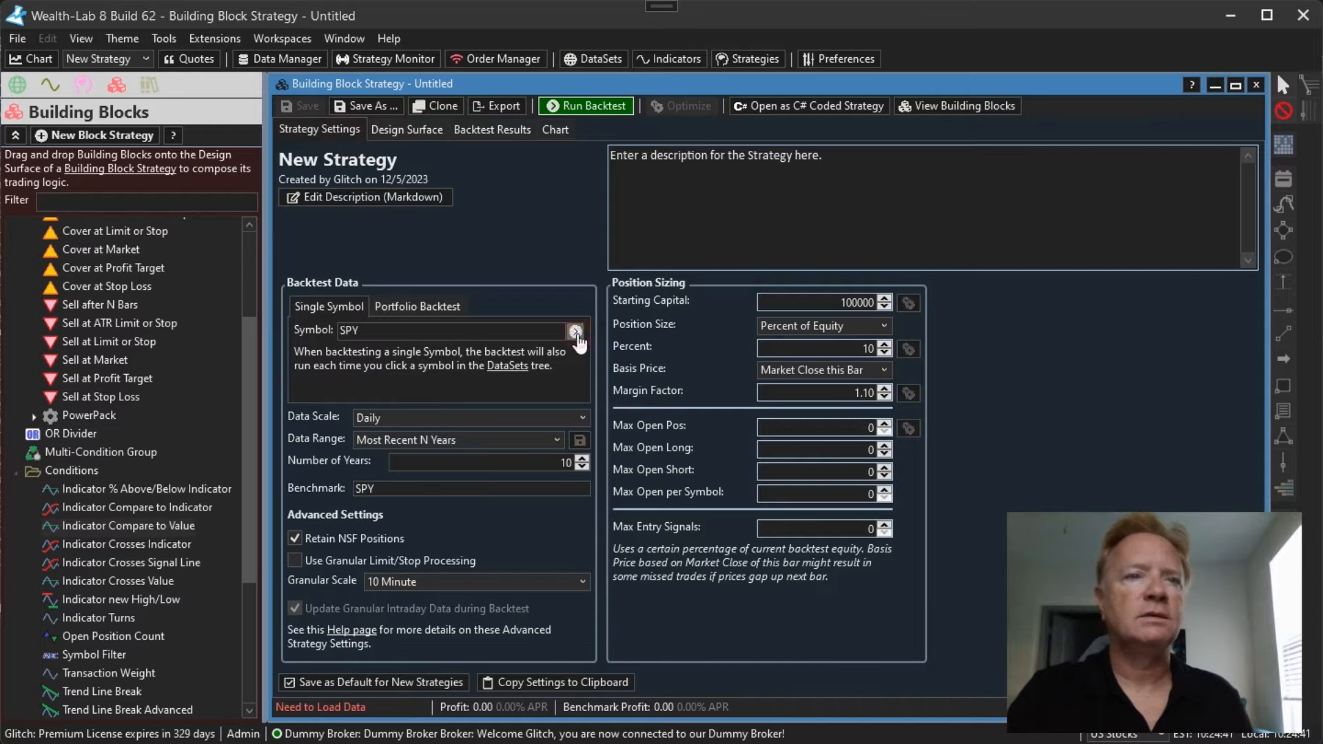
pyautogui.click(585, 105)
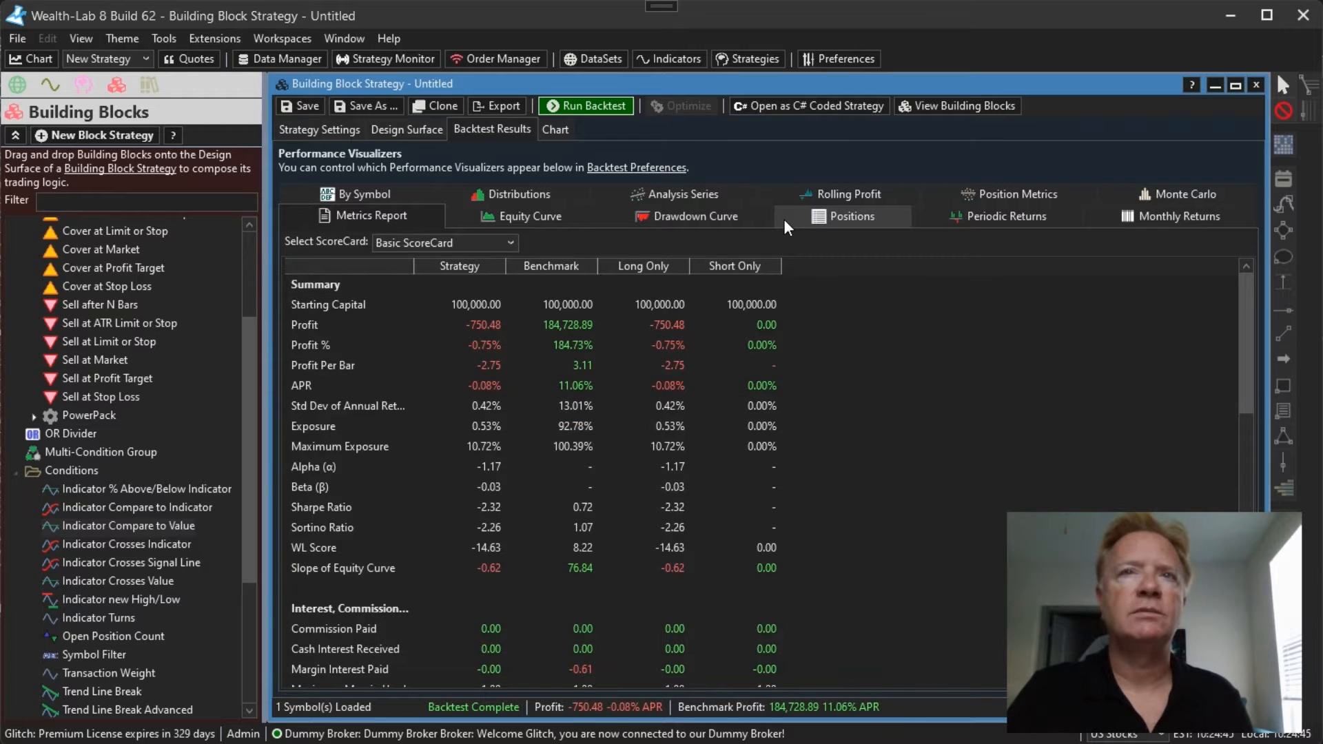
pyautogui.click(847, 215)
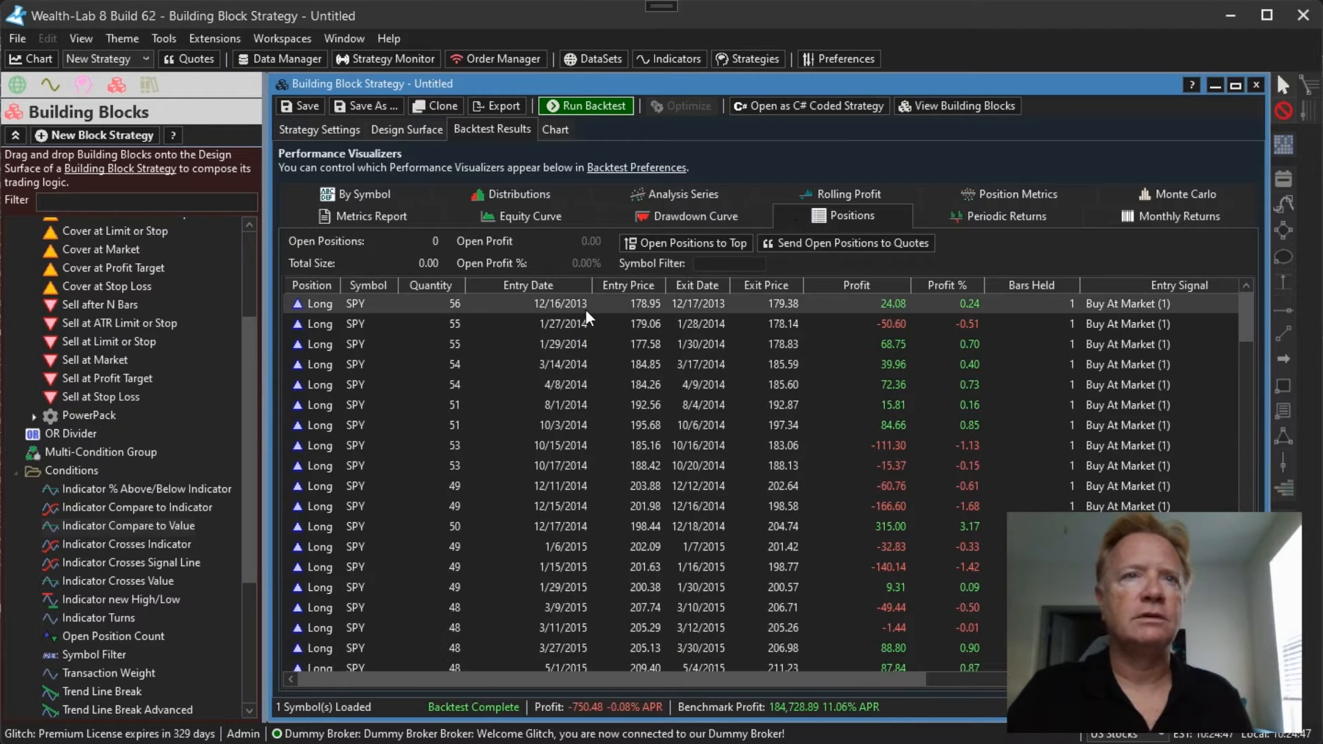
pyautogui.click(554, 129)
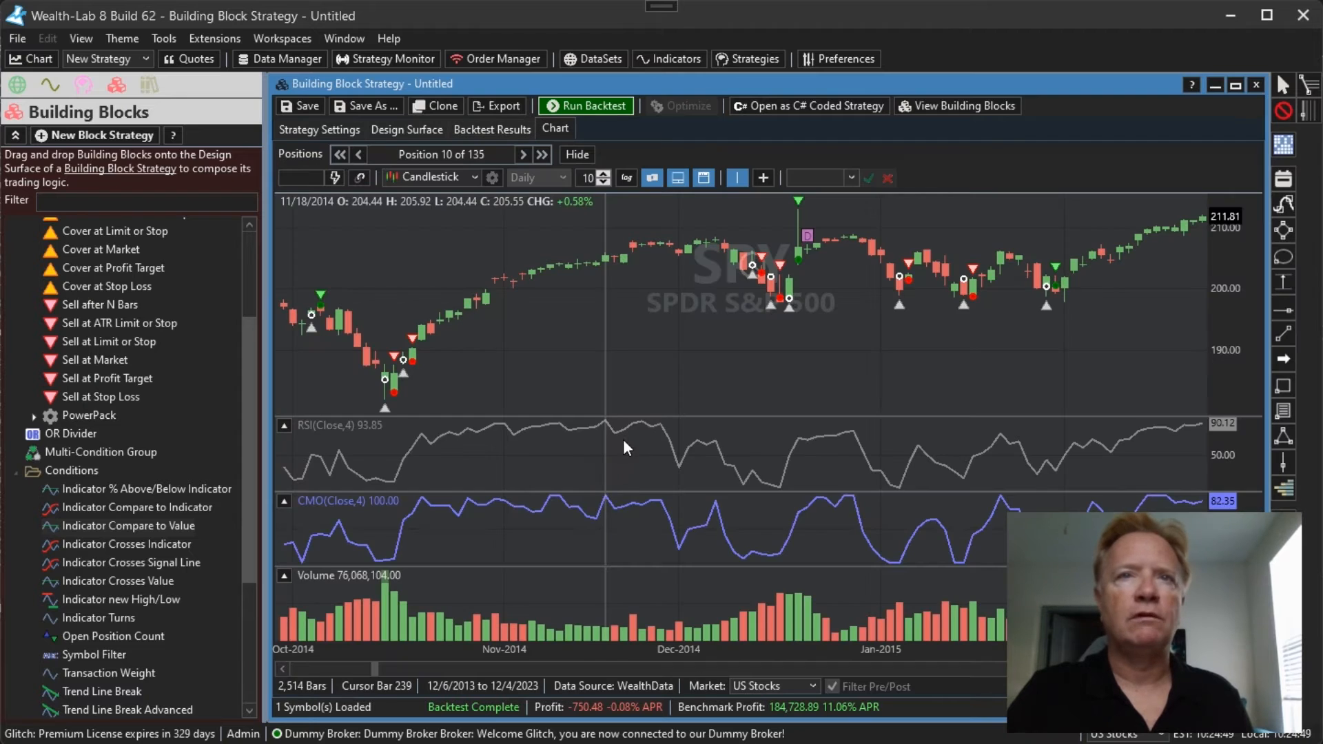
pyautogui.moveTo(754, 312)
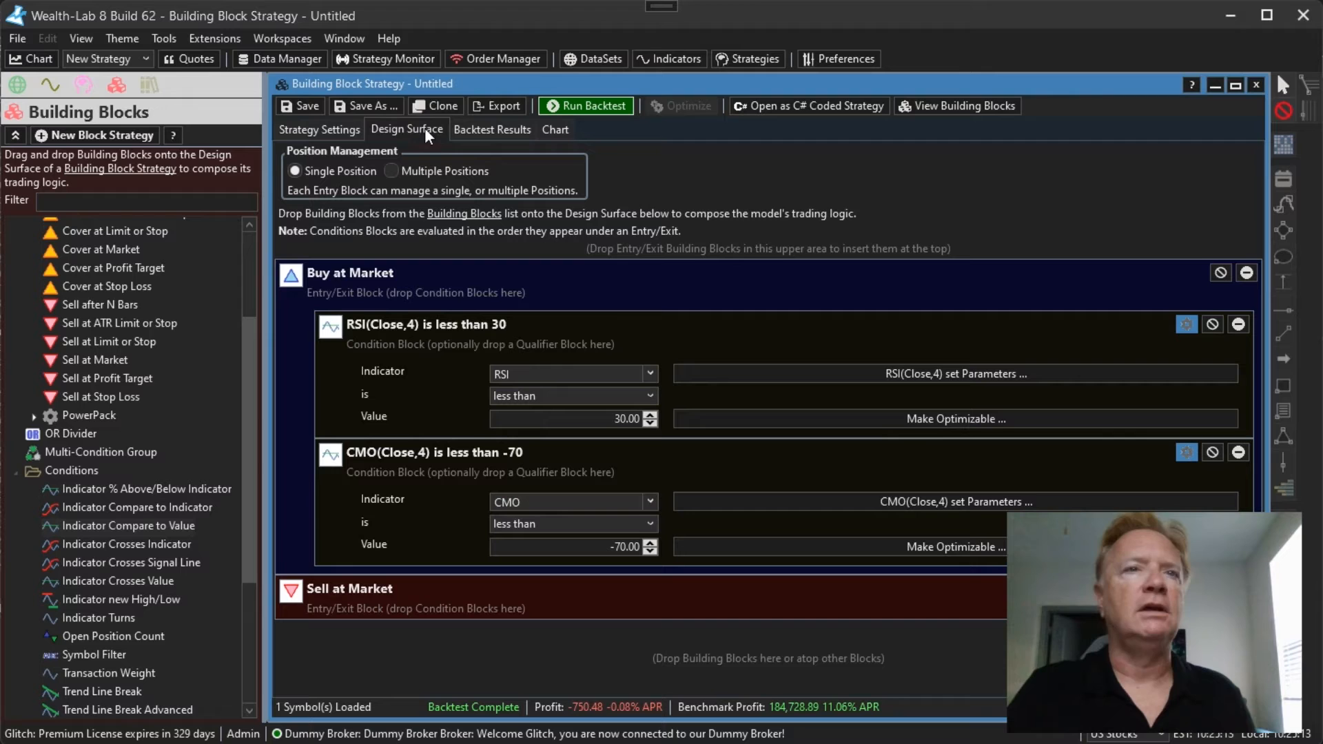
pyautogui.moveTo(448, 403)
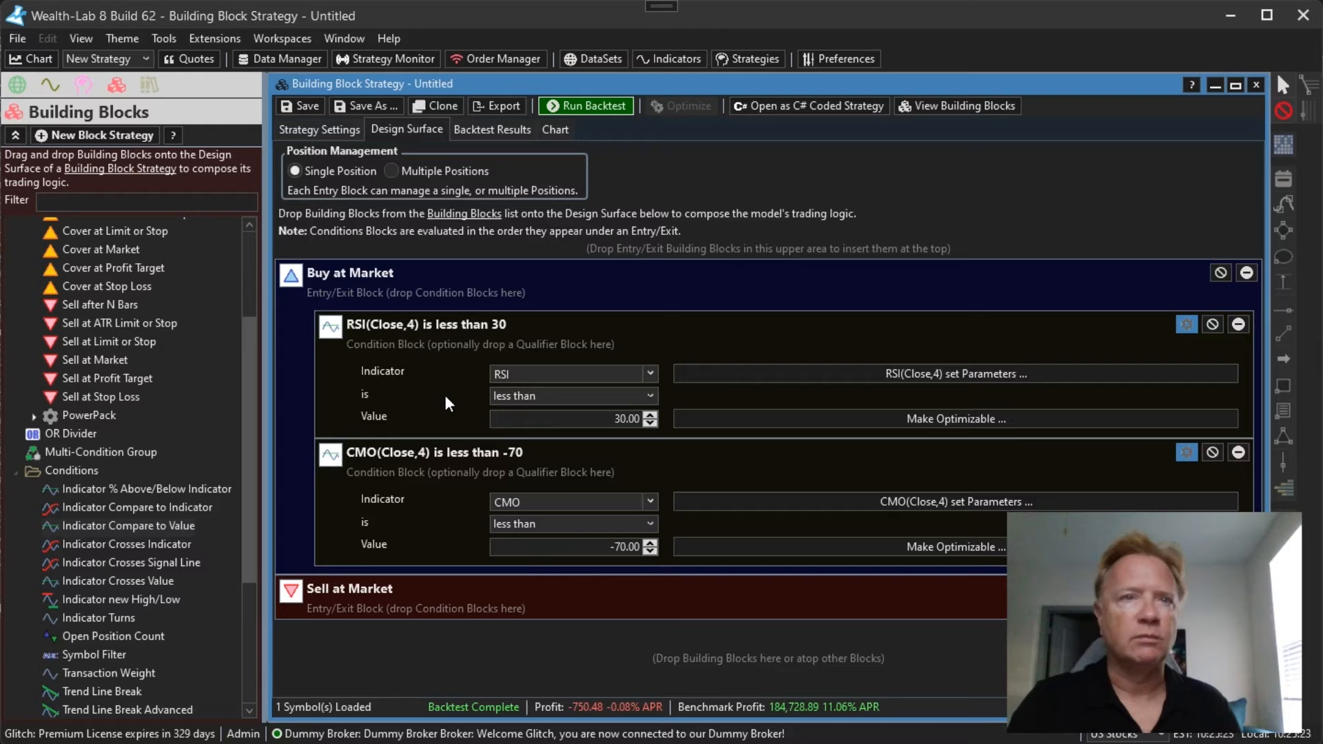
pyautogui.moveTo(475, 428)
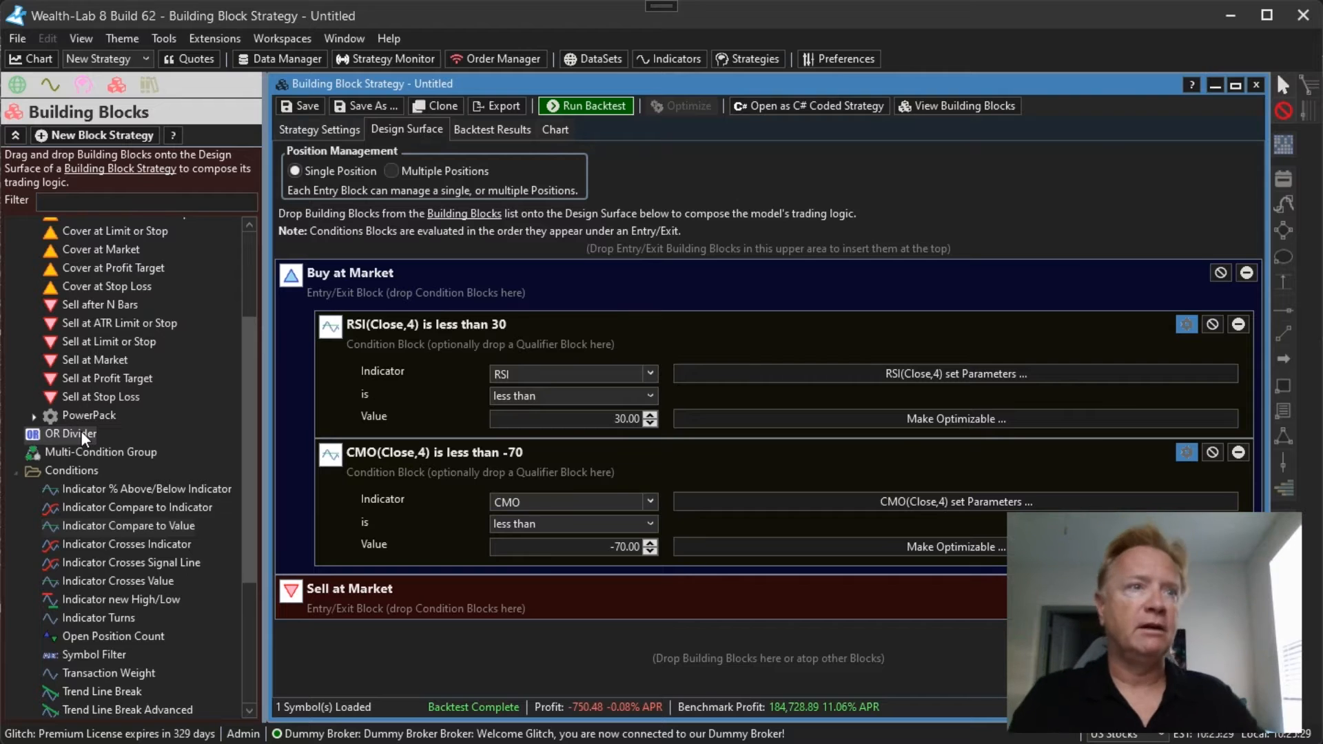
# Insert an OR Divider between the RSI and CMO conditions and collapse the CMO block.
pyautogui.click(71, 433)
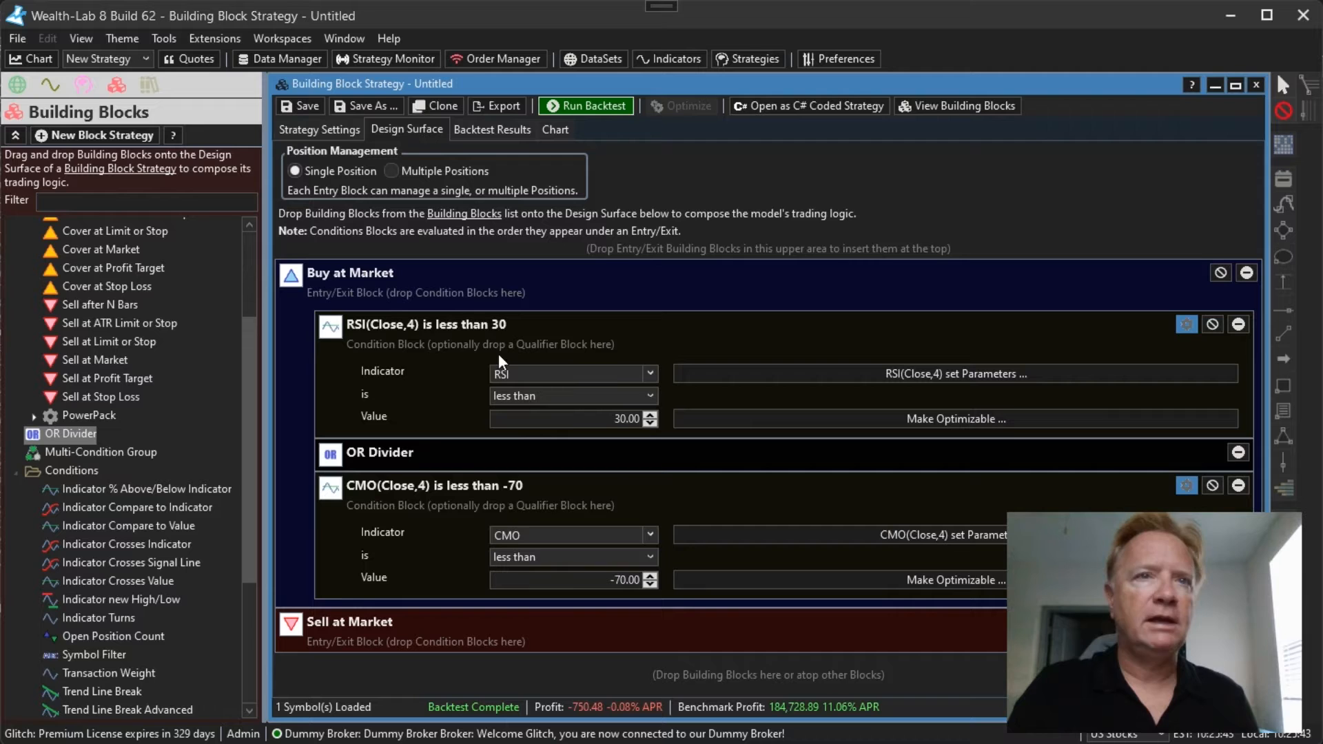
pyautogui.moveTo(561, 508)
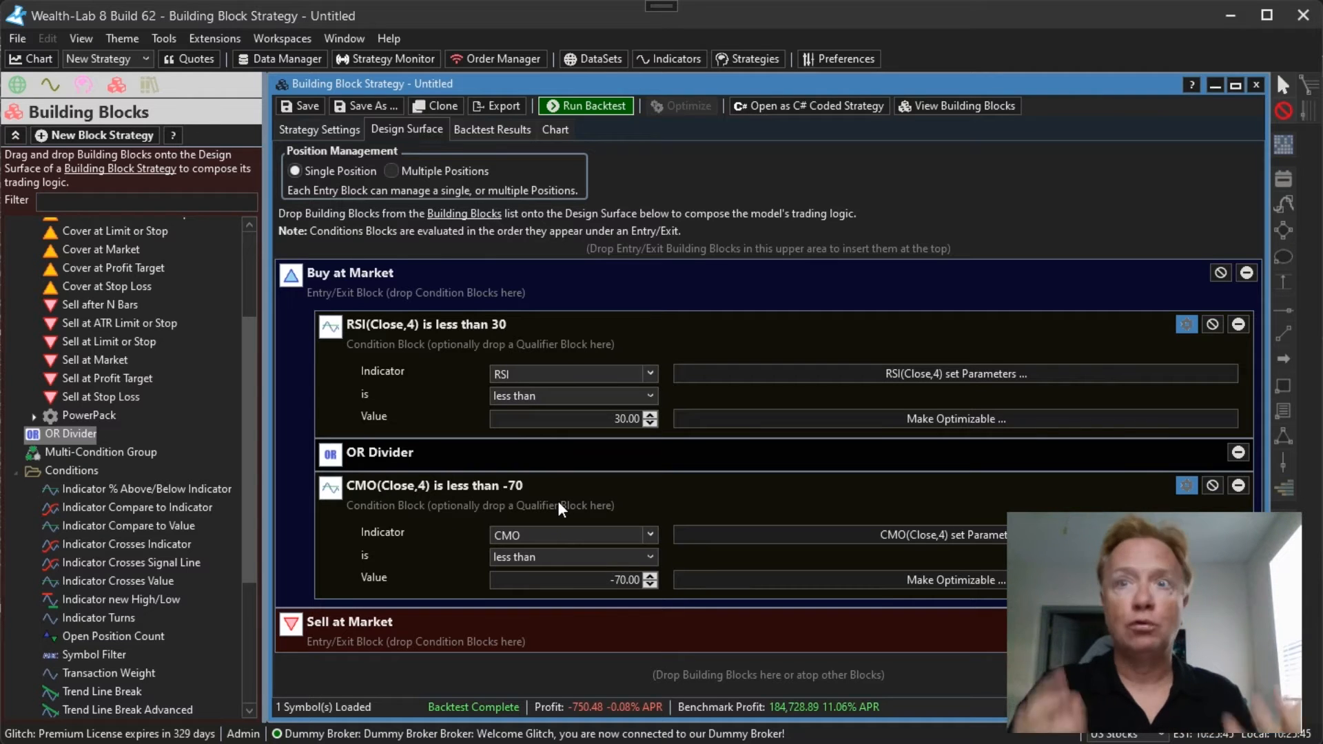
pyautogui.moveTo(612, 291)
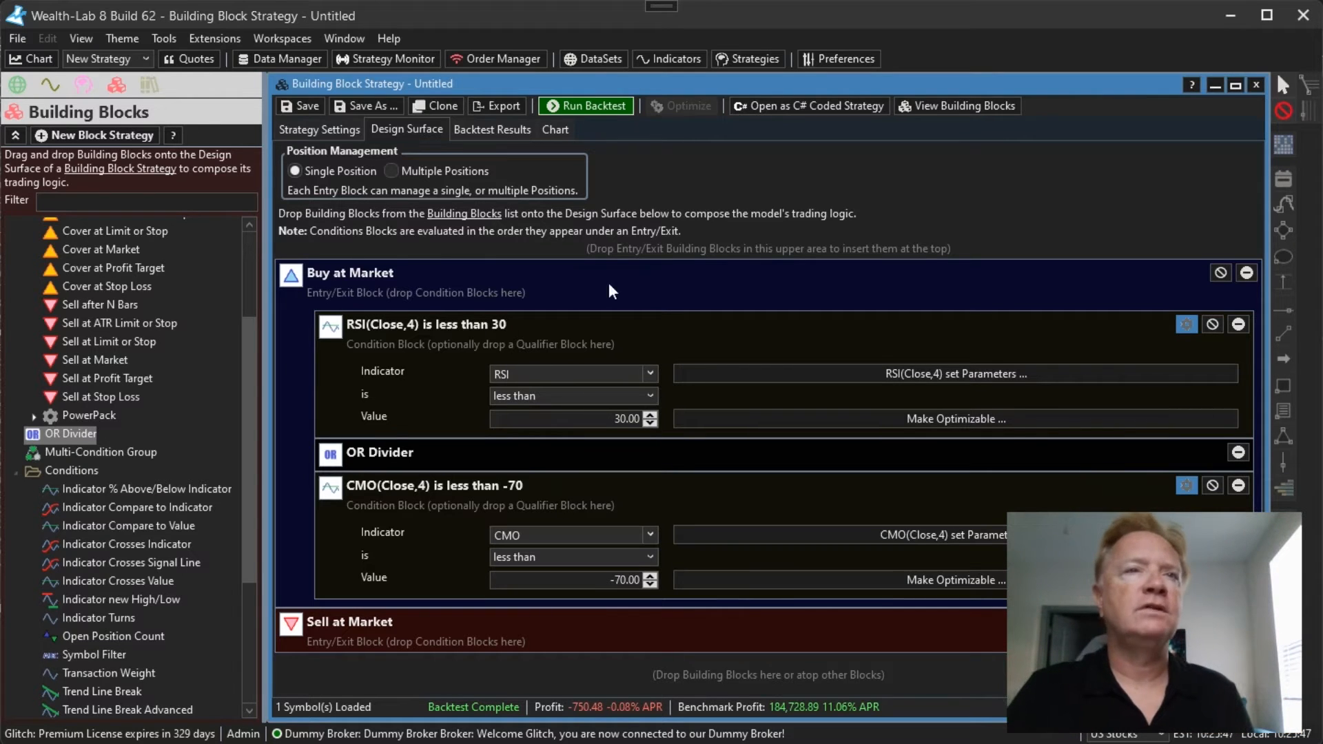
pyautogui.moveTo(646, 371)
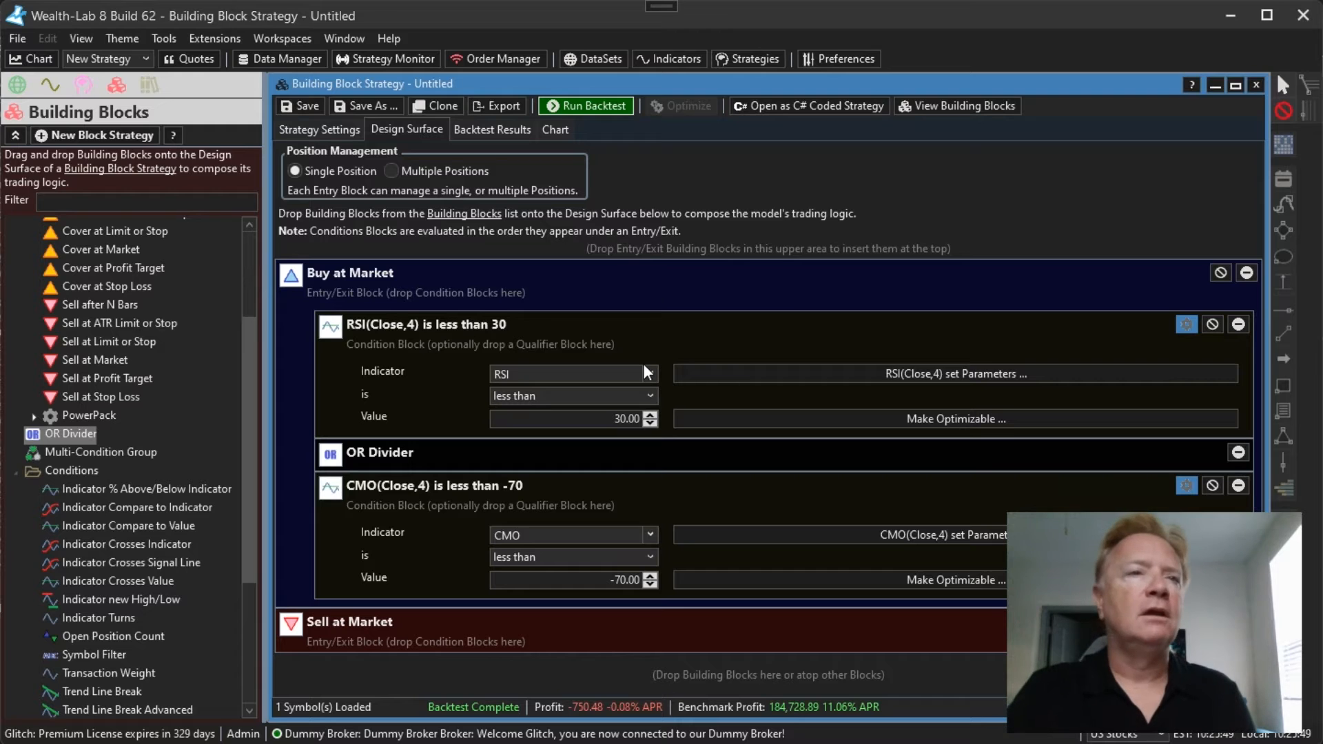
pyautogui.moveTo(263, 424)
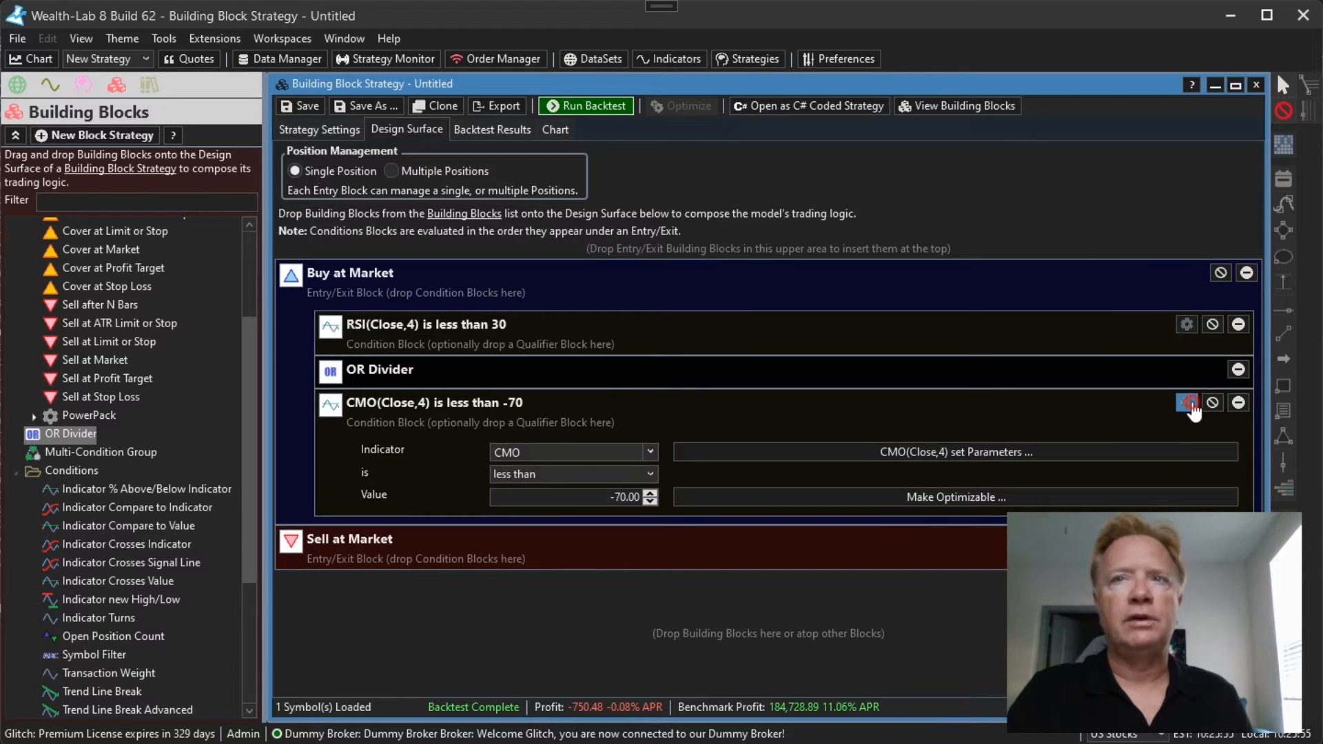
pyautogui.click(1187, 403)
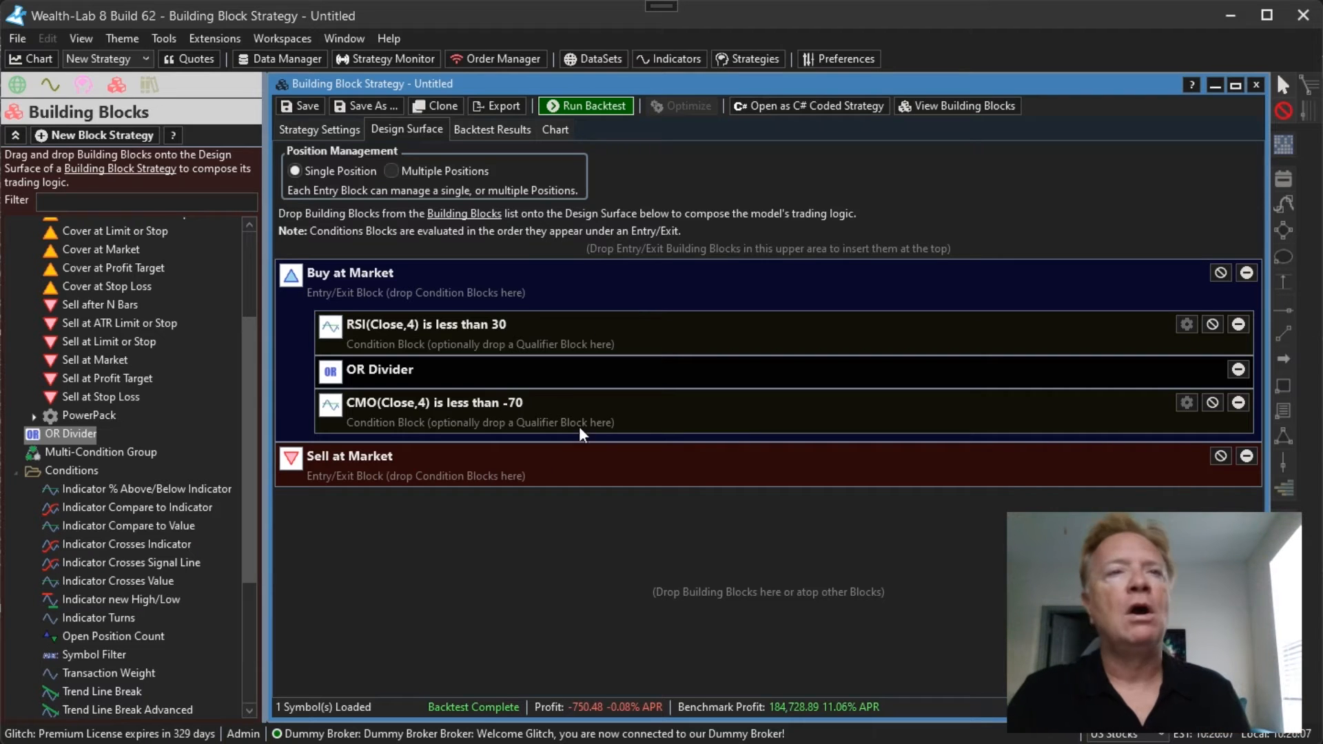
pyautogui.moveTo(548, 421)
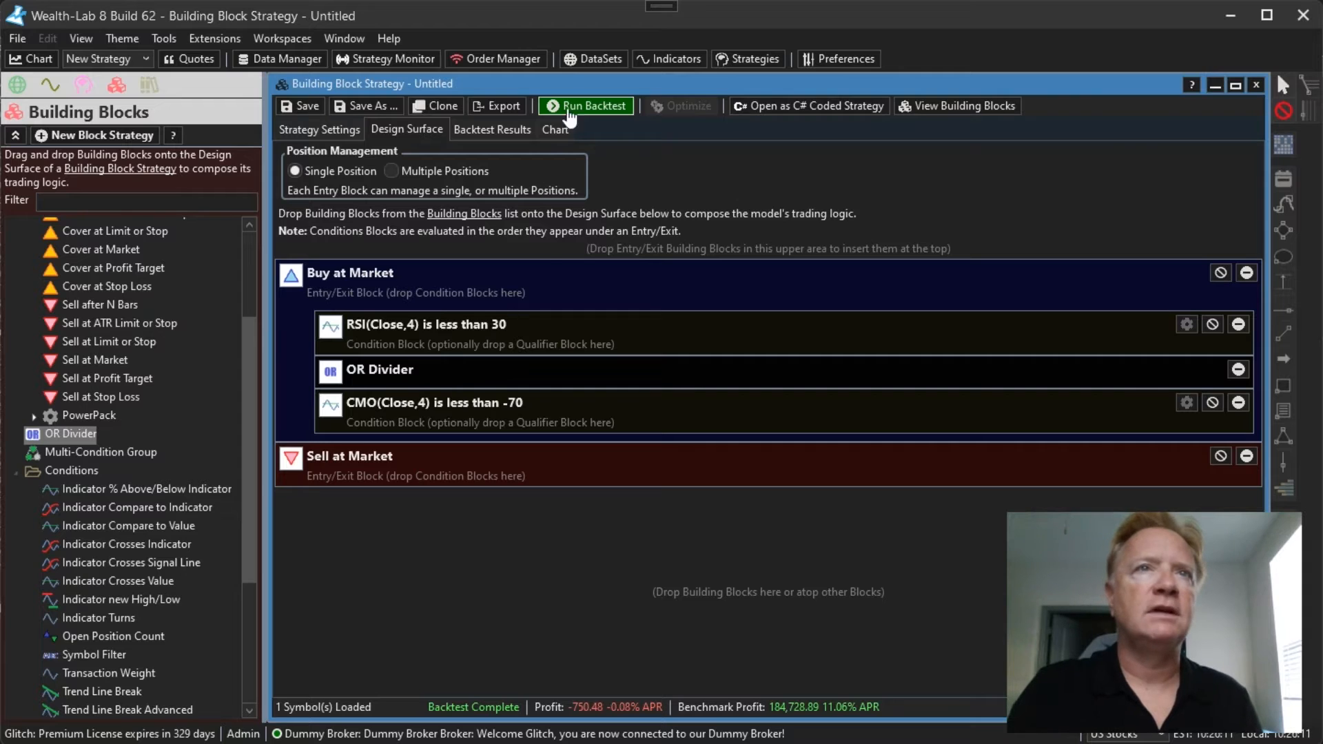
# Rerun the OR-rule backtest for a 1,006.19 profit and review positions and the SPY chart.
pyautogui.click(586, 105)
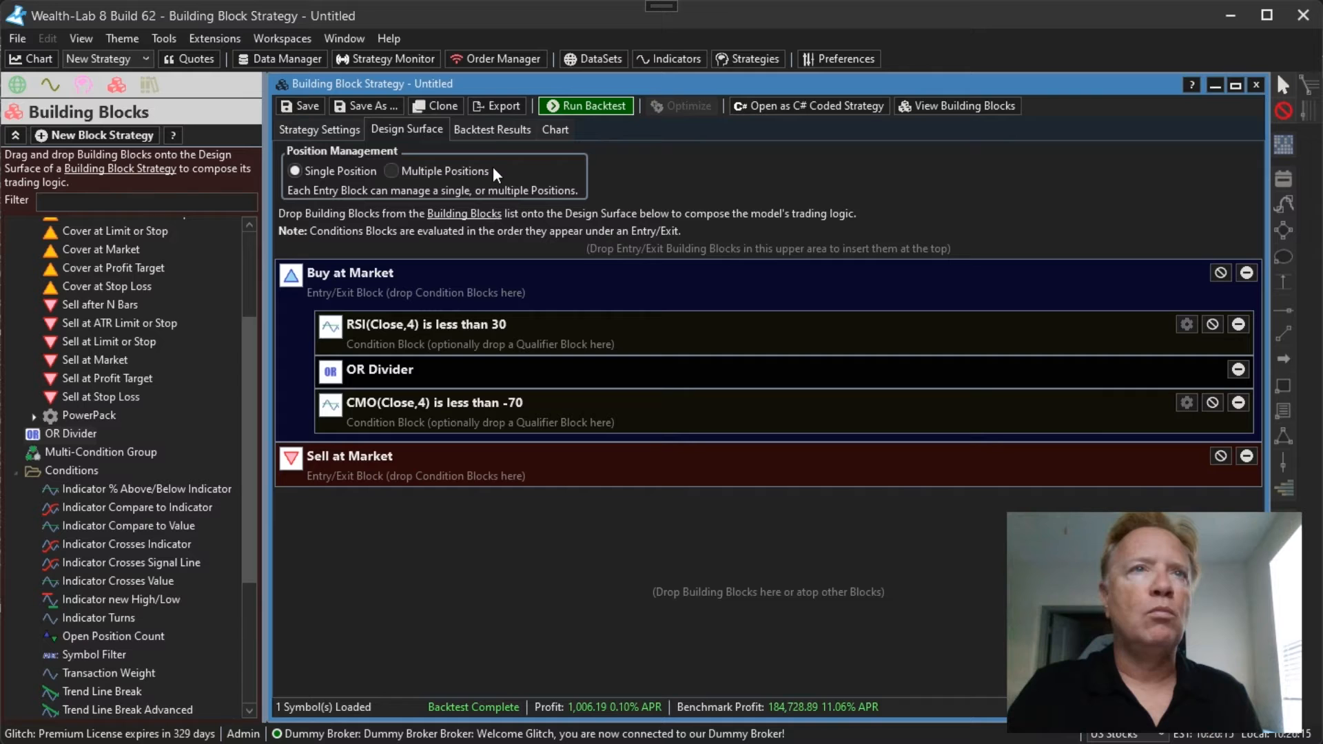
pyautogui.click(492, 129)
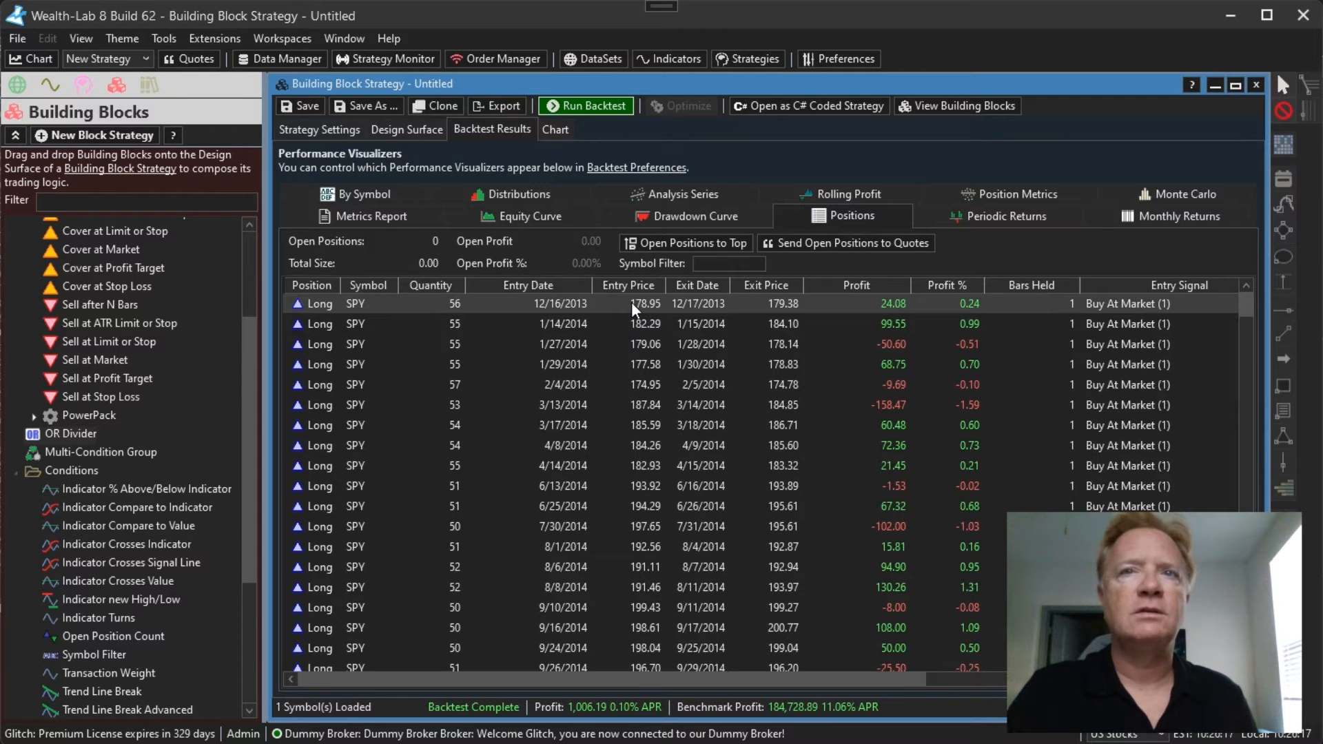
pyautogui.click(554, 129)
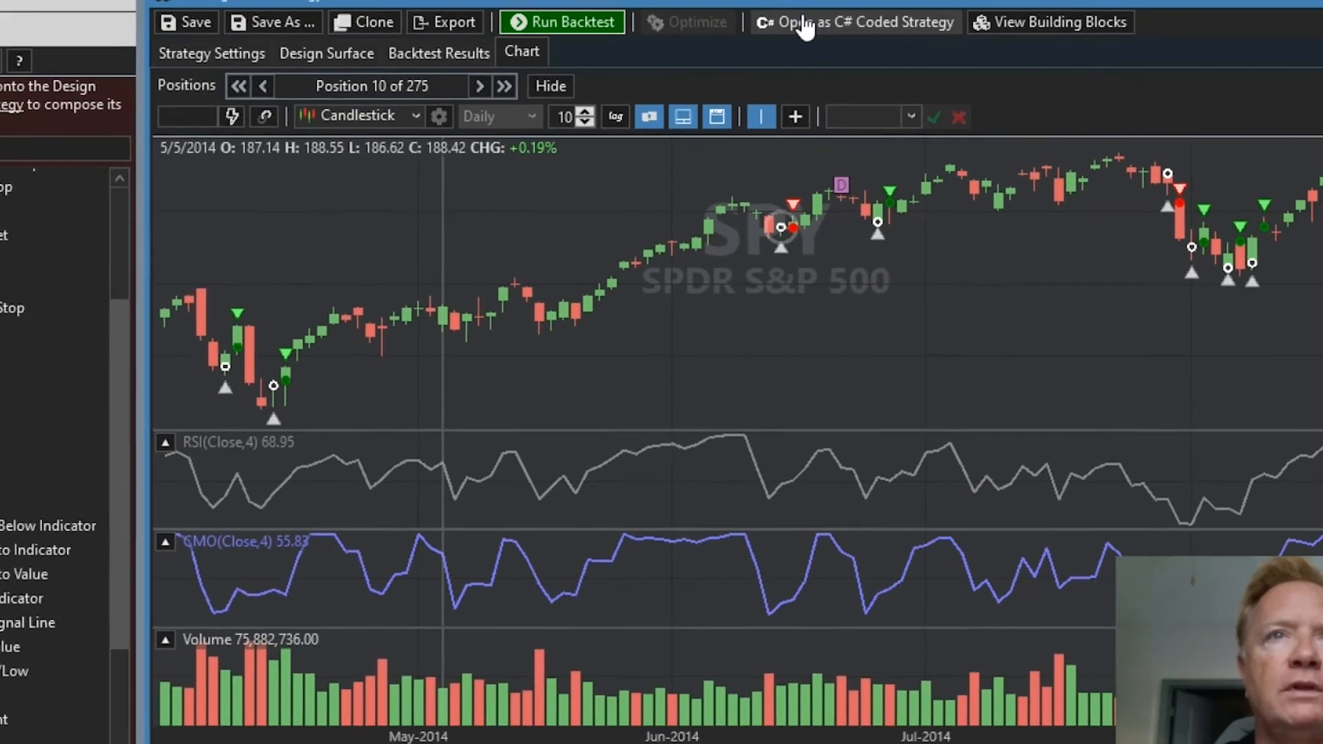
# Open the strategy as C# code and scroll to the orGroup if-statement.
pyautogui.click(854, 22)
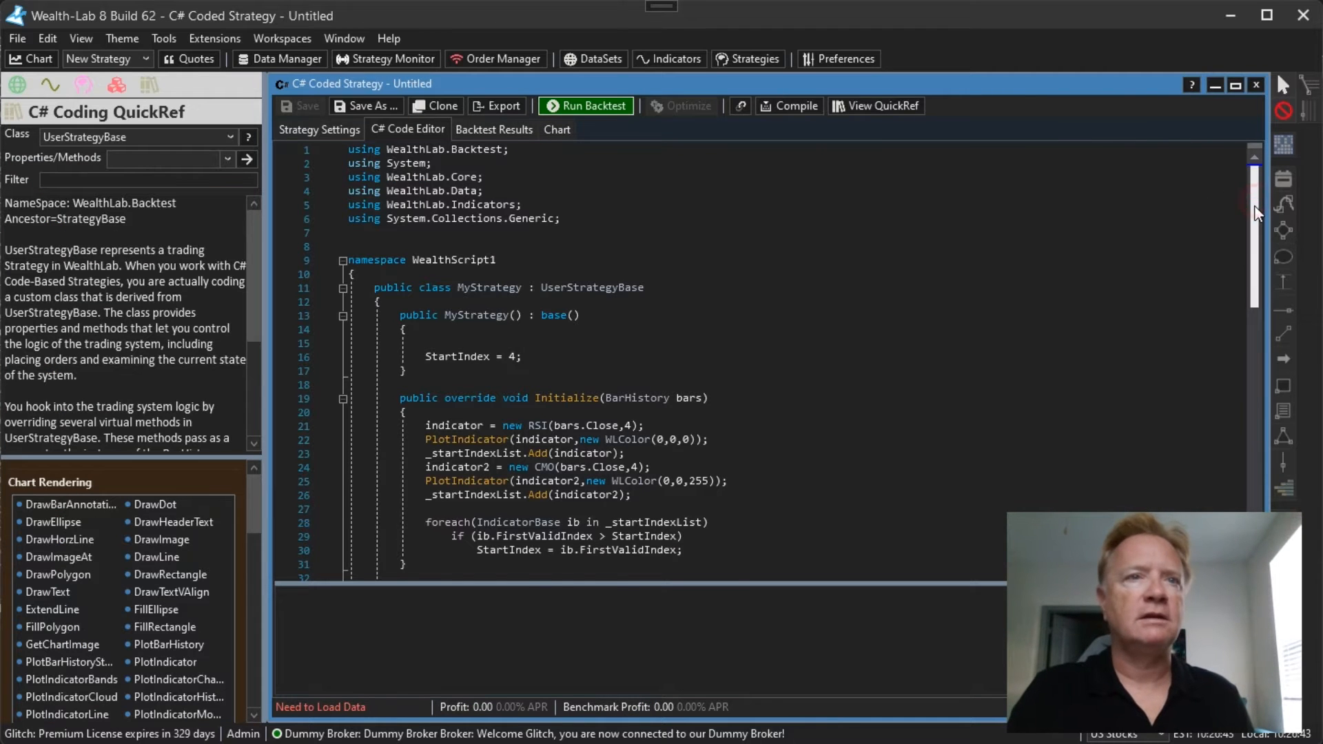
pyautogui.scroll(-3)
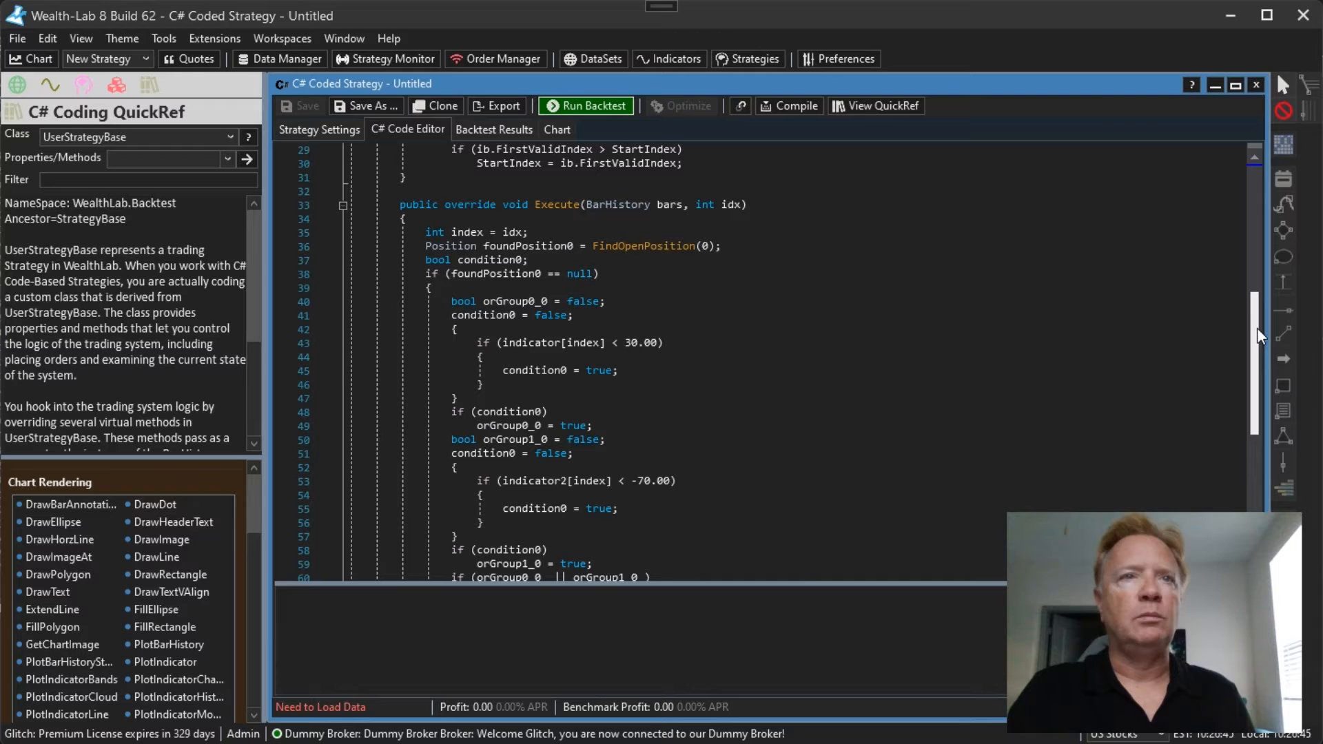
pyautogui.scroll(-3)
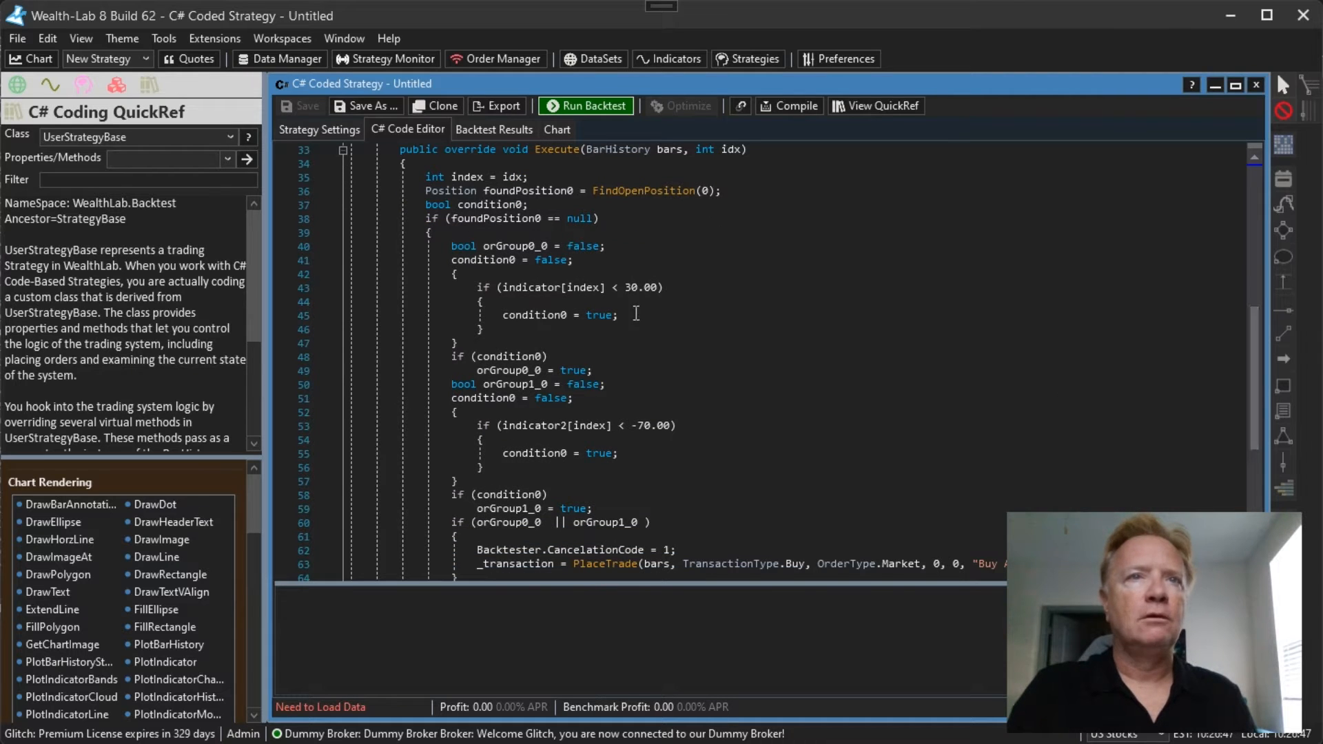
pyautogui.moveTo(515, 245)
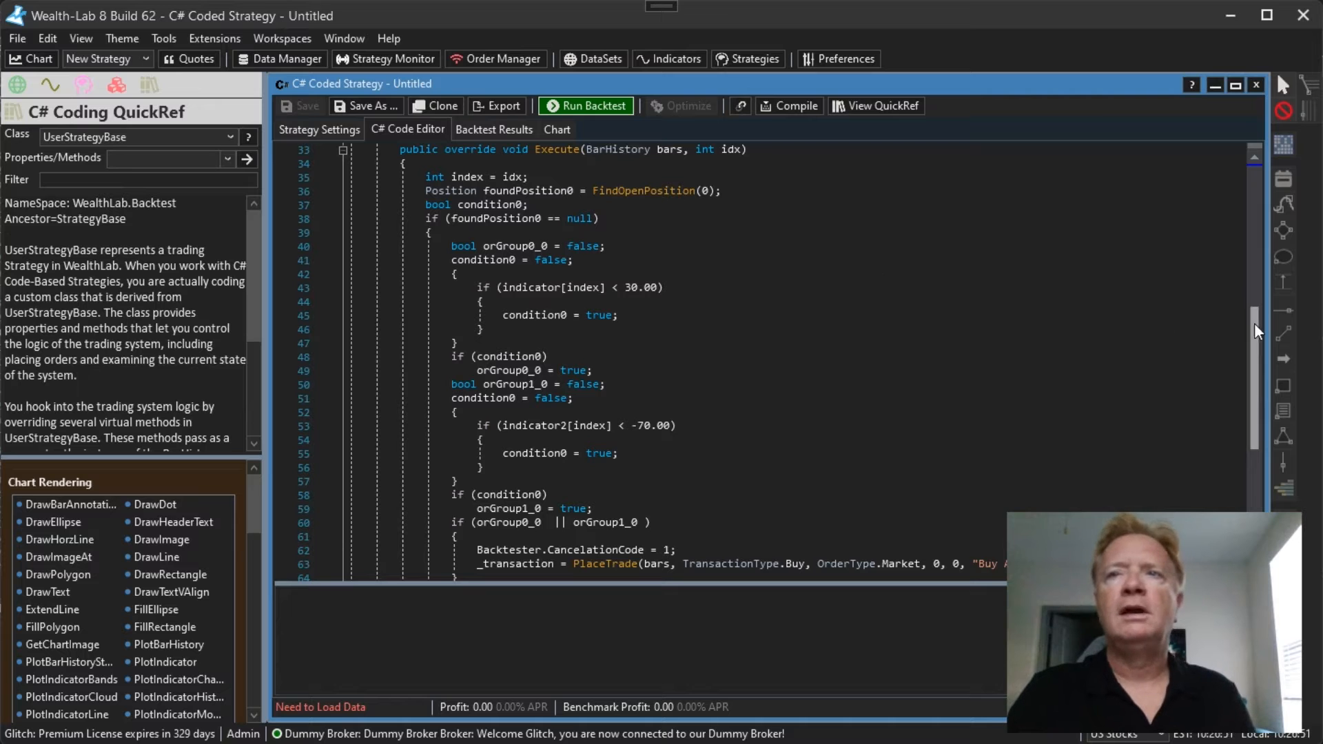
pyautogui.scroll(-3)
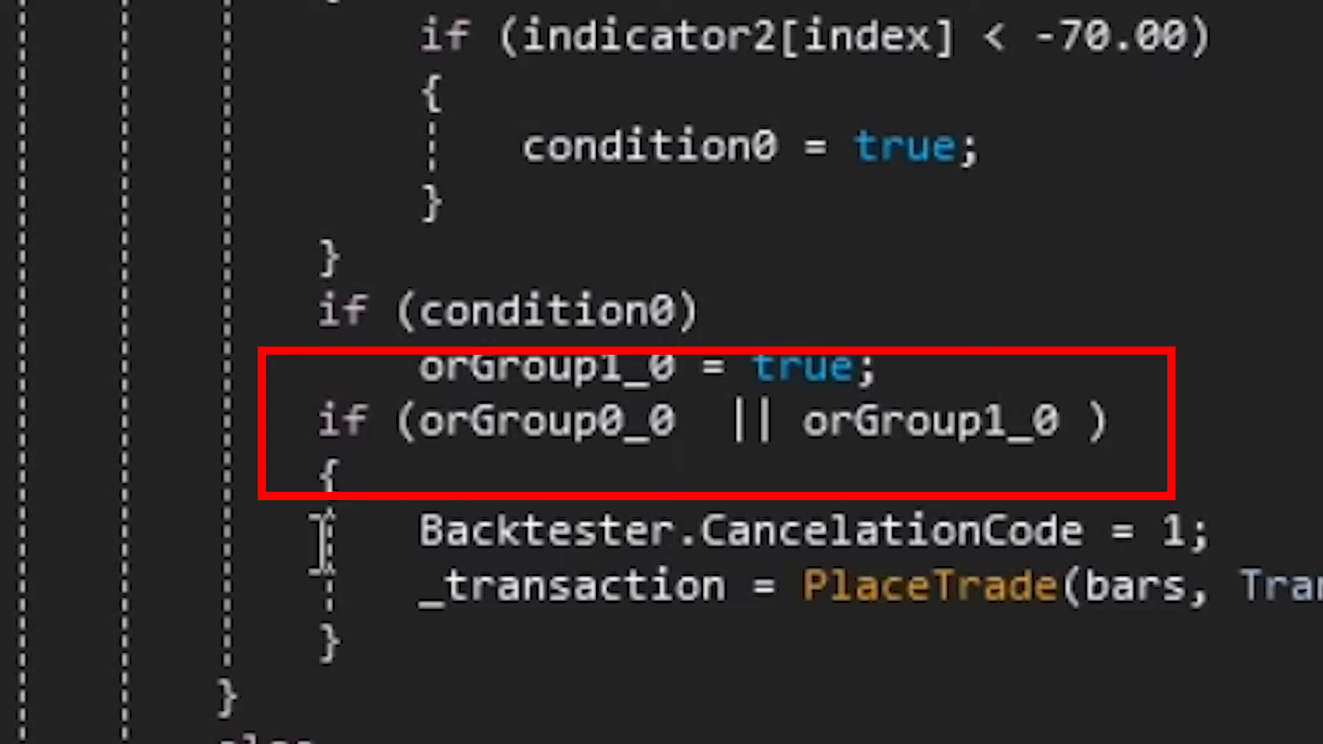
pyautogui.moveTo(523, 419)
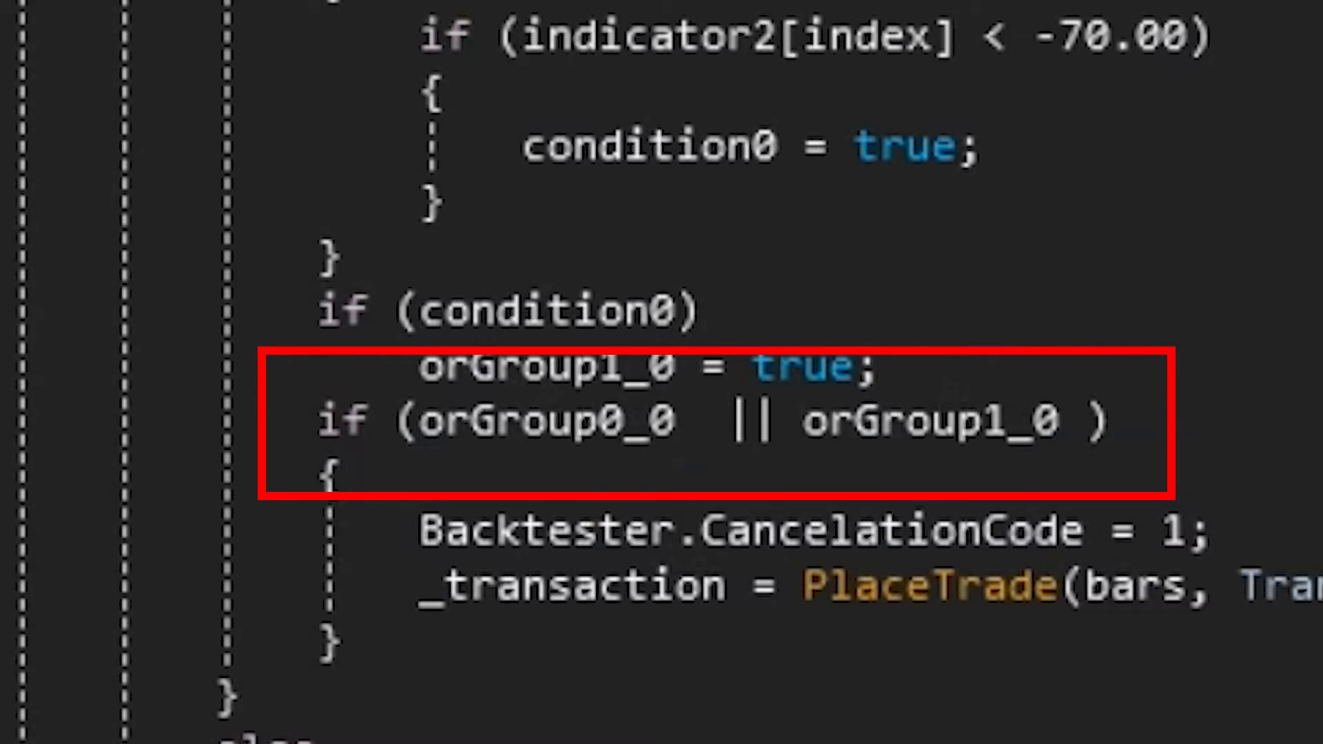
pyautogui.scroll(-3)
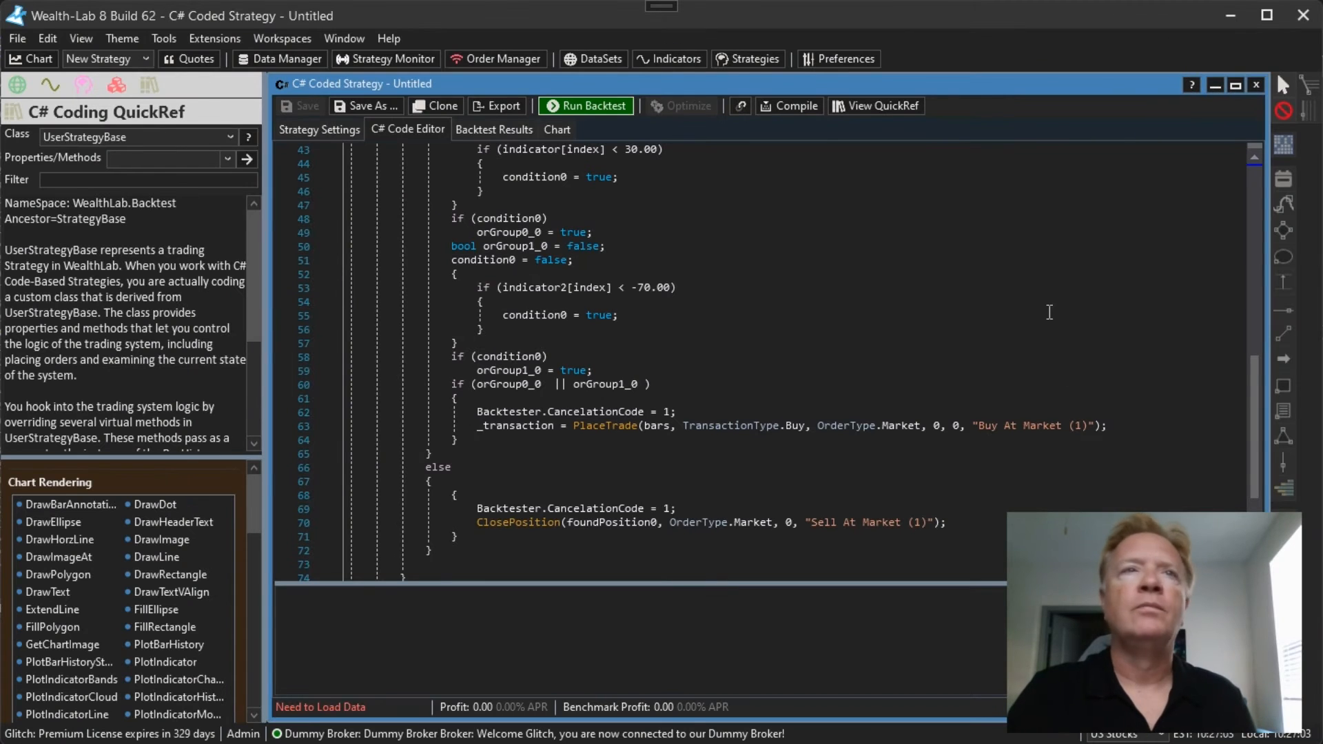
# Close the code view and return to the Design Surface and Building Blocks list.
pyautogui.click(320, 129)
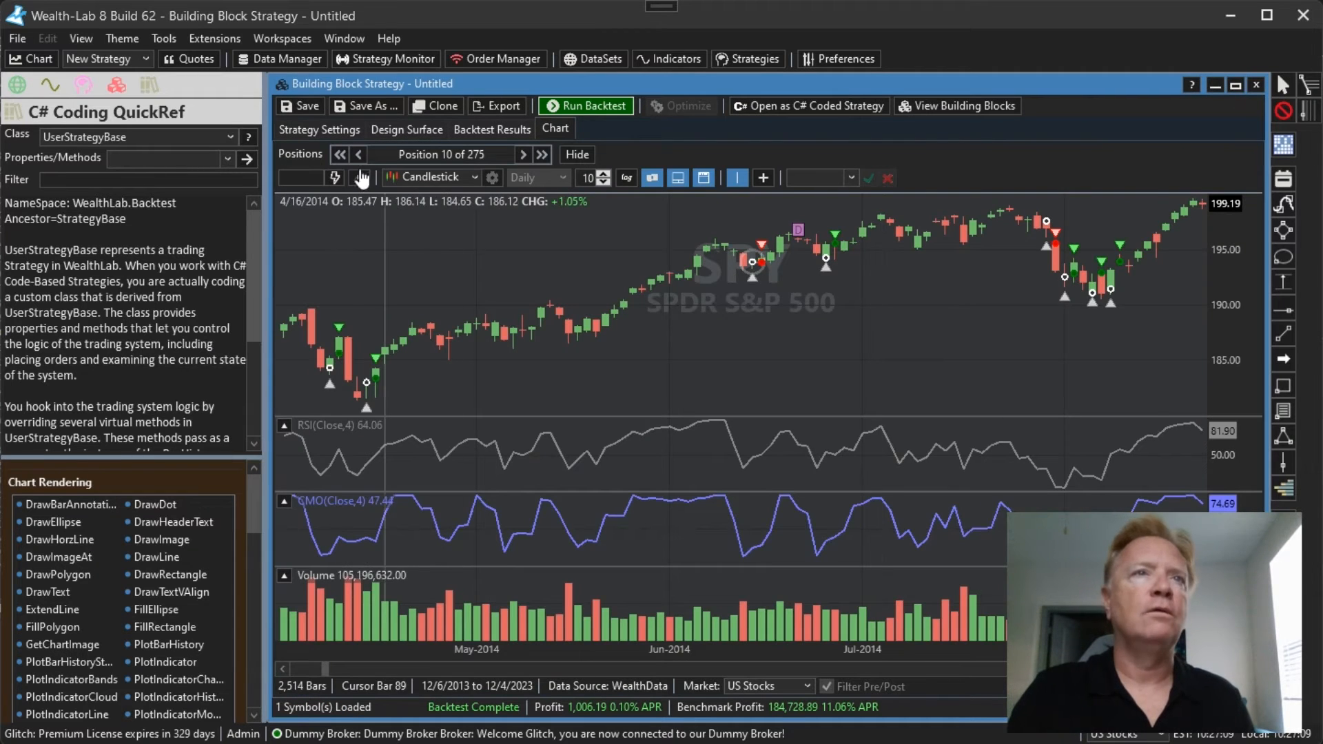
pyautogui.click(406, 129)
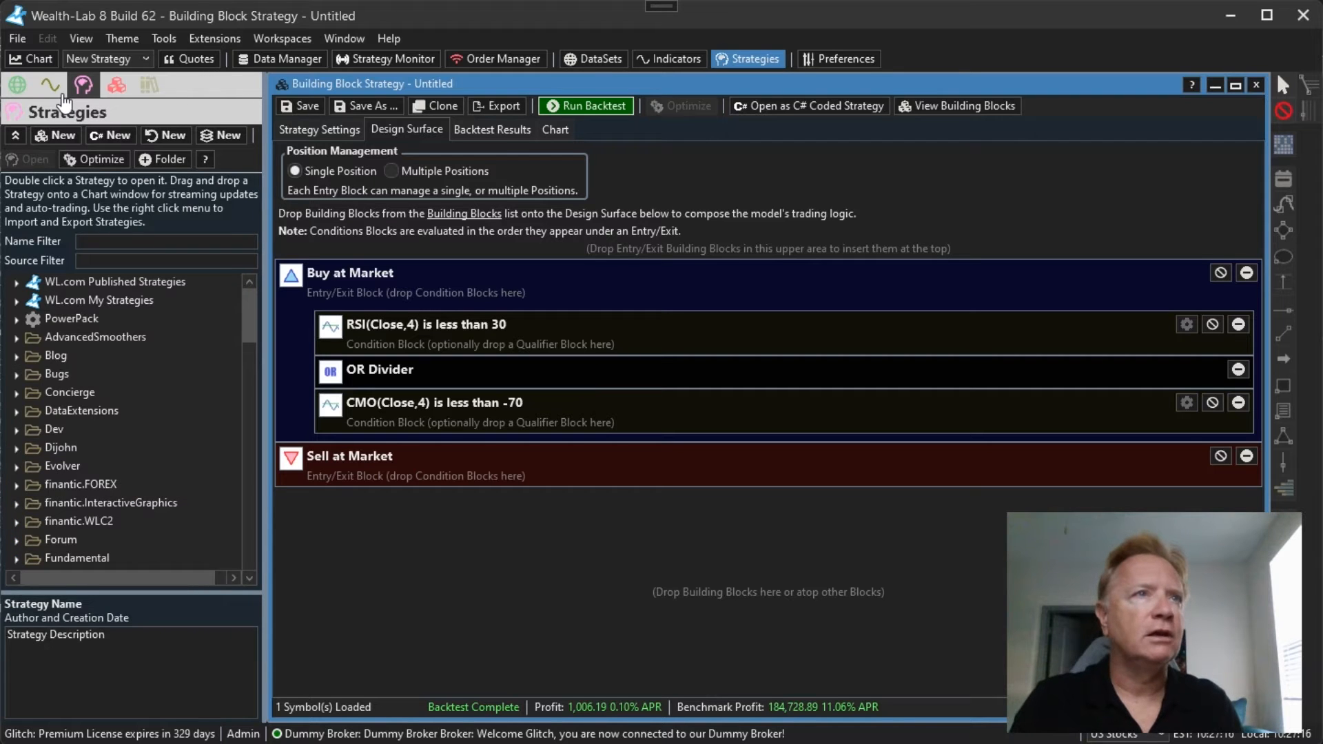
pyautogui.click(83, 84)
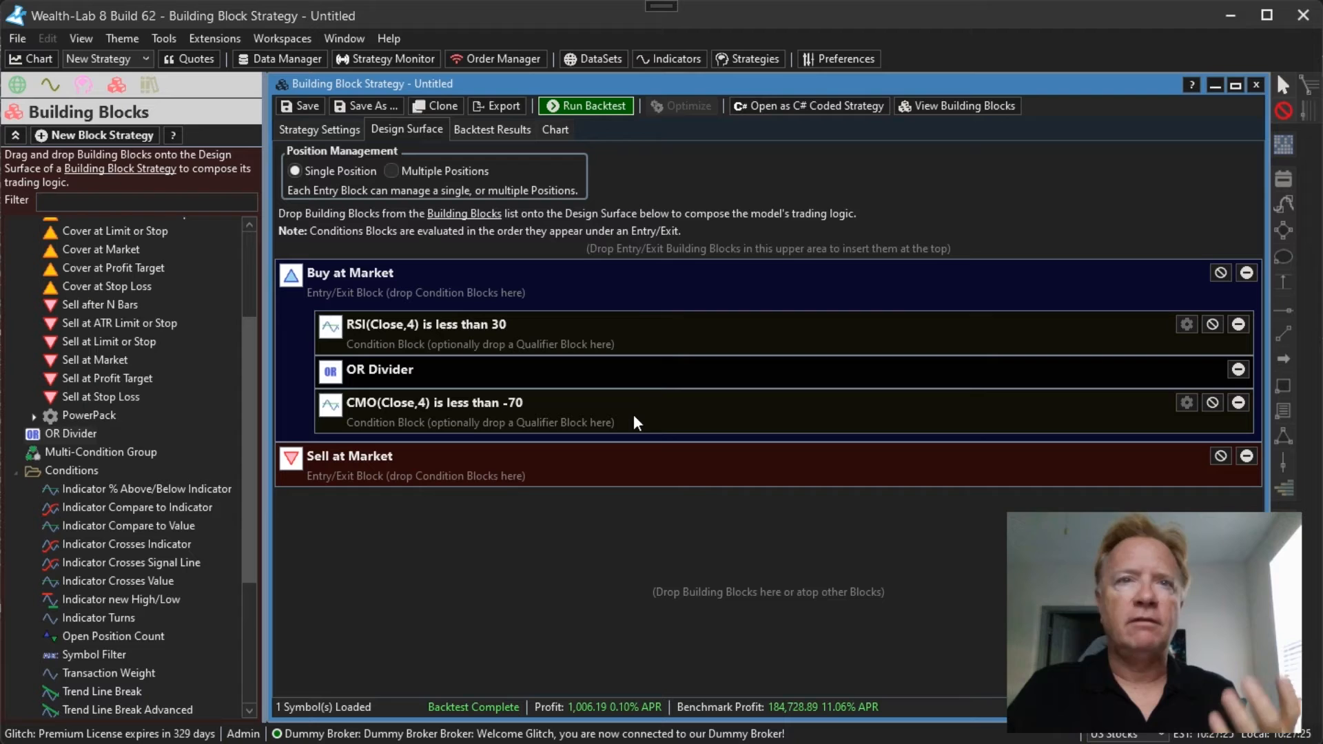
pyautogui.moveTo(436, 435)
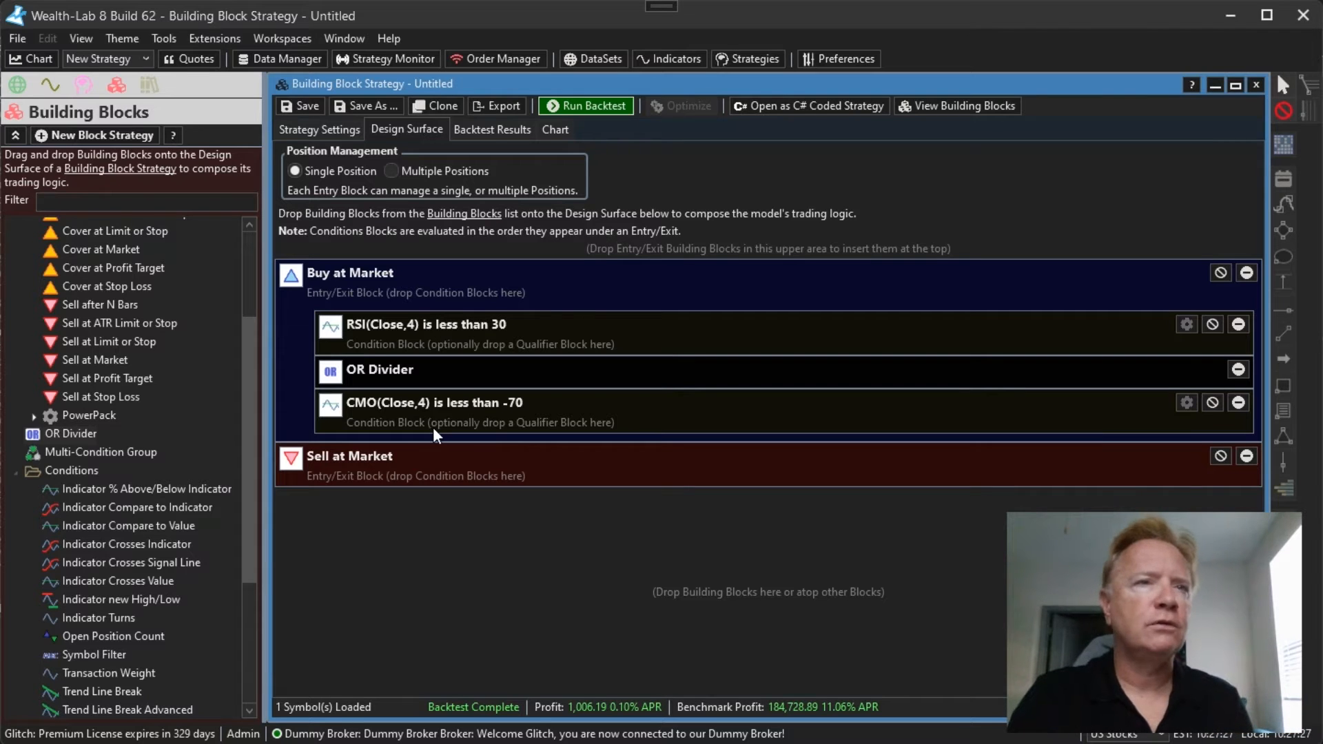
# Remove the RSI(4) condition and OR Divider, leaving a 1-of-2 group of RSI(20) and CMO(20) below 30.
pyautogui.click(1239, 324)
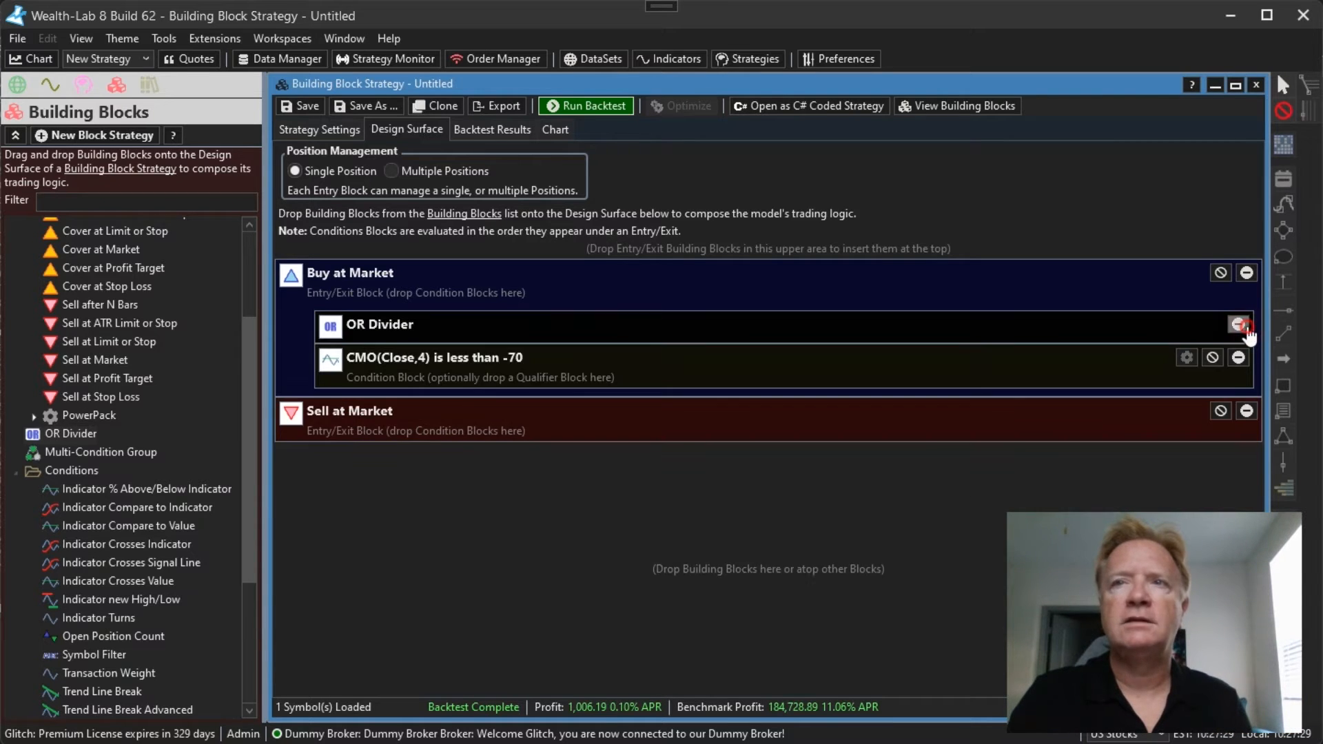
pyautogui.click(1247, 325)
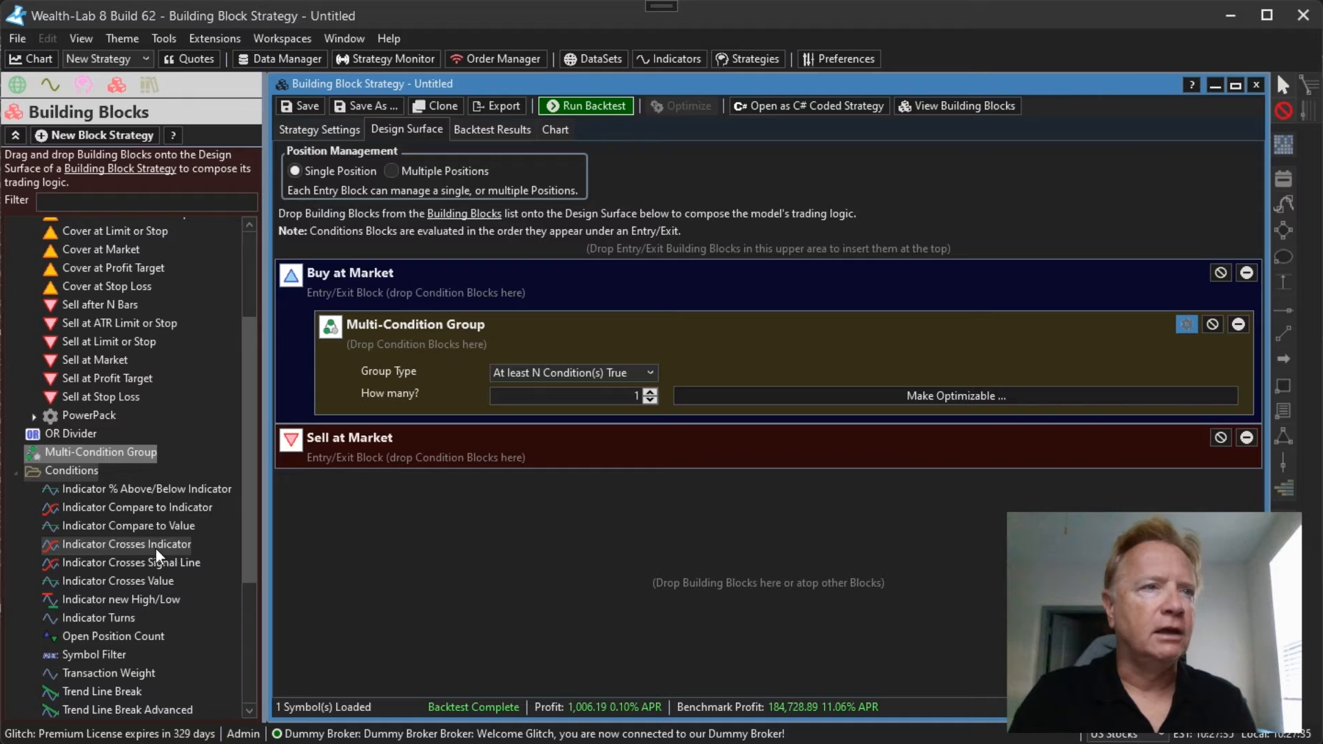
pyautogui.moveTo(127, 526)
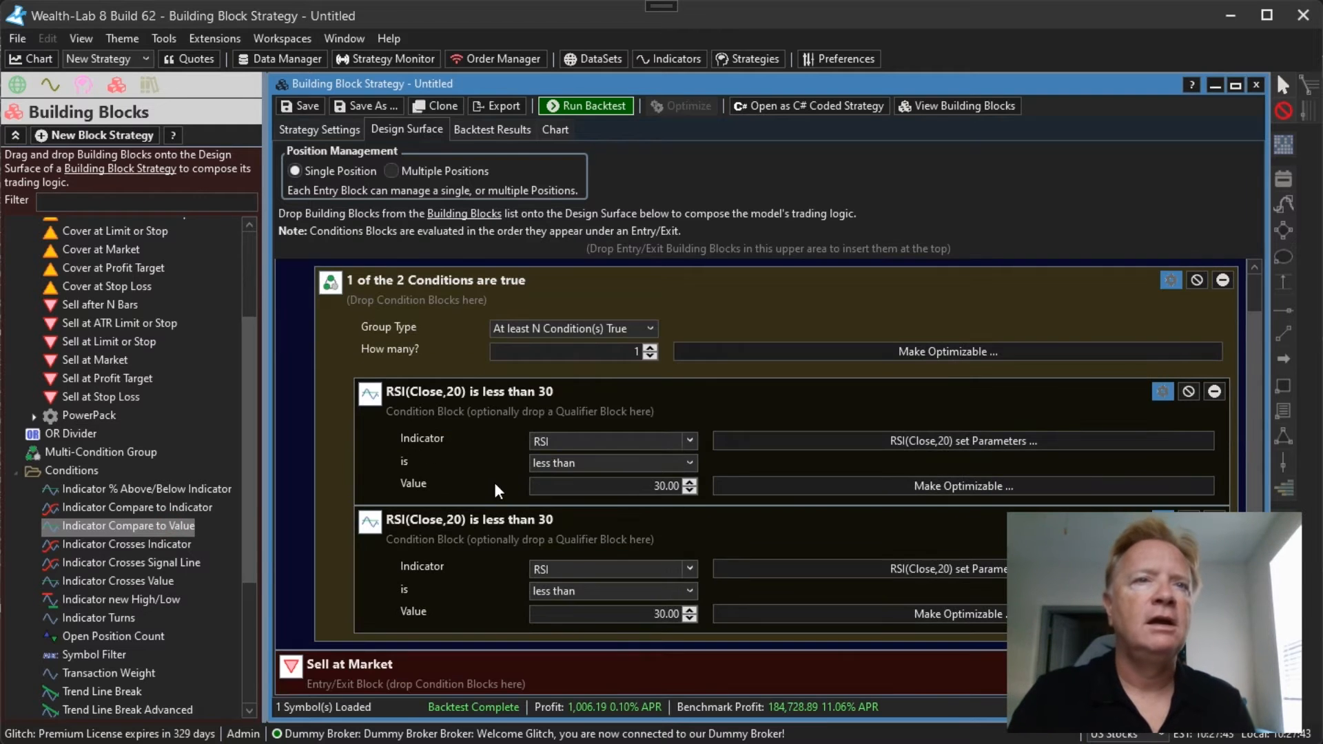
pyautogui.click(608, 568)
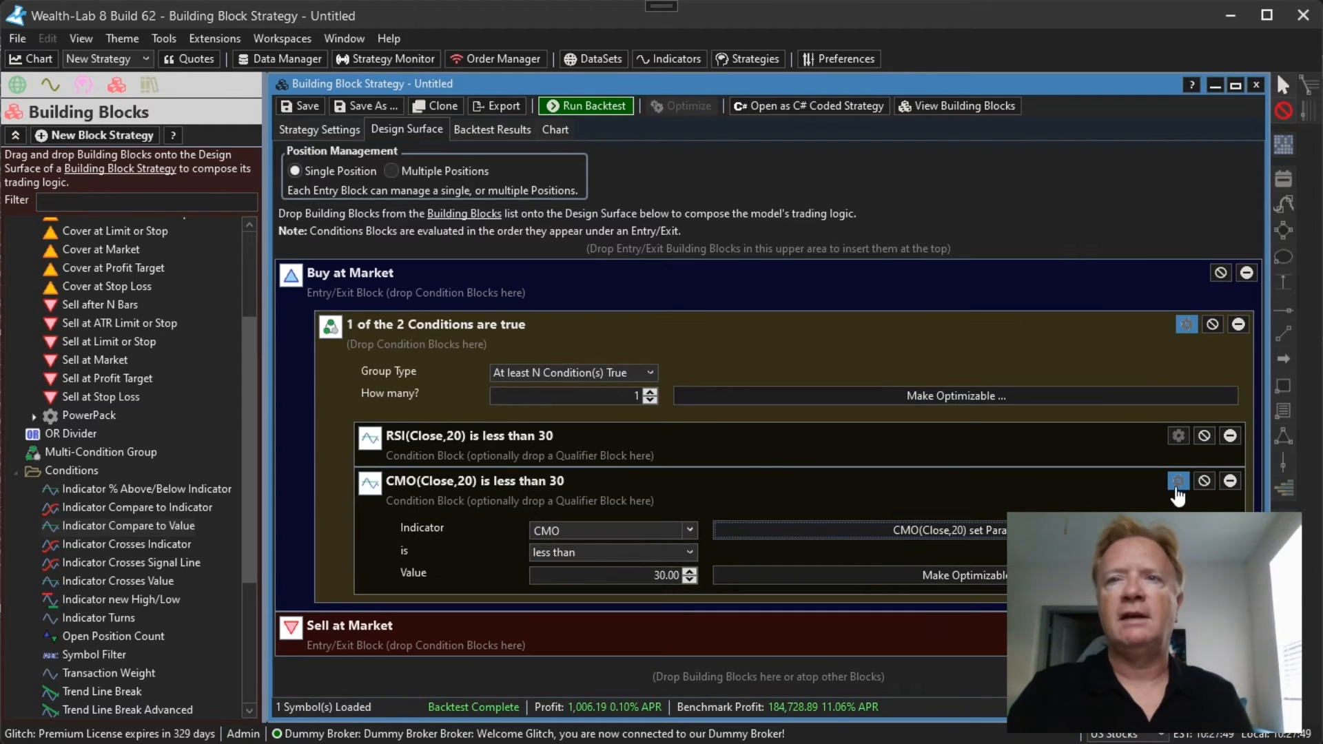
pyautogui.click(1178, 481)
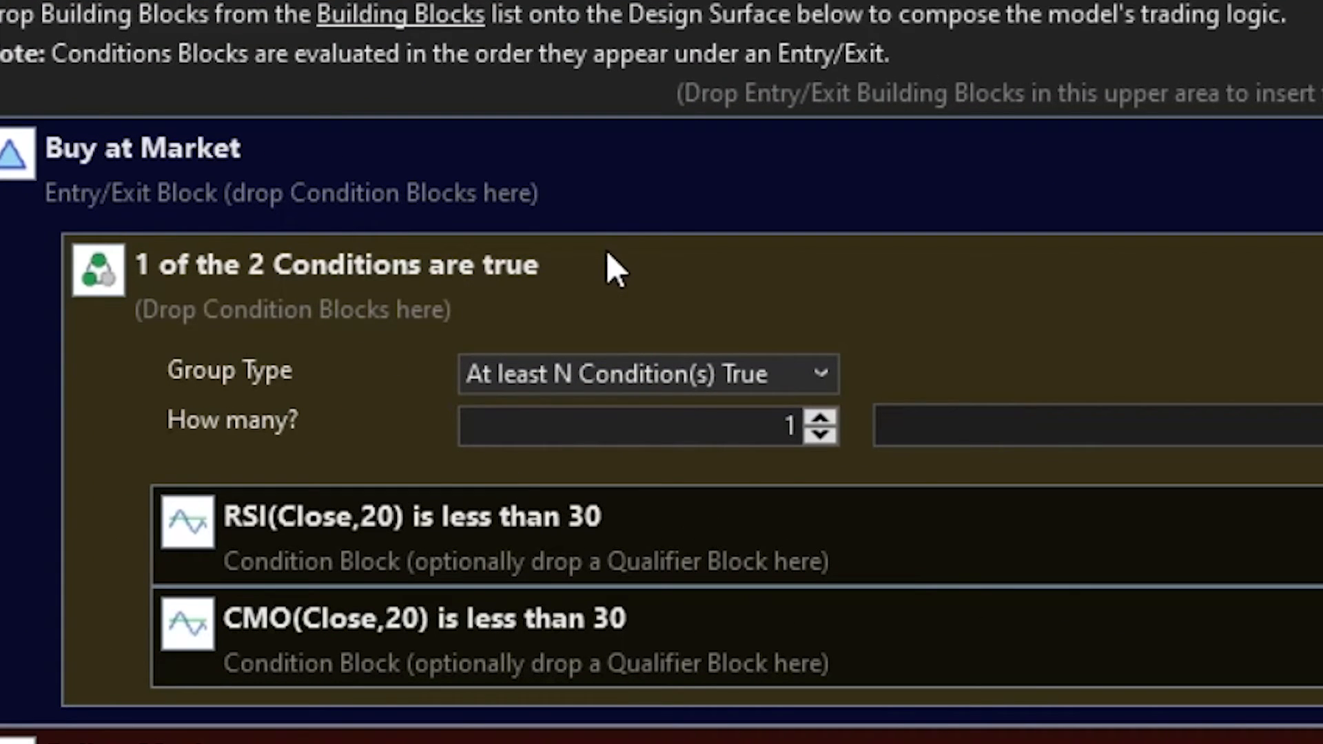
pyautogui.click(642, 425)
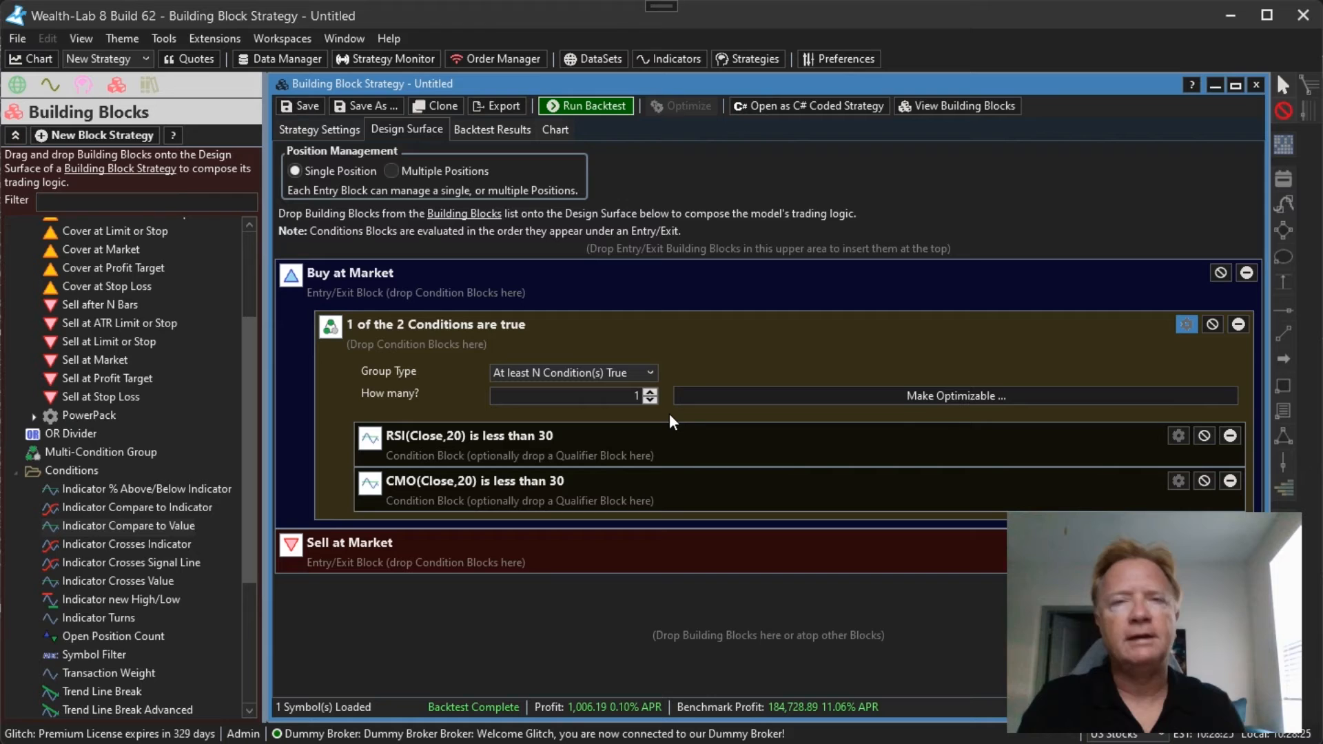
pyautogui.moveTo(685, 452)
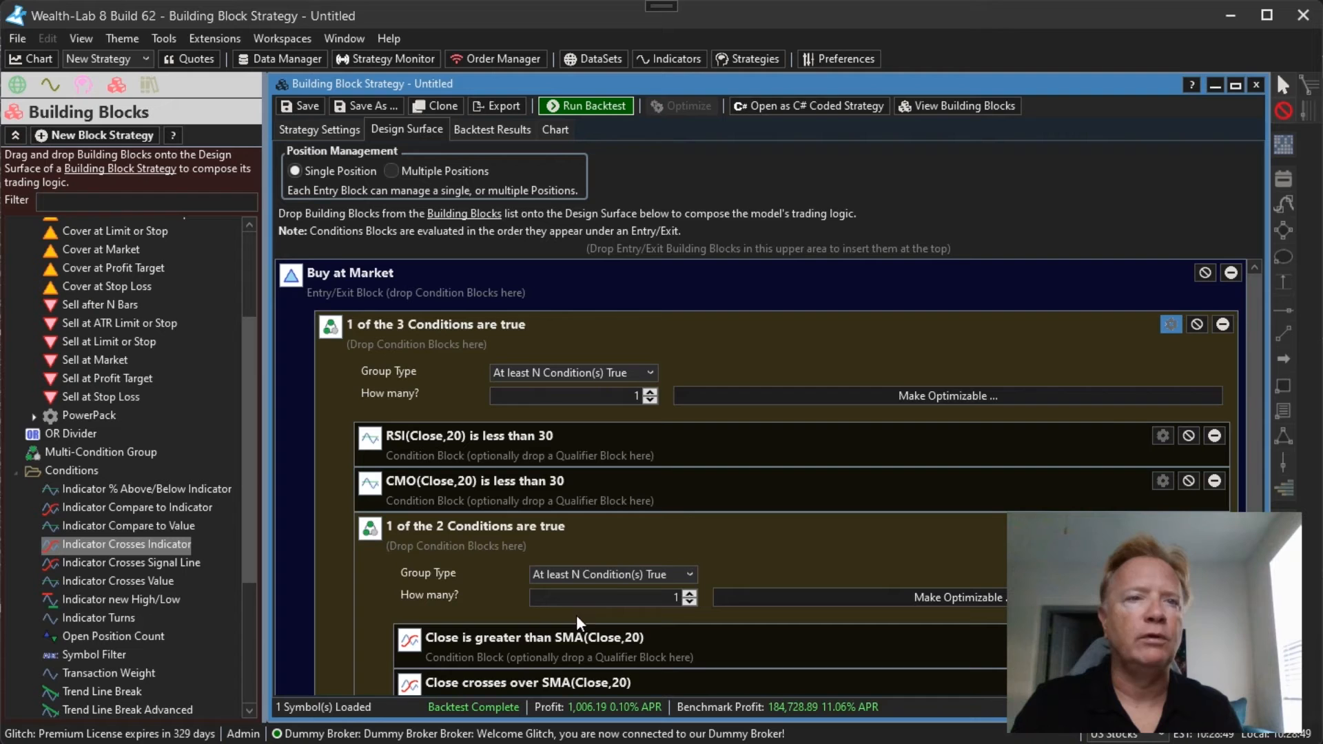
# Scroll down the design surface to review the nested Close versus SMA(Close,20) group.
pyautogui.scroll(-3)
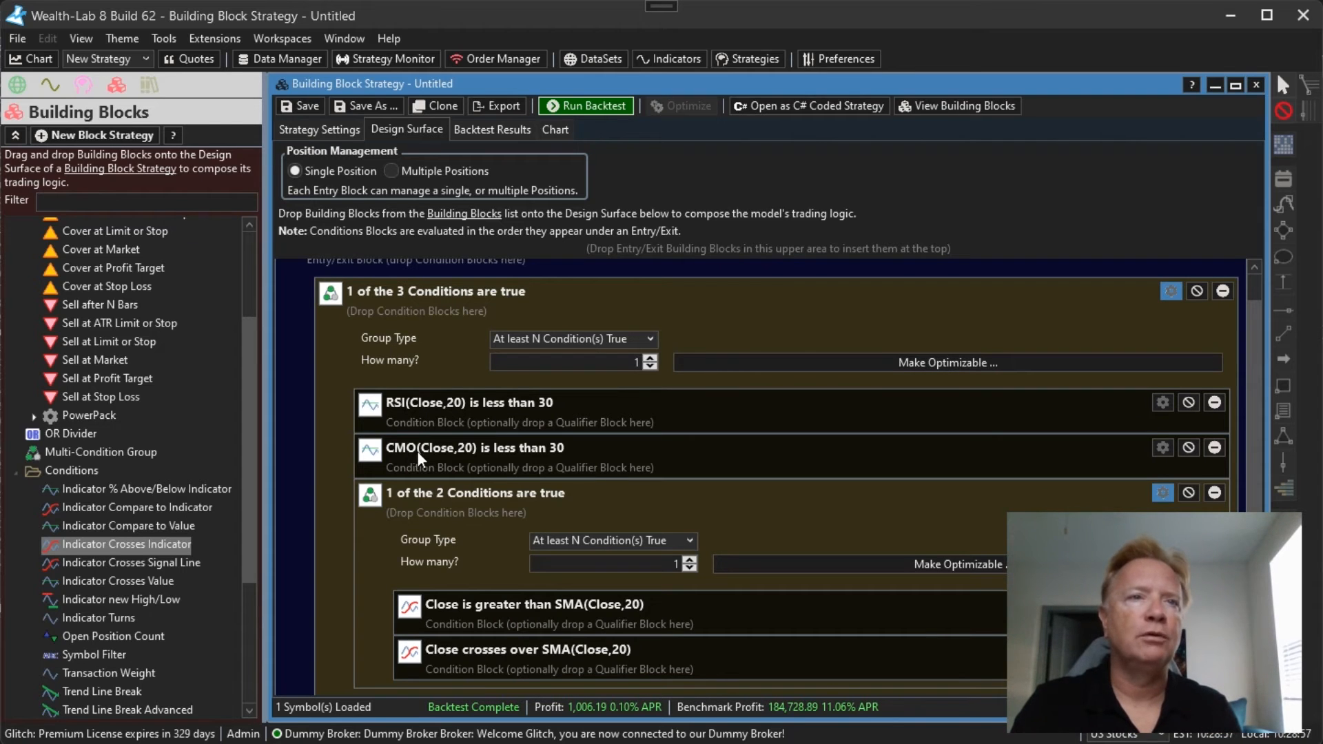
pyautogui.moveTo(409, 497)
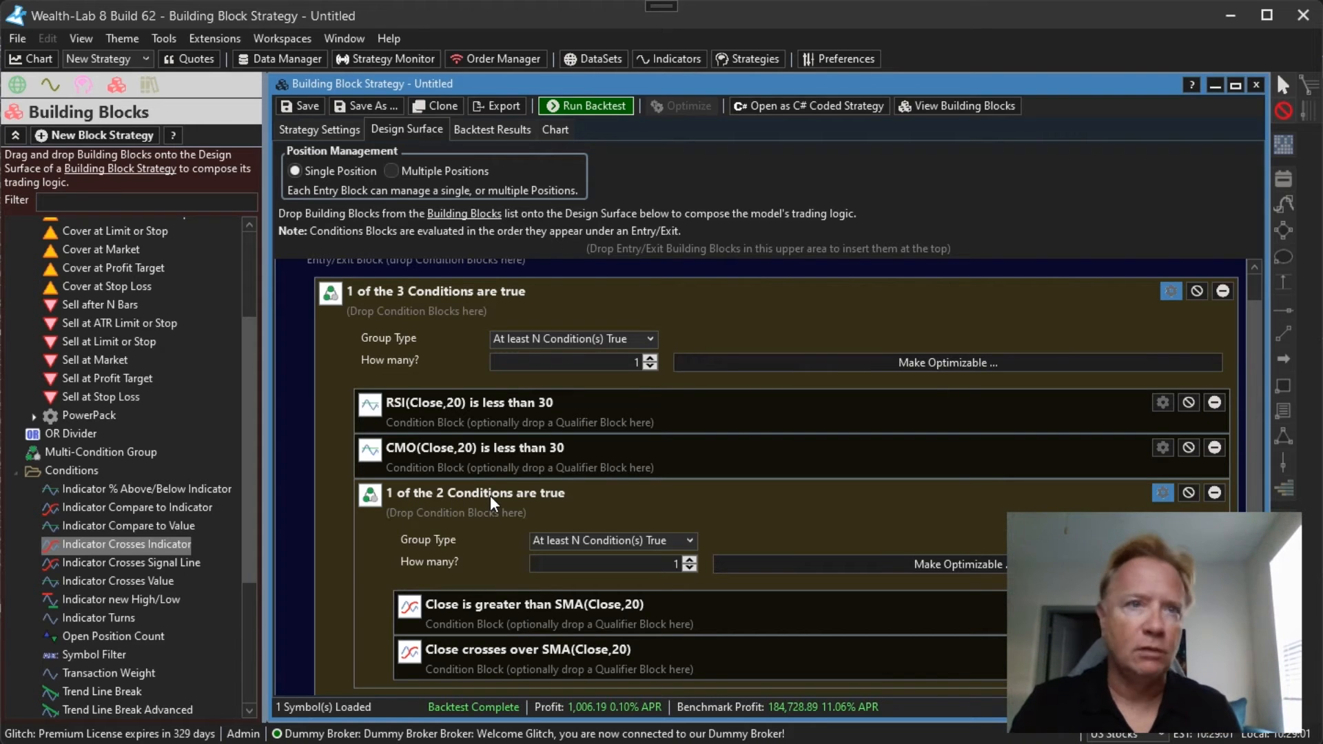
pyautogui.moveTo(495, 542)
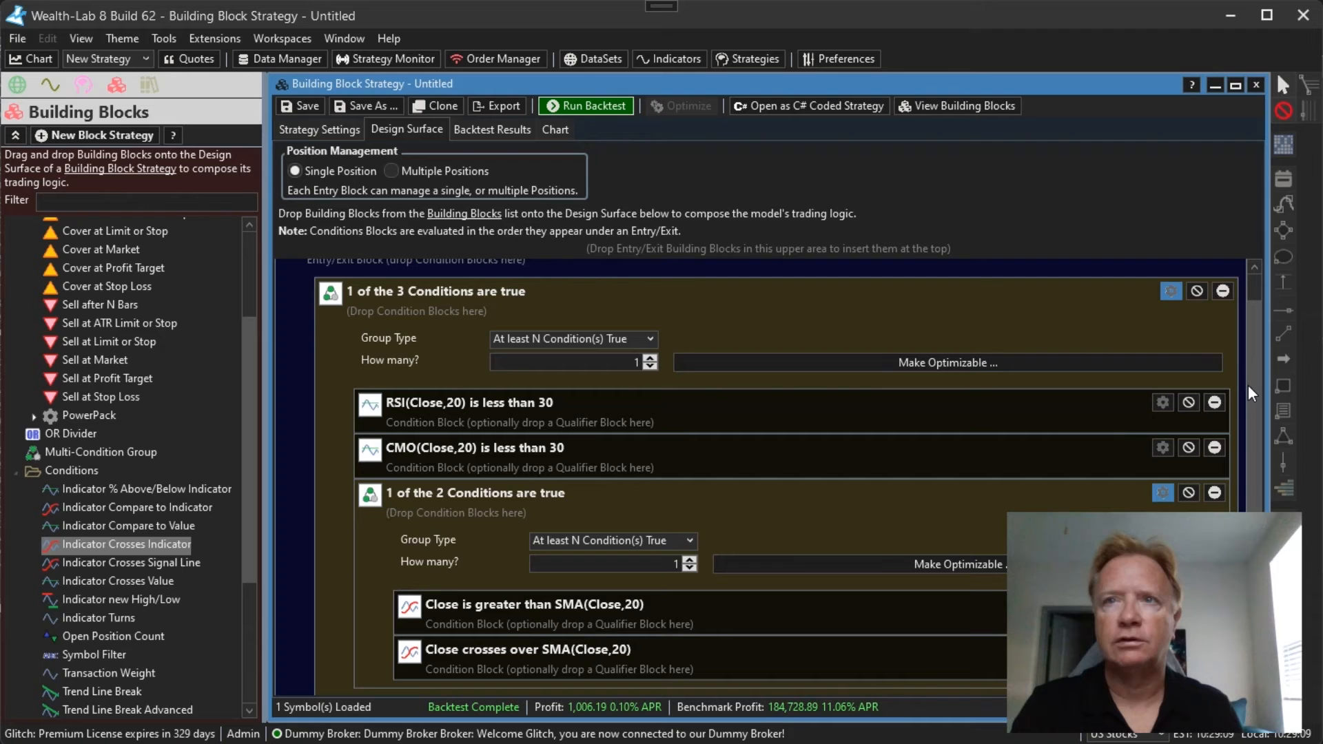
pyautogui.scroll(-3)
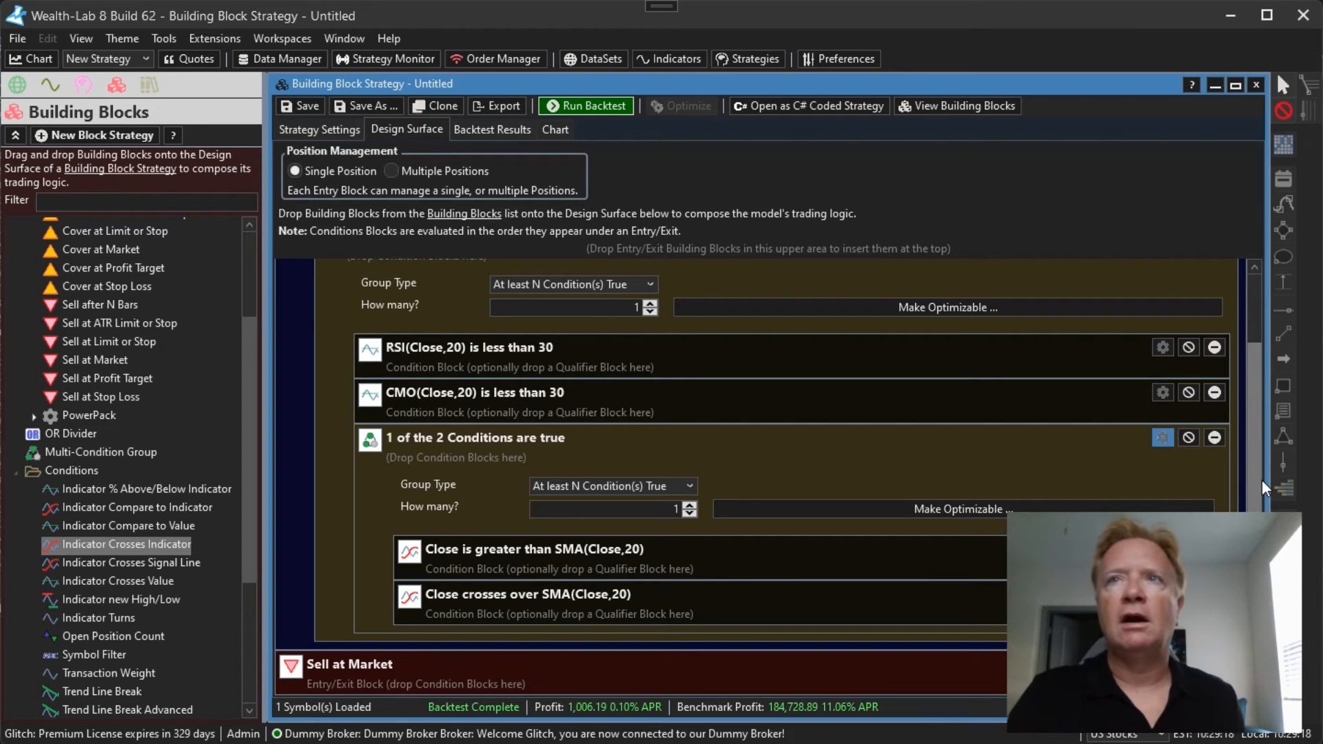
pyautogui.moveTo(1245, 116)
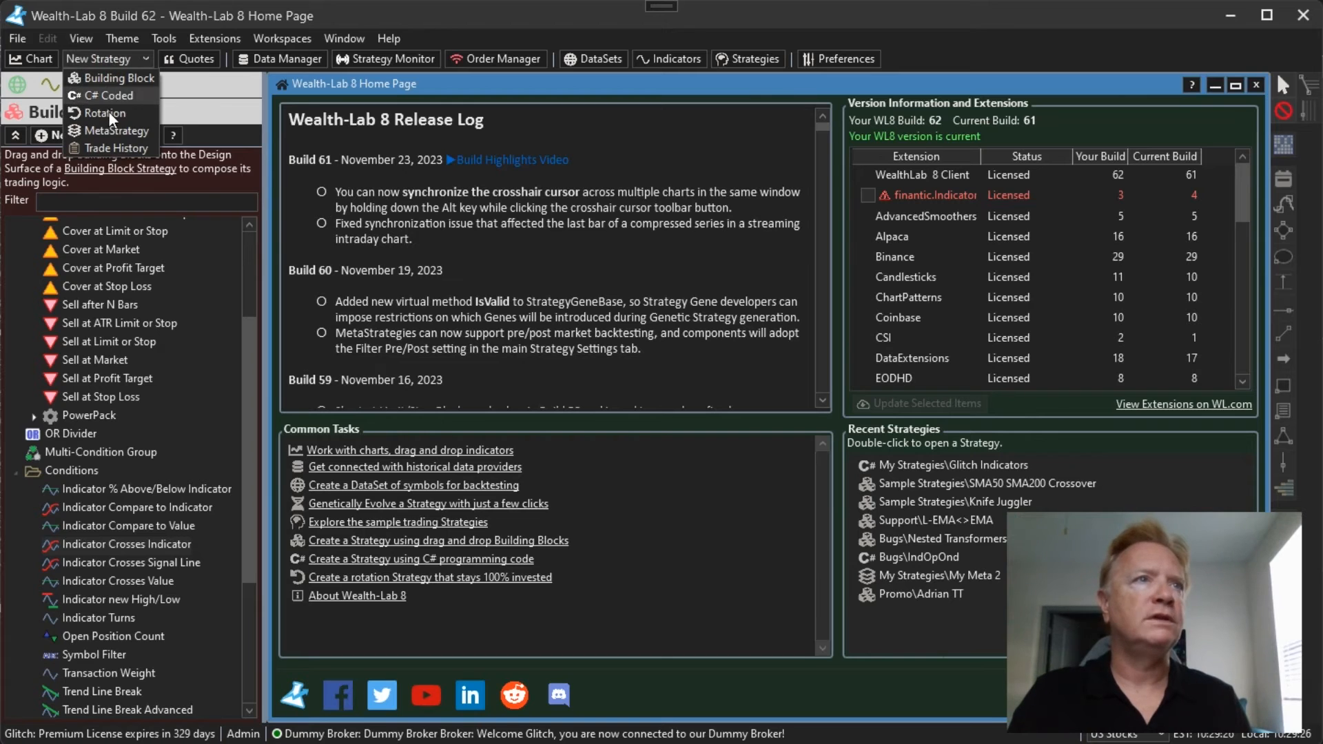
# Create an RSI(Close,20)-weighted Rotation strategy and backtest it on NASDAQ 100, earning 18.49% APR.
pyautogui.click(104, 113)
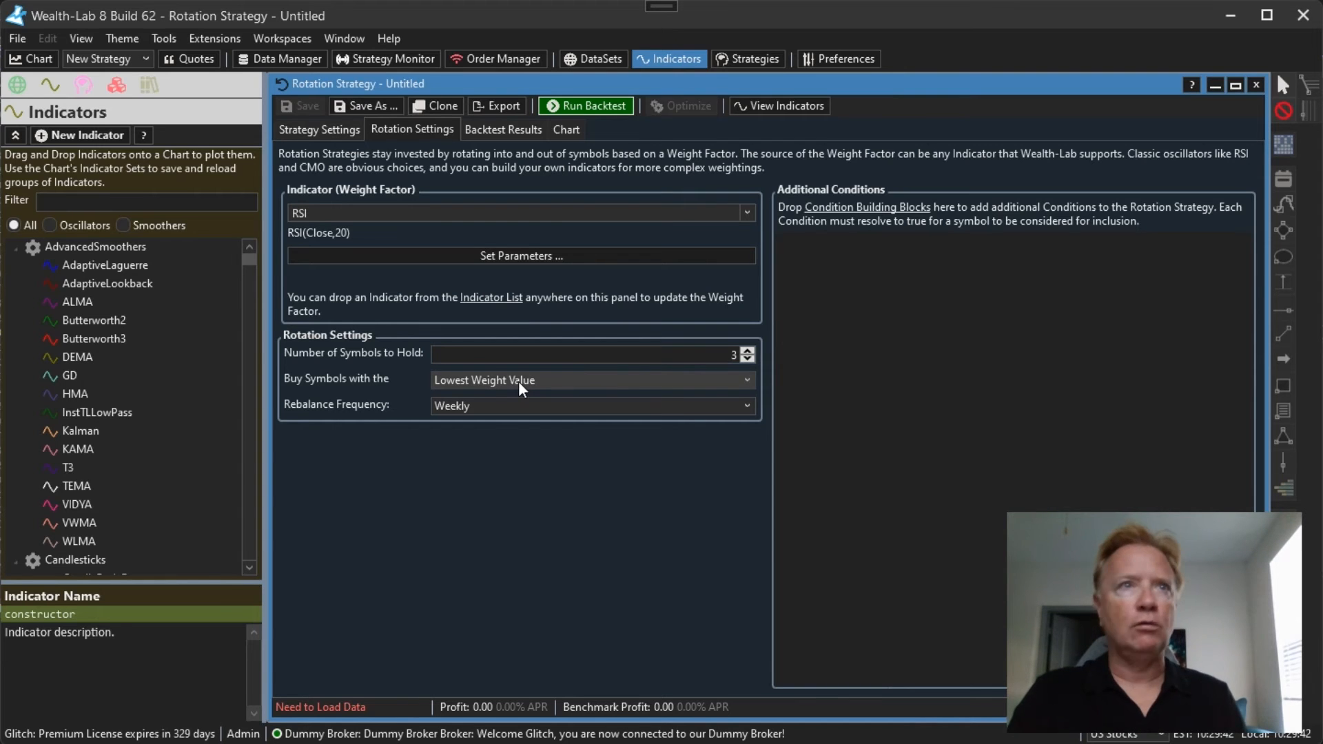
pyautogui.click(319, 129)
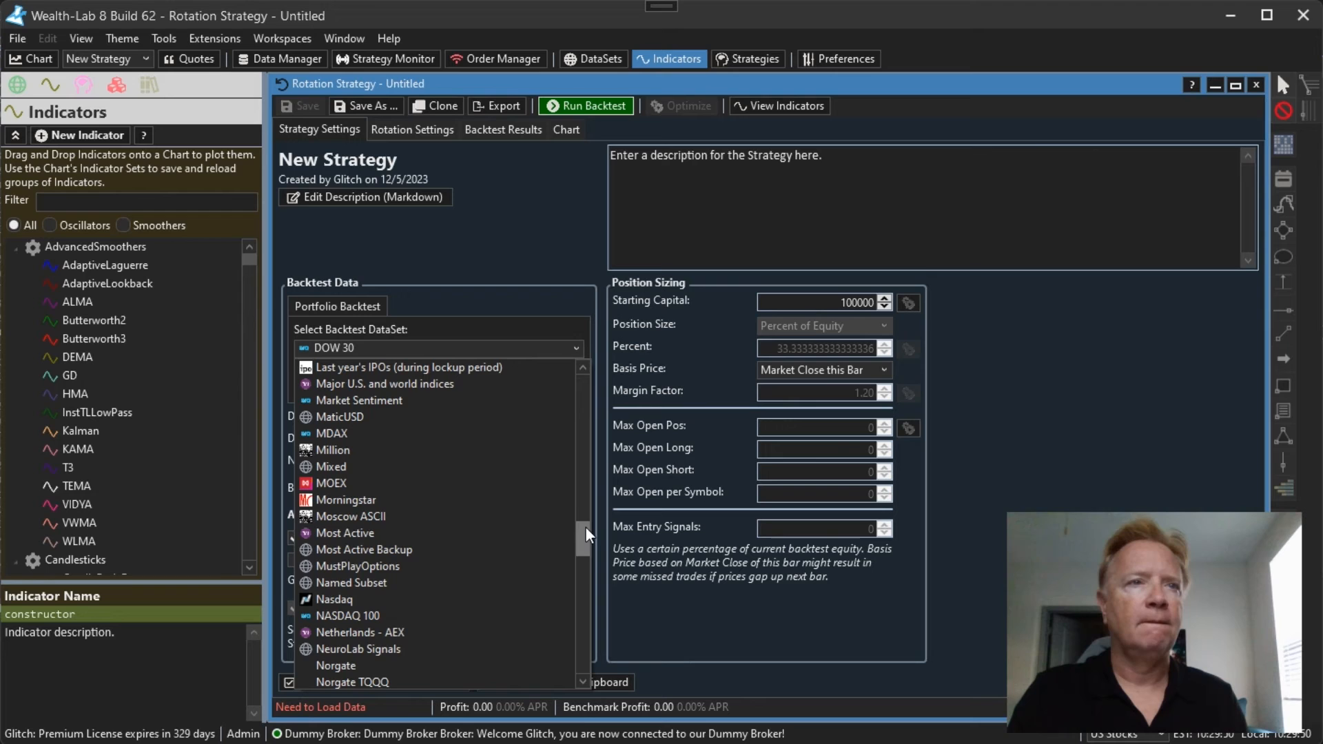
pyautogui.click(346, 616)
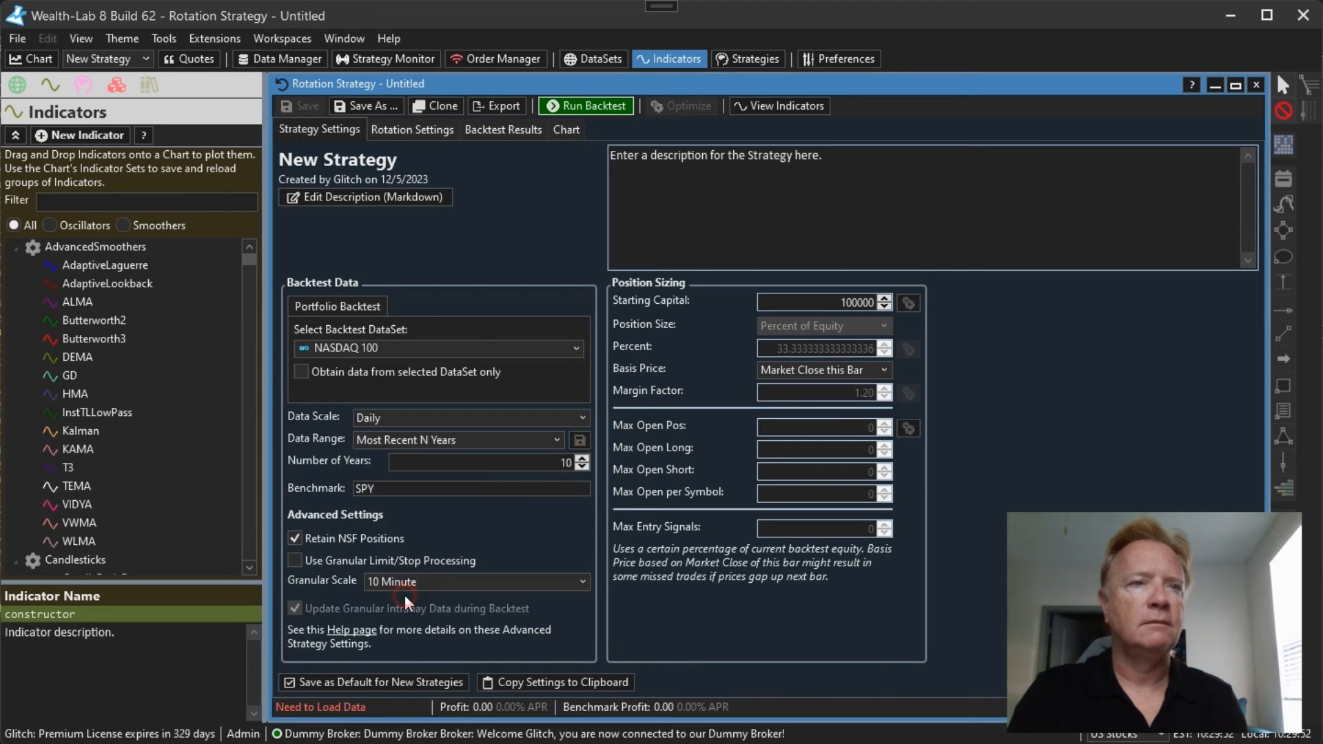
pyautogui.click(586, 106)
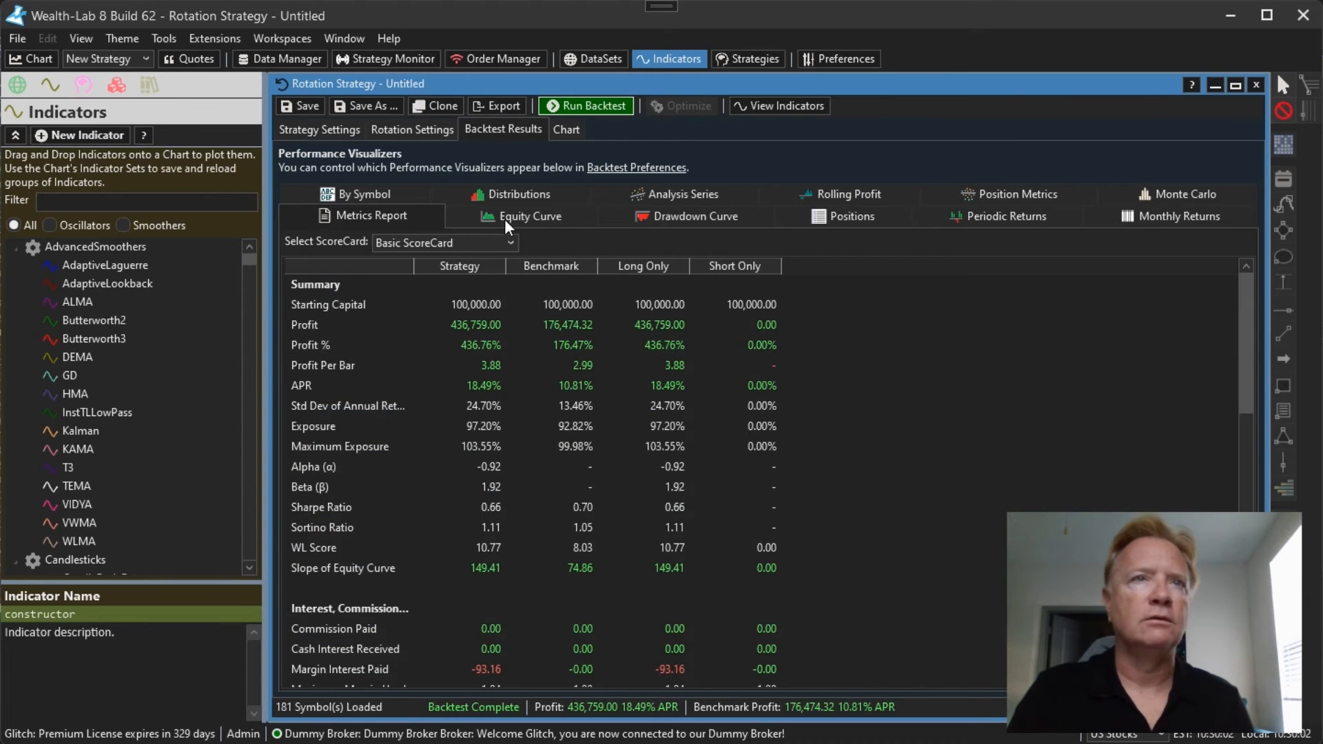
# Check the equity curve peaking above 500,000 against SPY, then return to Rotation Settings.
pyautogui.click(524, 215)
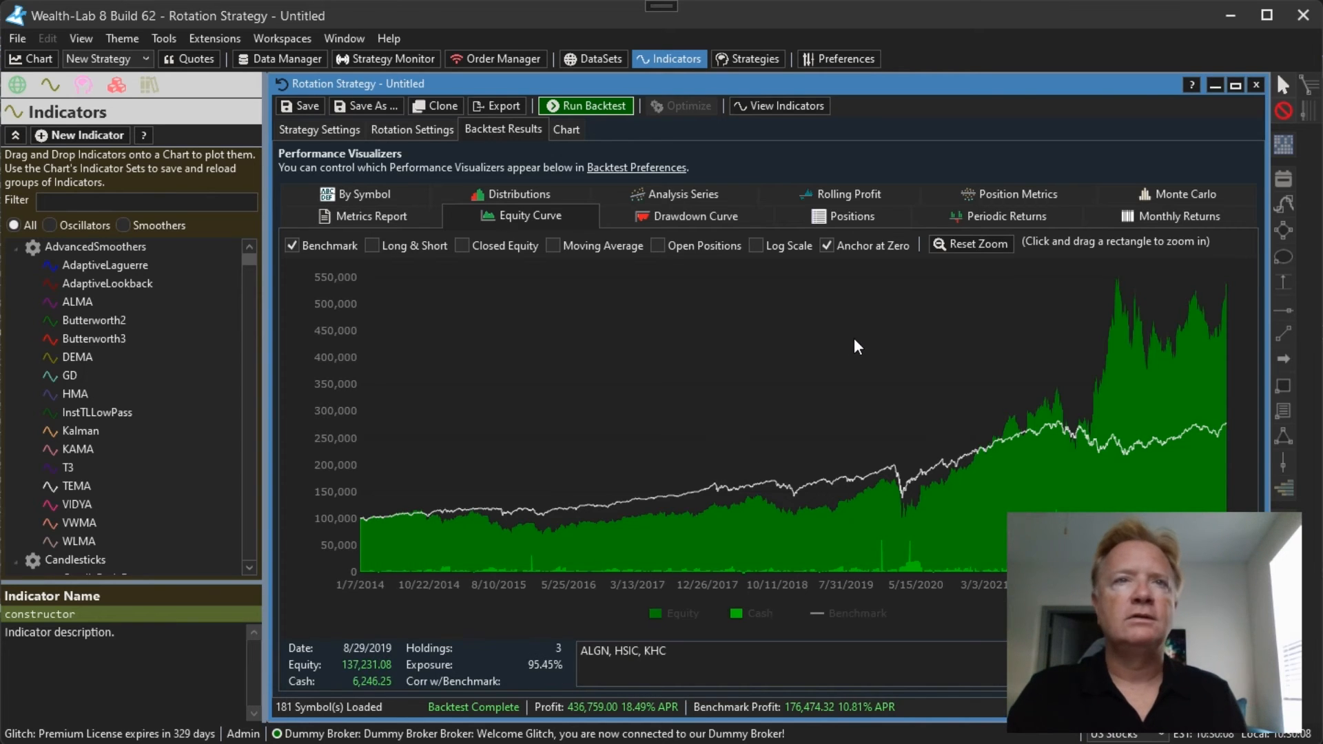
pyautogui.click(363, 193)
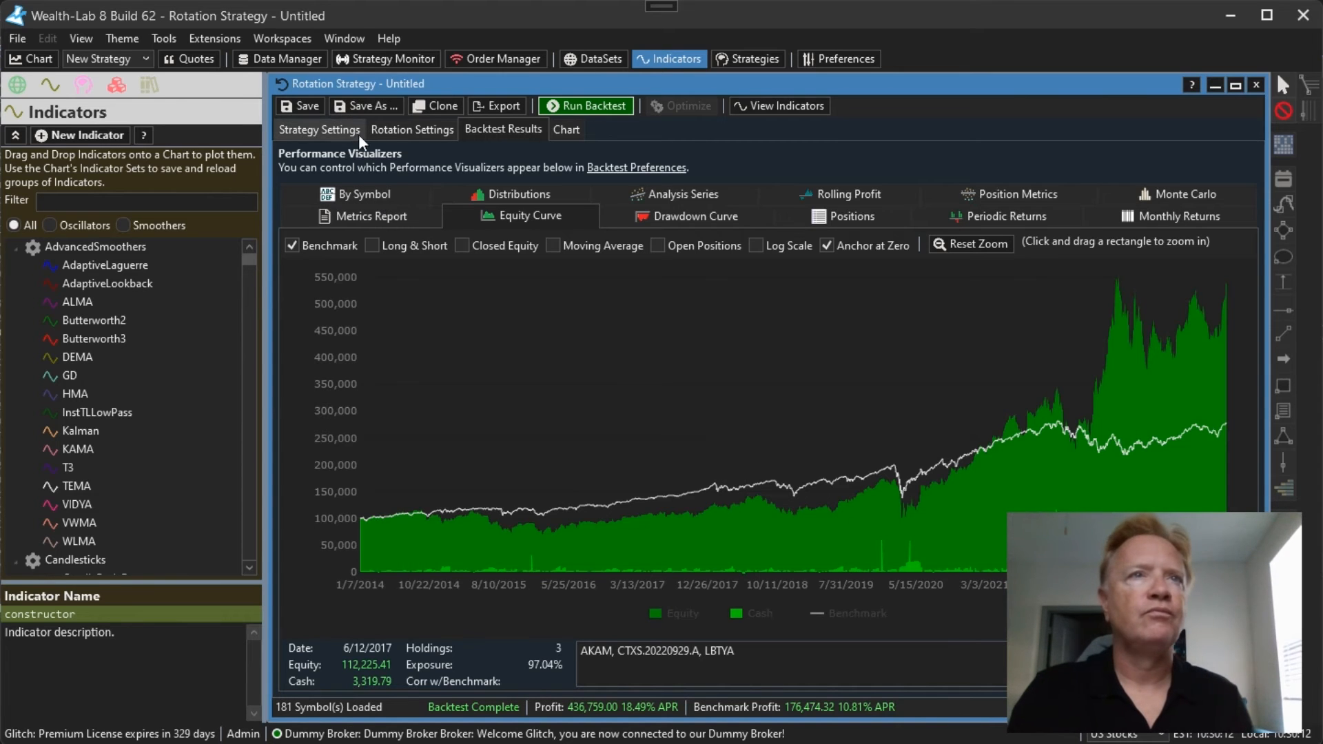
pyautogui.click(412, 129)
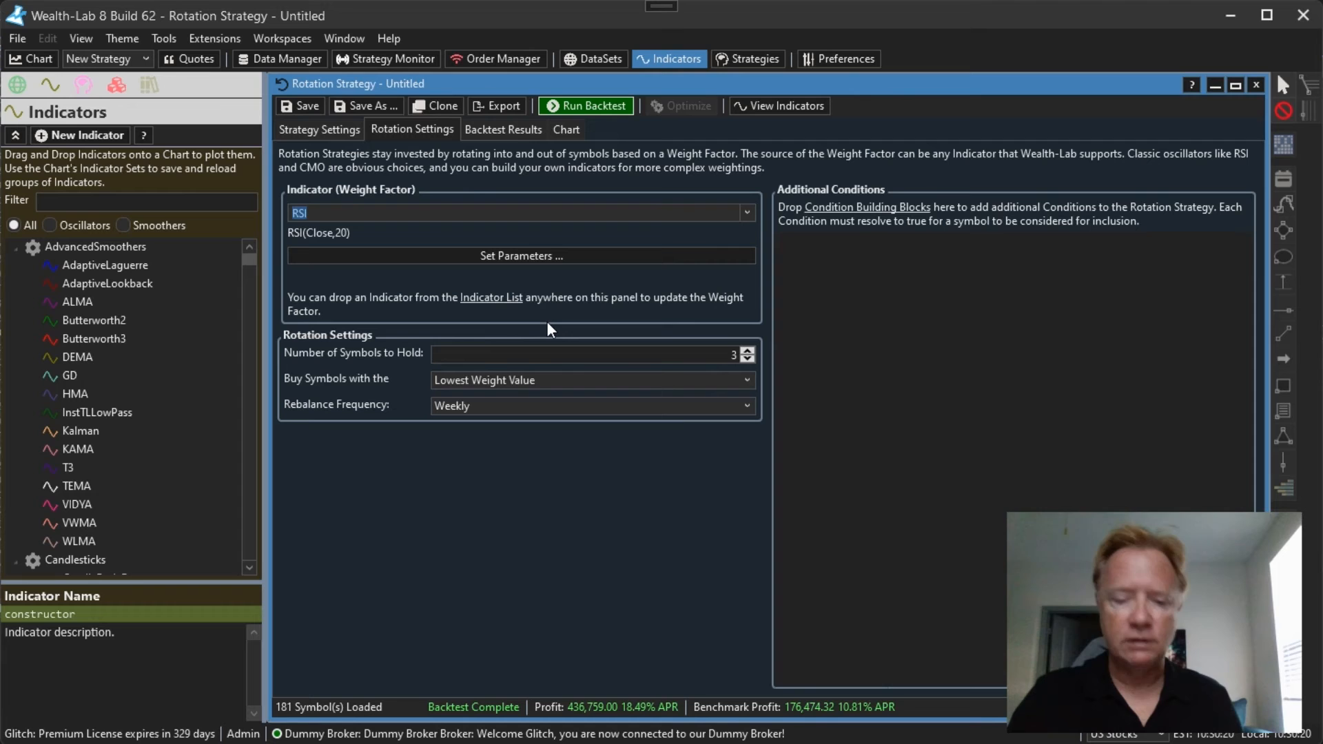
pyautogui.moveTo(563, 492)
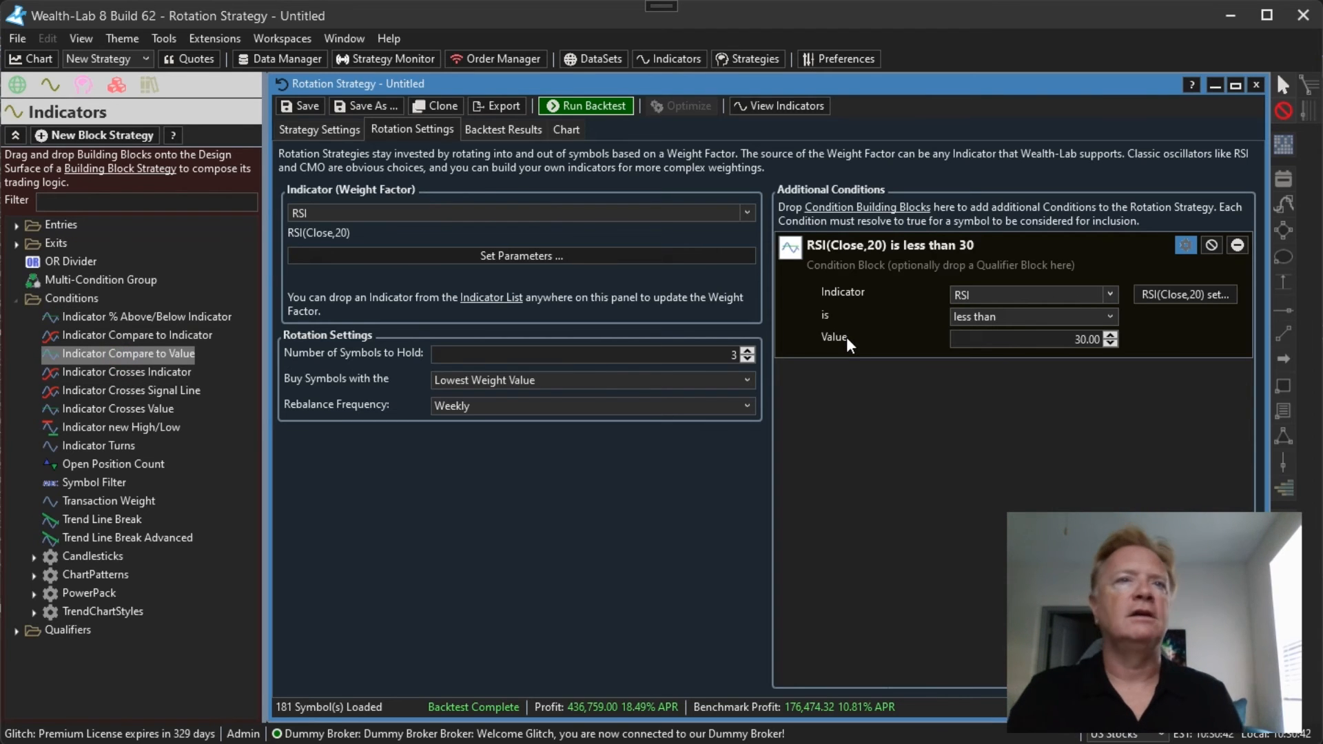
pyautogui.moveTo(878, 500)
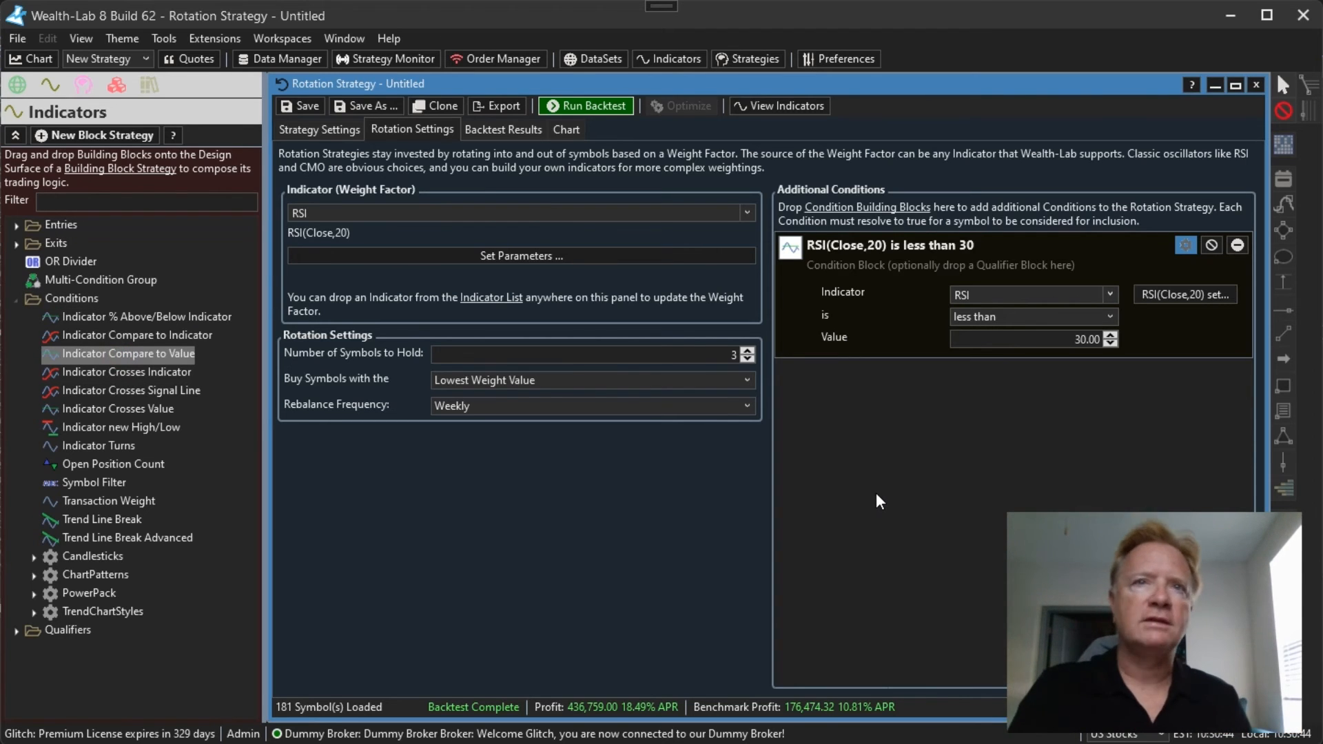
# Switch the additional condition's indicator to CMO and open its period settings for period 4.
pyautogui.click(1022, 338)
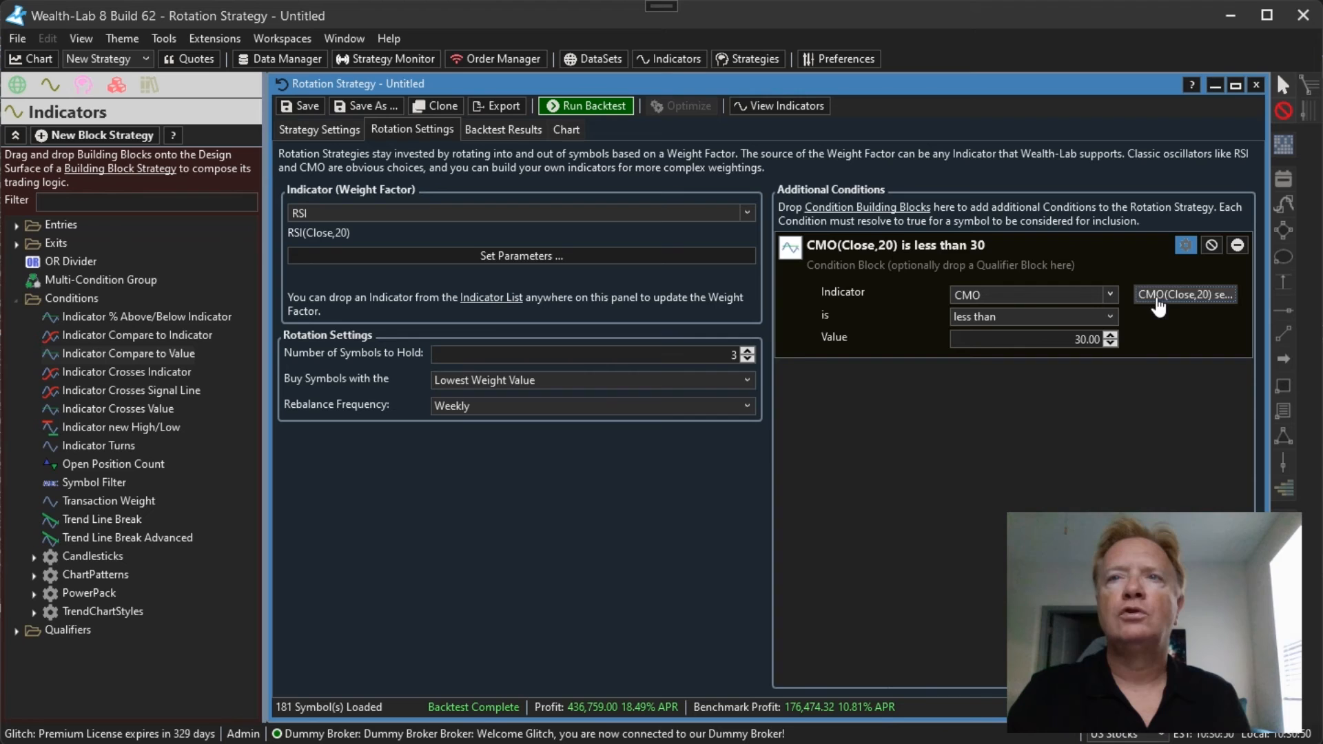
pyautogui.click(1185, 294)
pyautogui.write('-75')
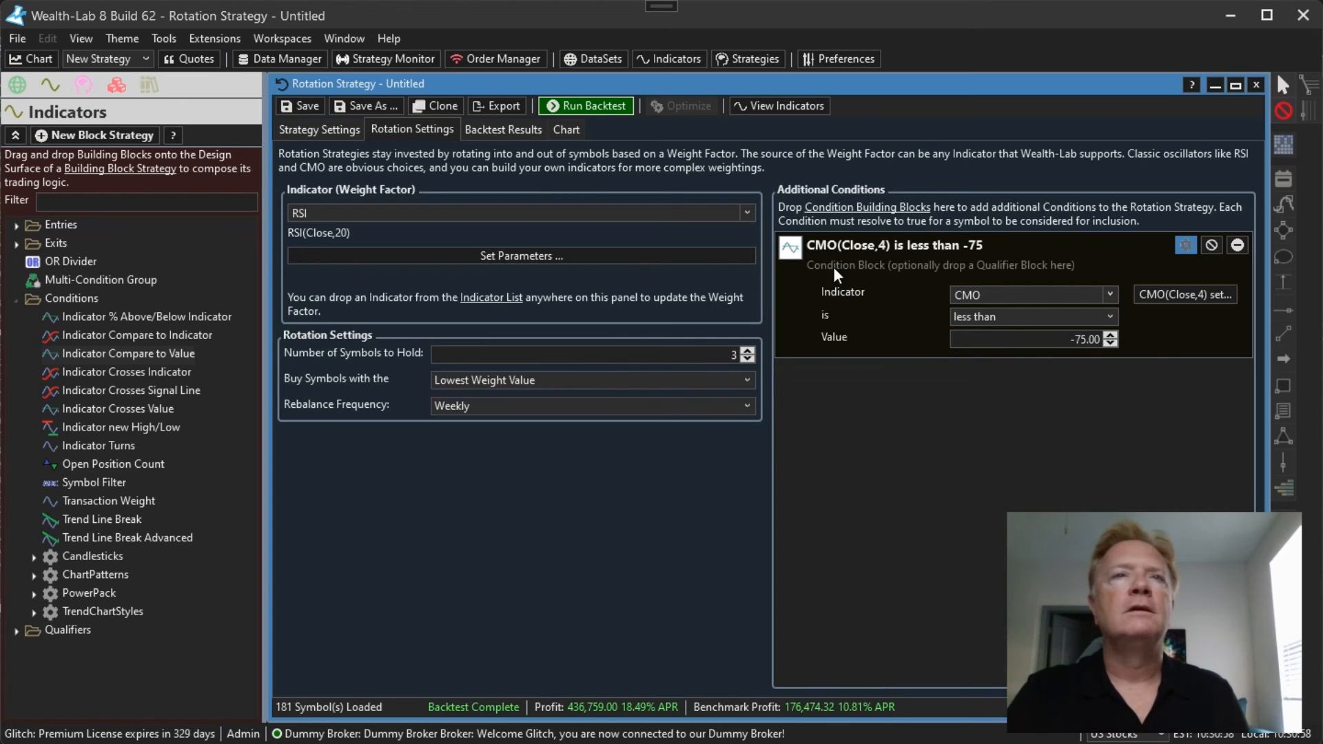
pyautogui.moveTo(503, 129)
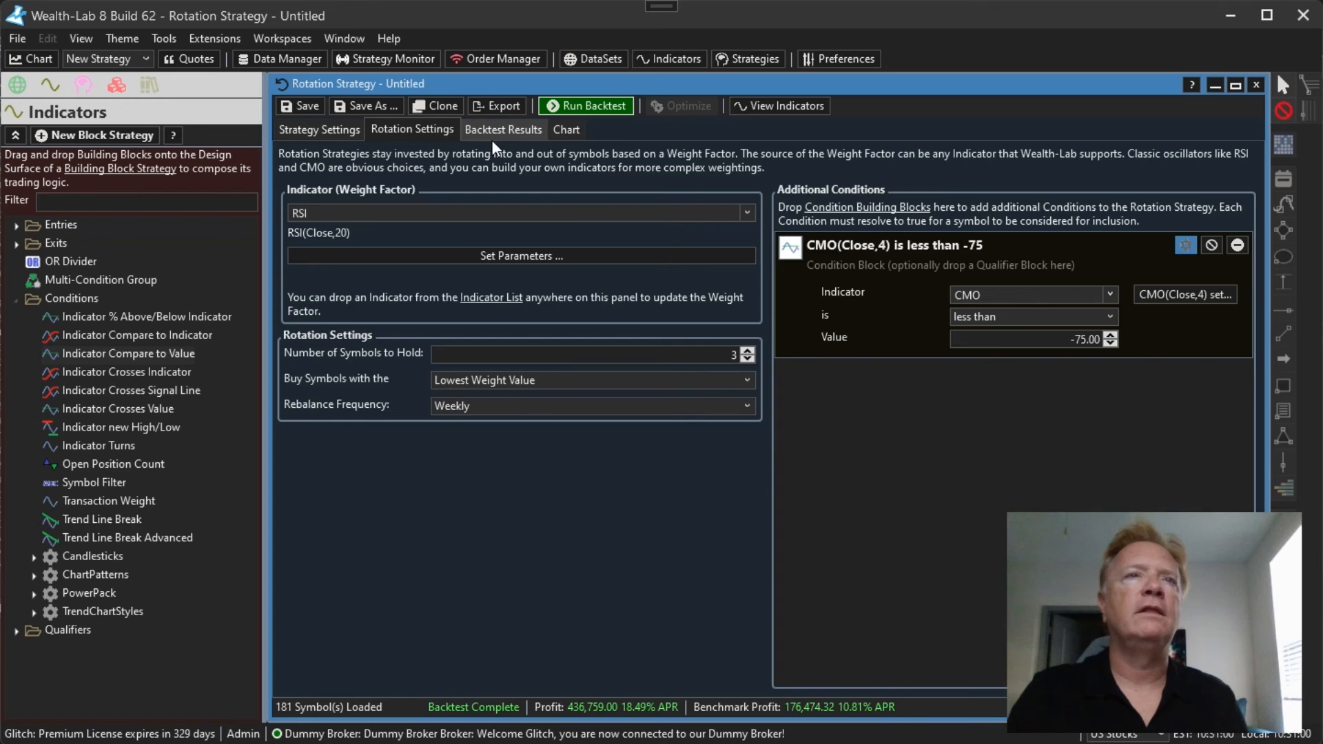
# Rerun the backtest with the CMO condition, reaching 228,550 profit and 12.76% APR.
pyautogui.click(586, 106)
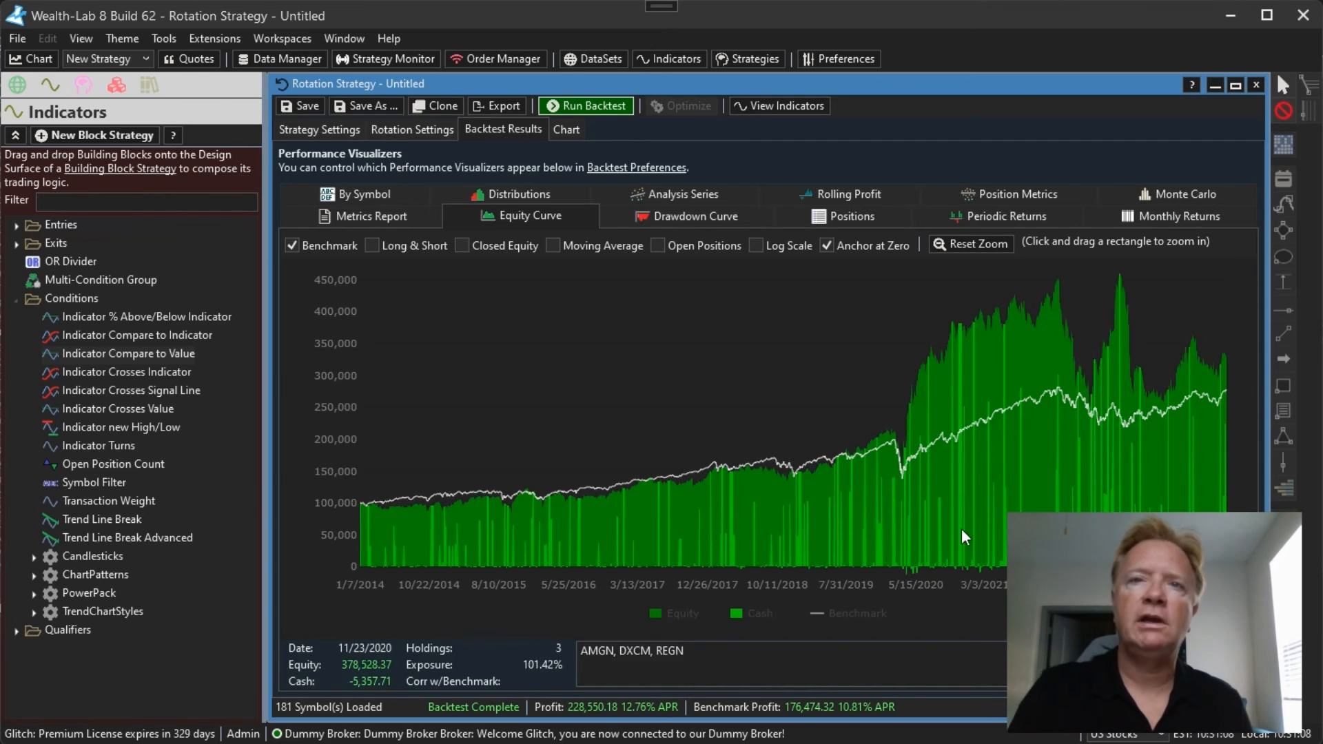
pyautogui.moveTo(963, 488)
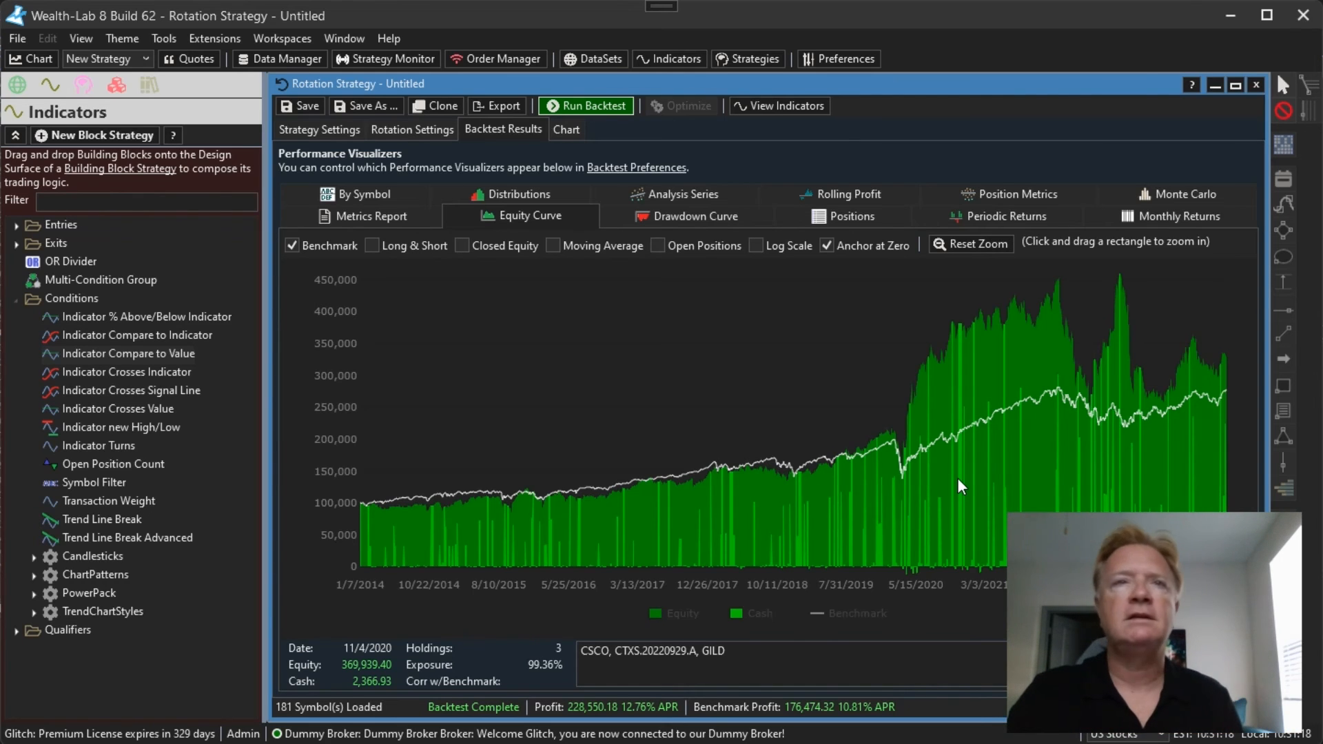
pyautogui.moveTo(816, 391)
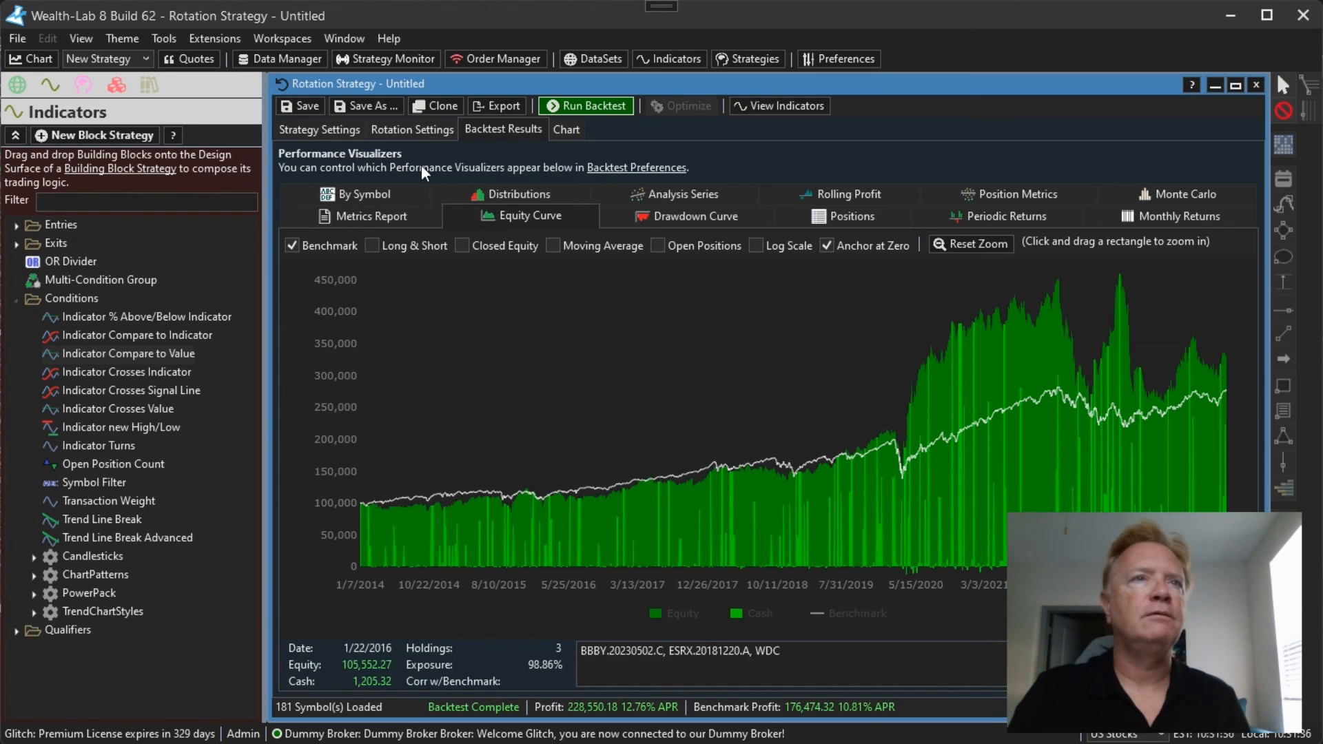
# Change the CMO(Close,4) condition to 'is greater than' with value 75.
pyautogui.click(412, 129)
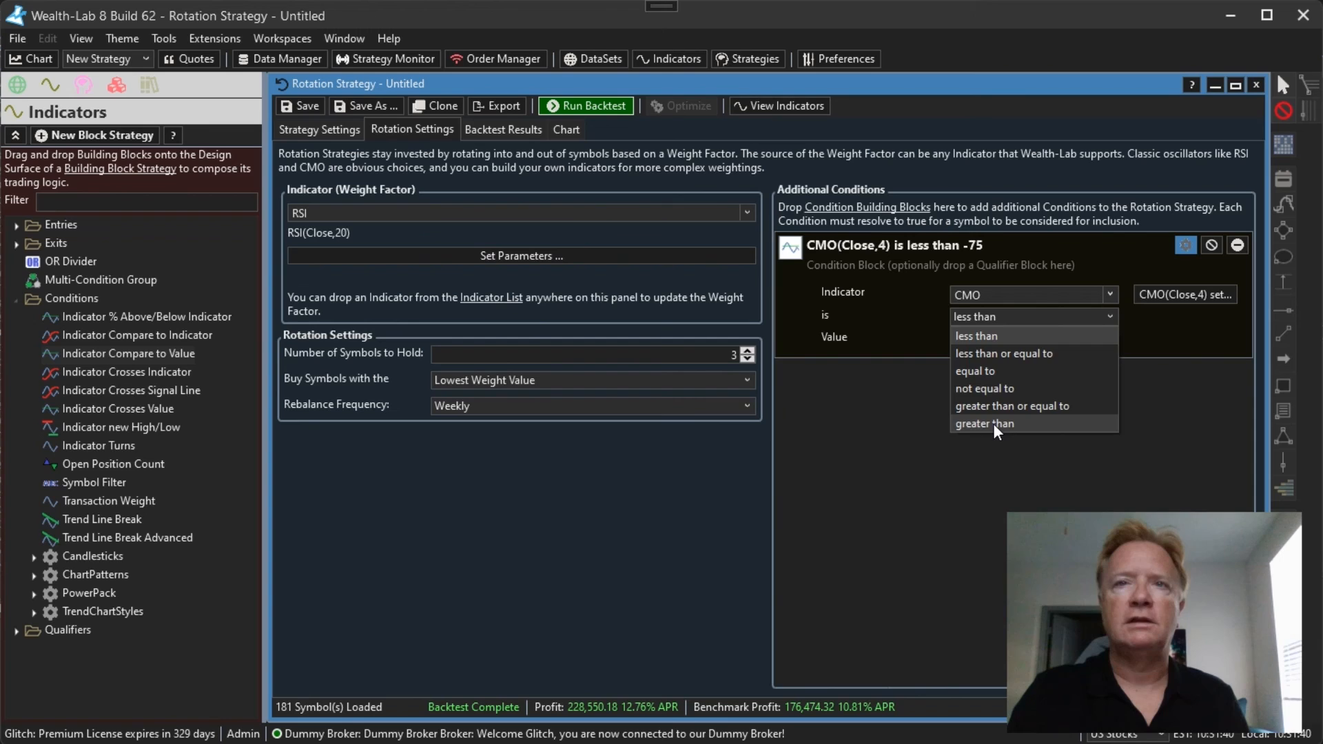
pyautogui.click(983, 423)
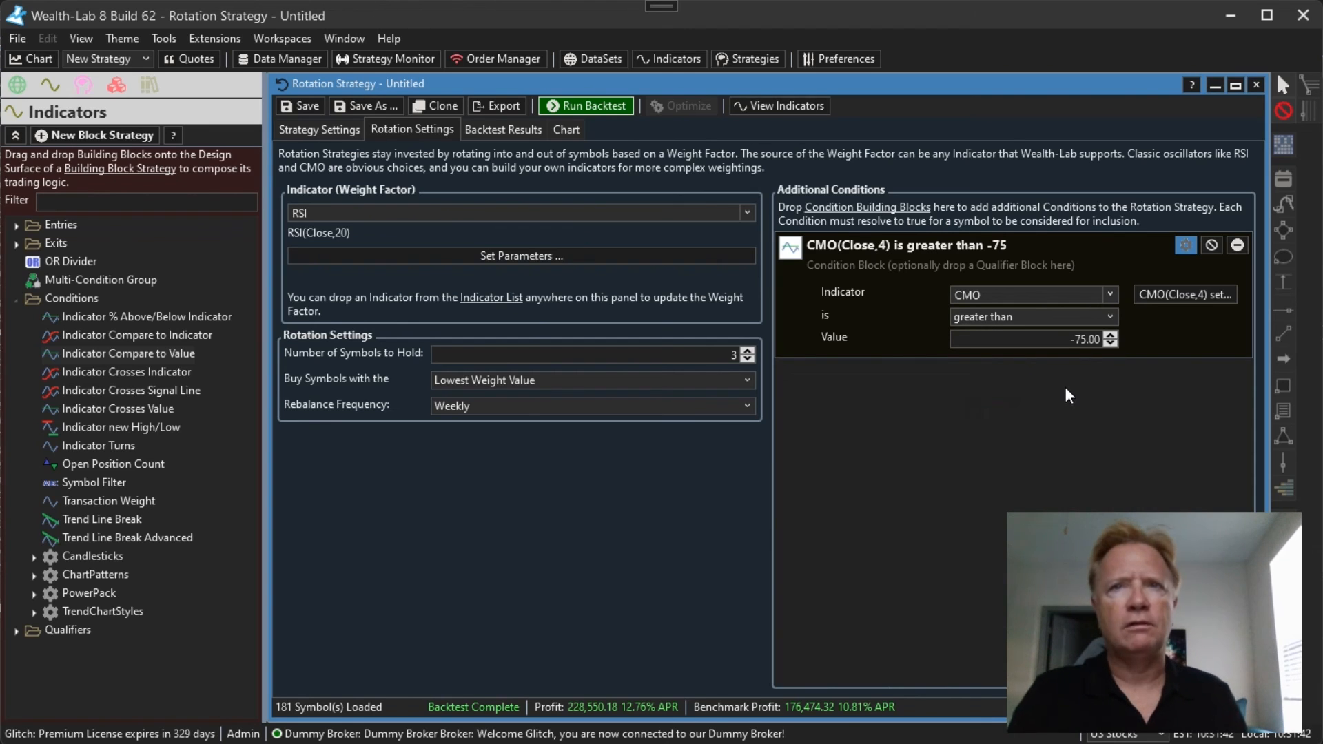
pyautogui.click(1030, 340)
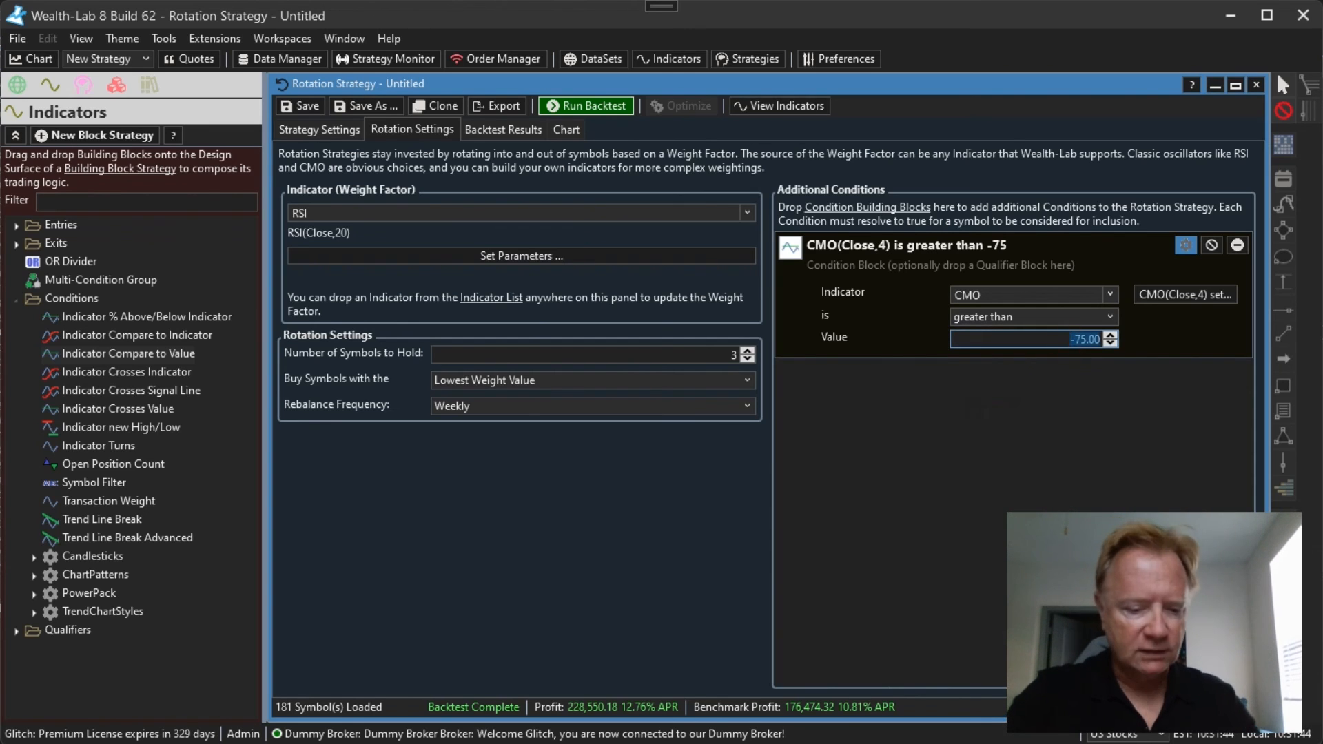
pyautogui.write('75.00')
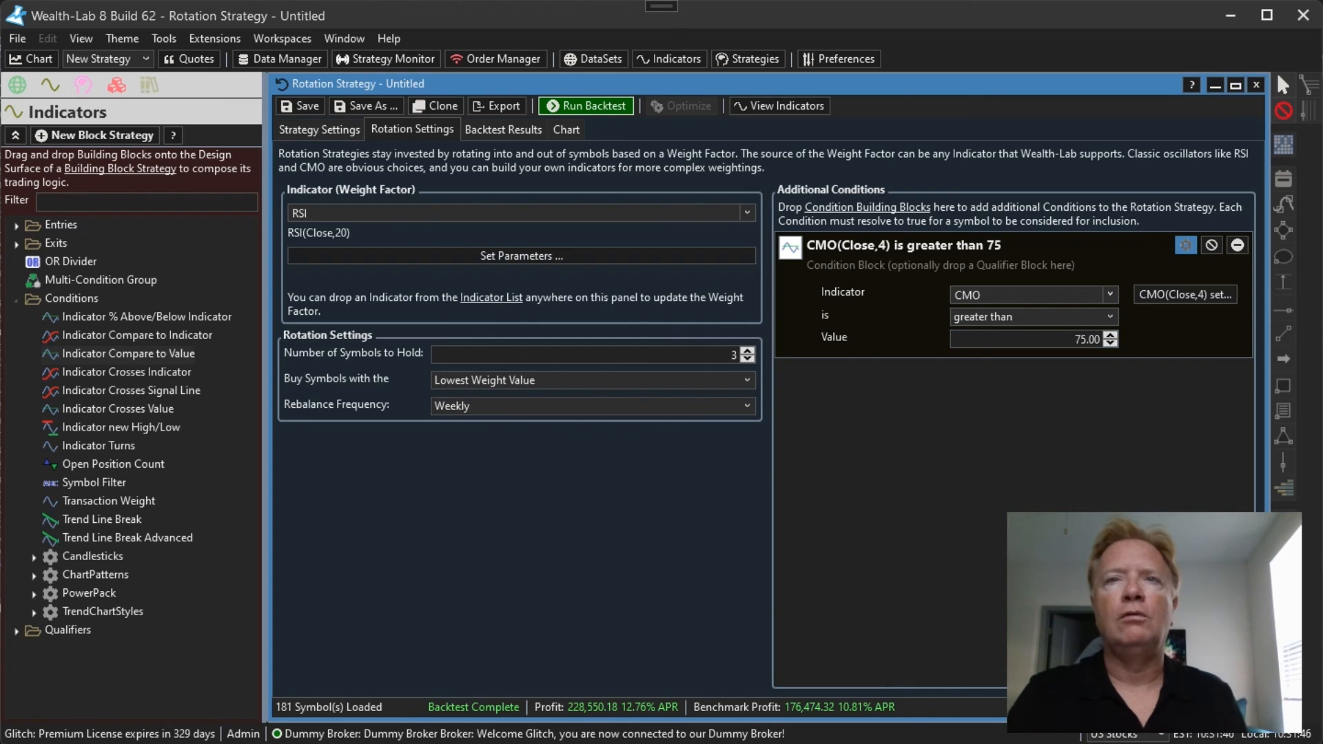
pyautogui.moveTo(699, 152)
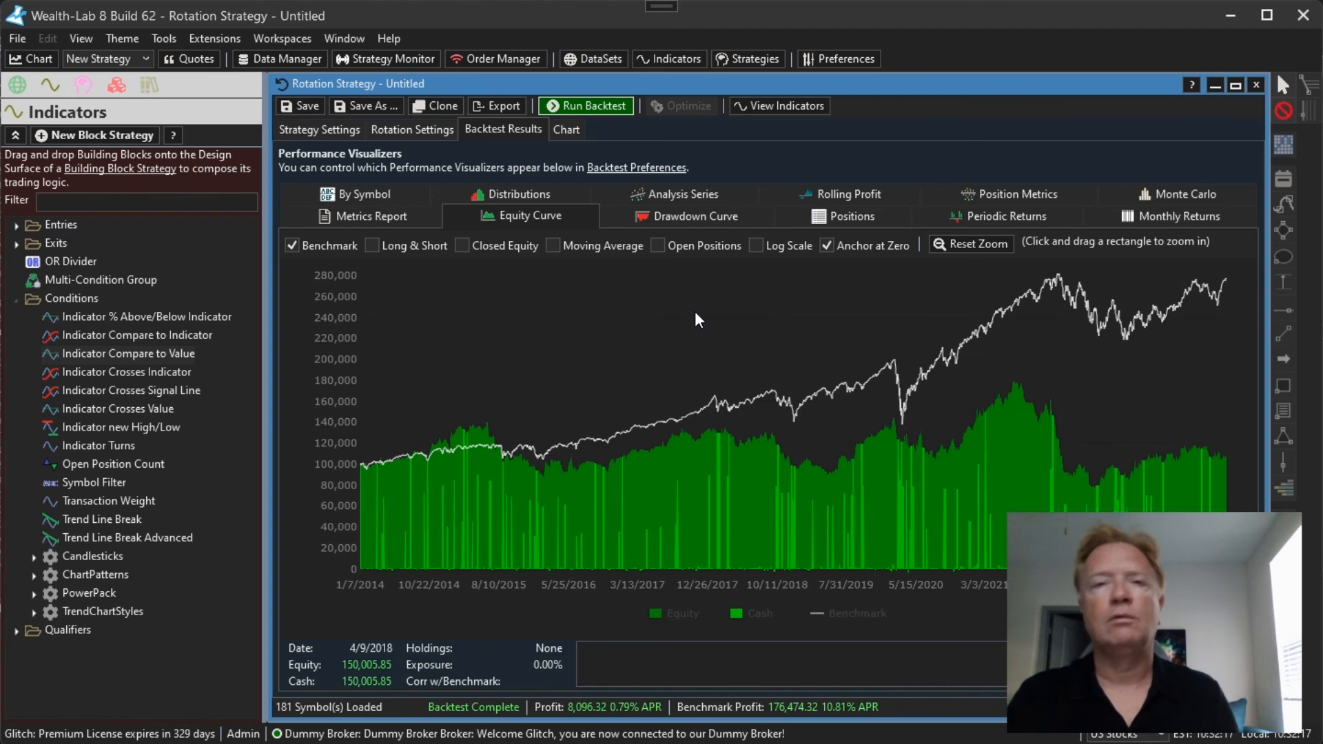
# Revert the condition to CMO(Close,4) less than -75 and rerun the backtest.
pyautogui.click(413, 129)
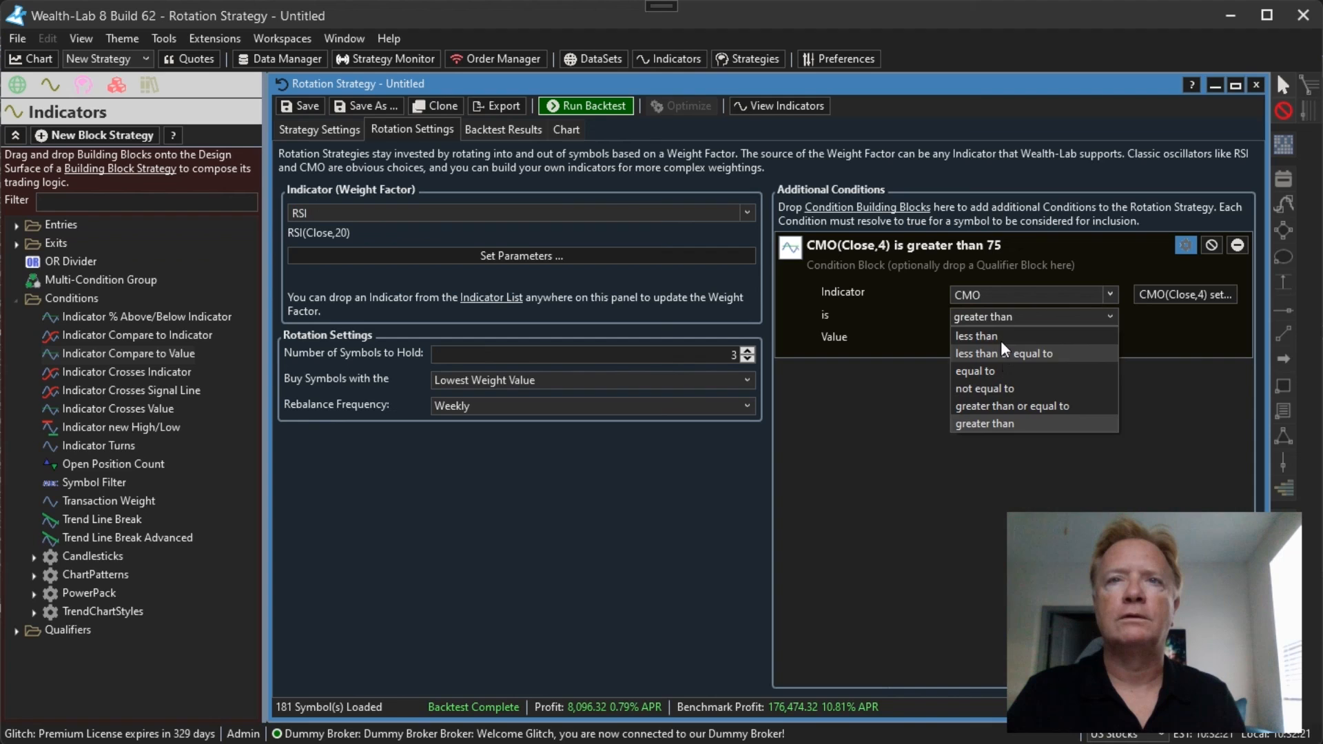
pyautogui.click(977, 336)
pyautogui.write('-75')
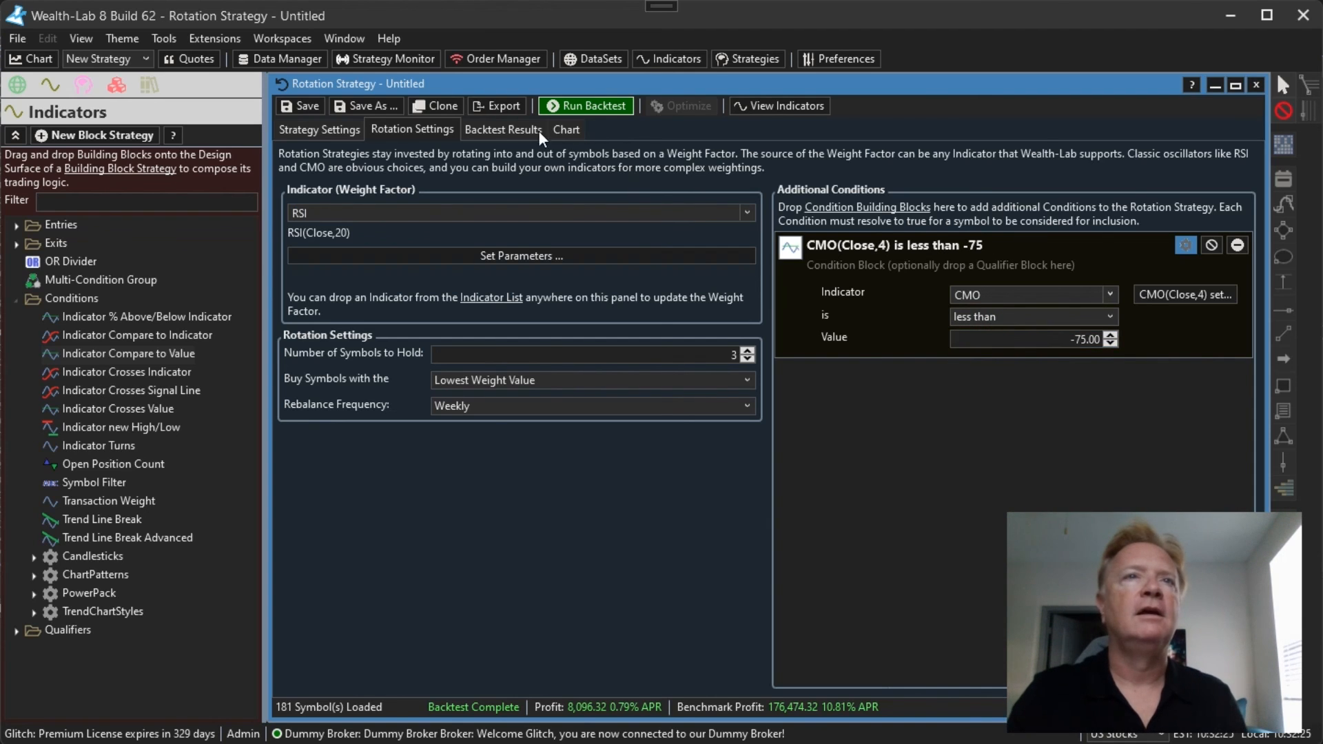
pyautogui.click(586, 106)
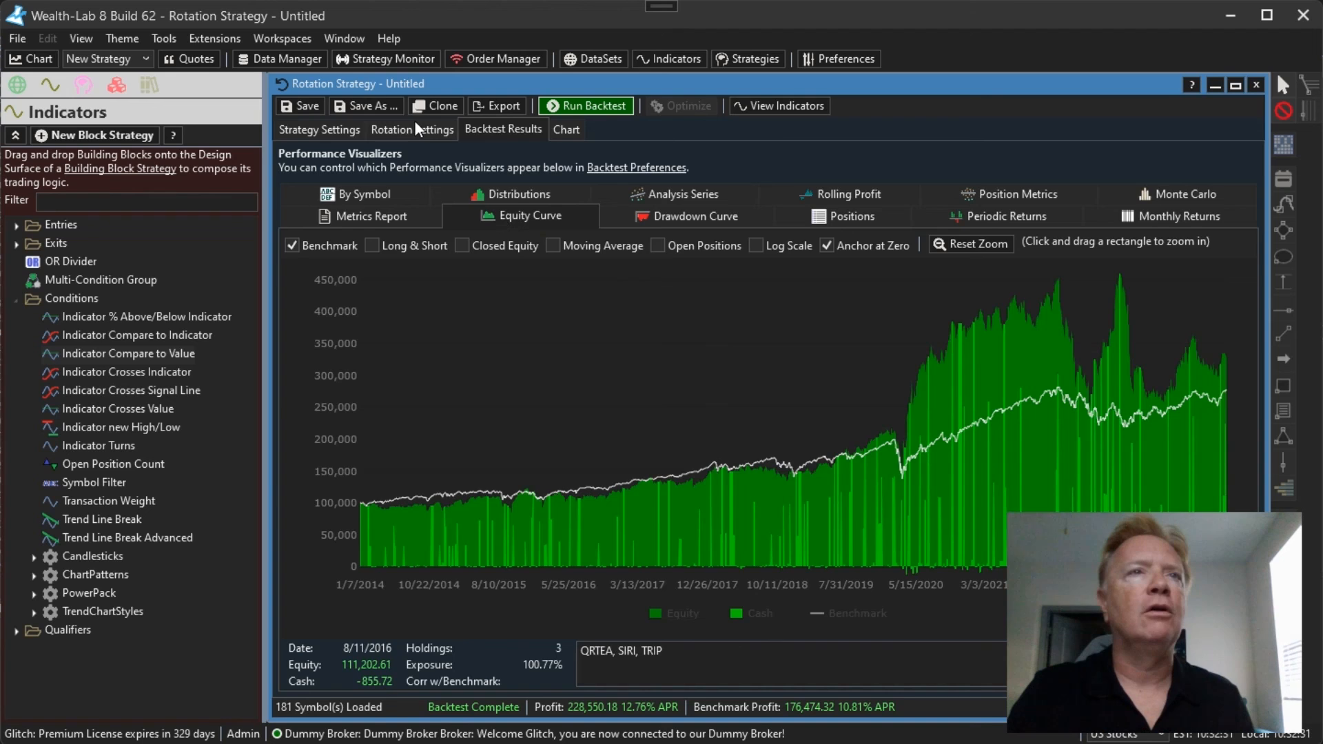
pyautogui.click(412, 129)
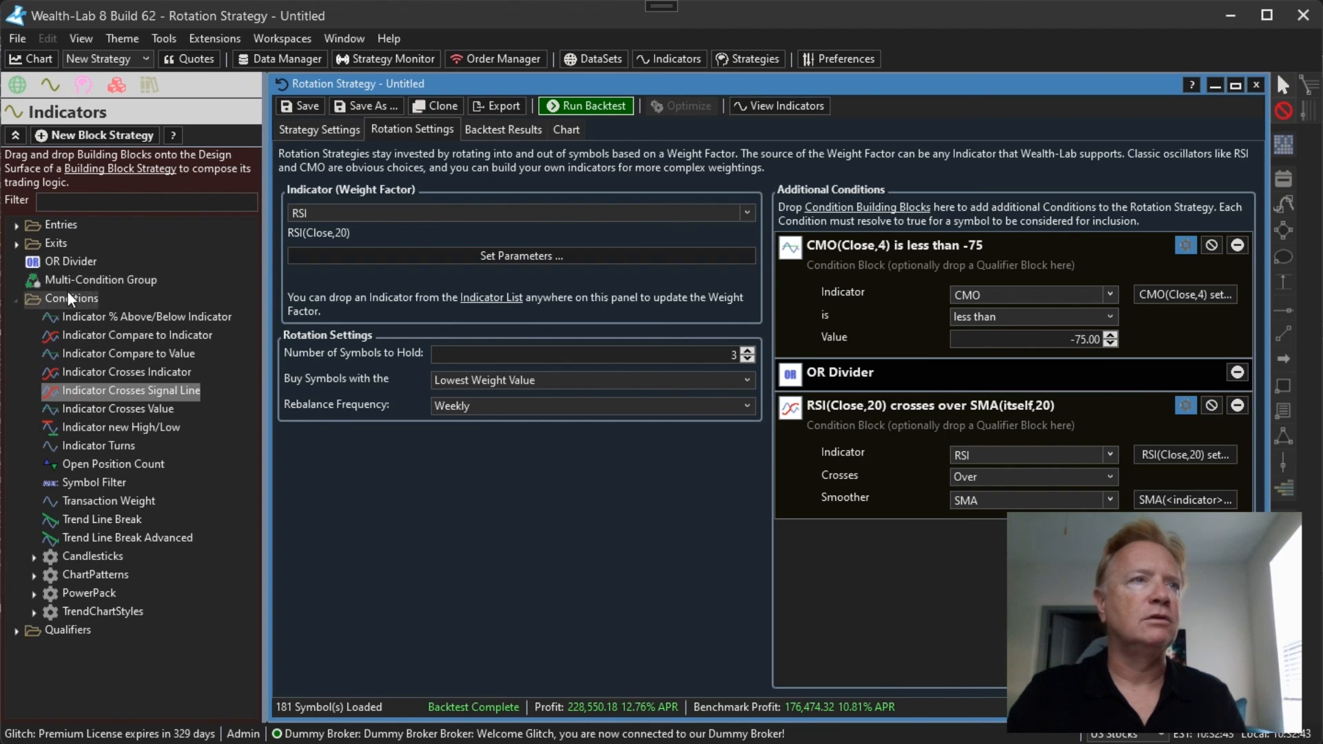
# Drag a Multi-Condition Group below the CMO and RSI-crossover conditions.
pyautogui.moveTo(100, 279); pyautogui.dragTo(875, 552)
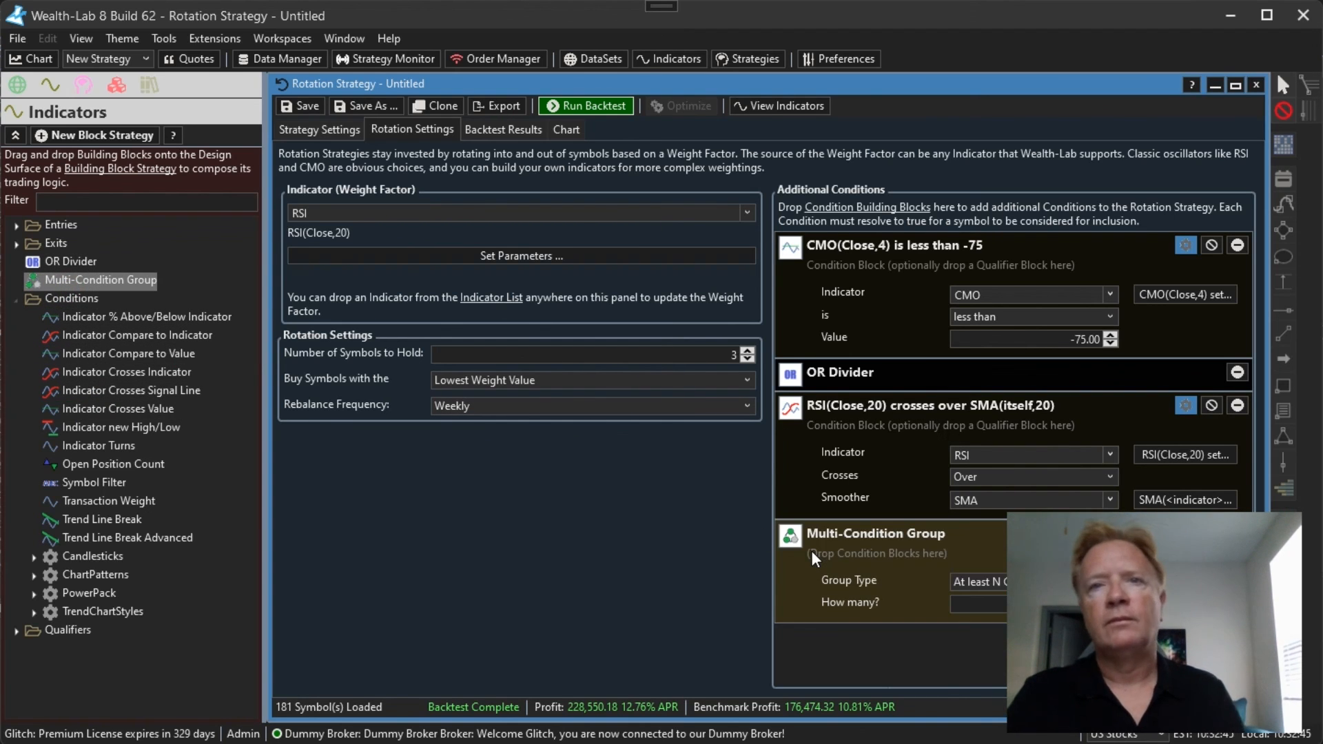